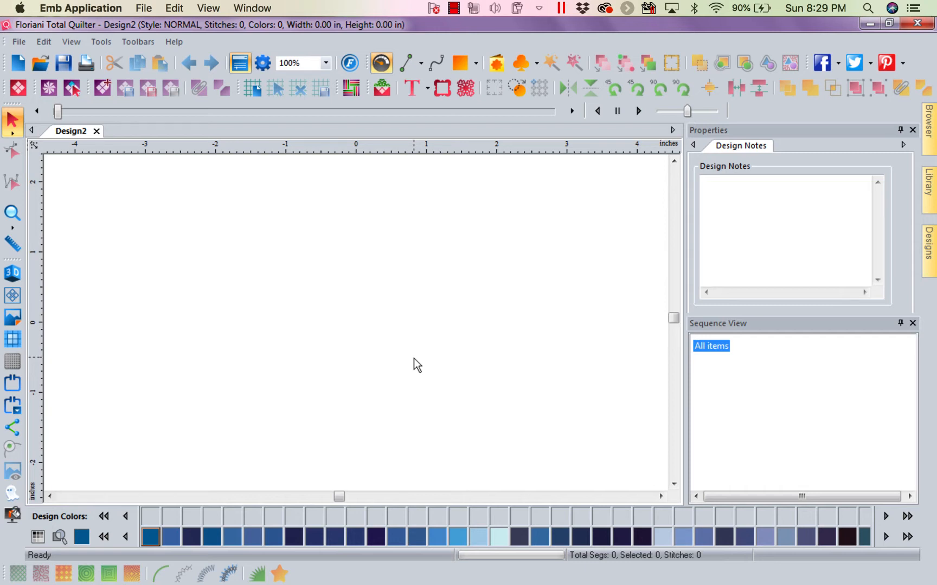
mouse_move(223, 184)
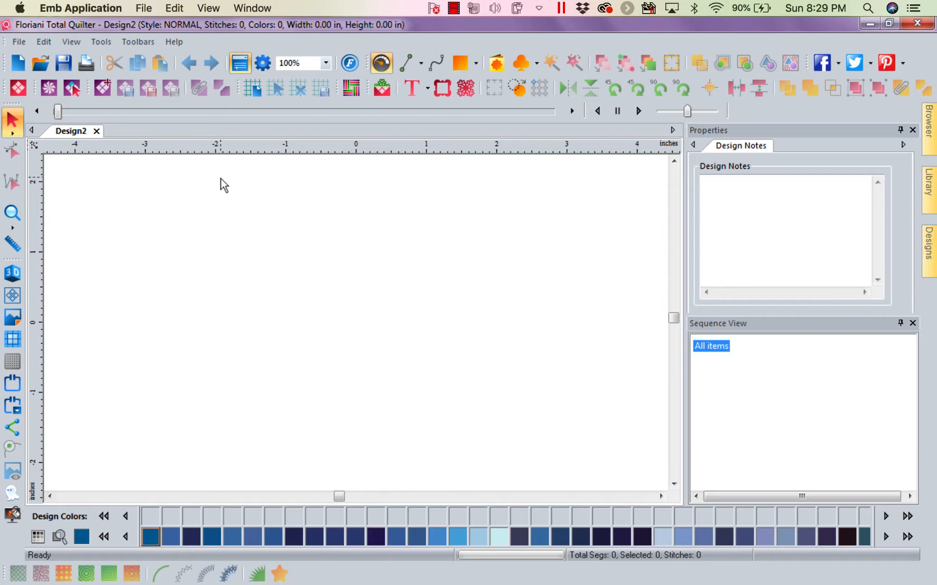
mouse_move(323, 233)
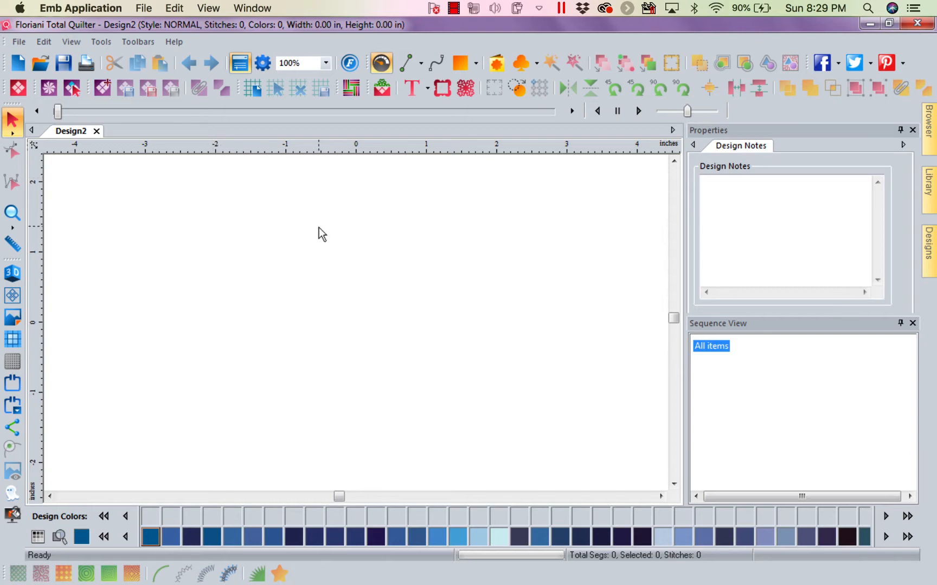
mouse_move(357, 173)
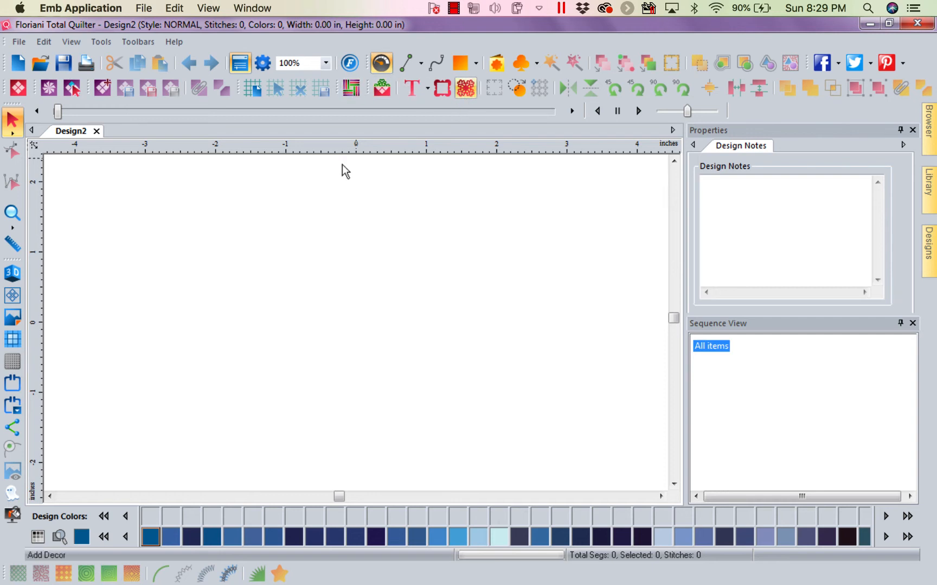
Place a Magic Window appliquilt block from Classic Blocks, about 8.10 inches with 5,234 stitches
left_click(71, 88)
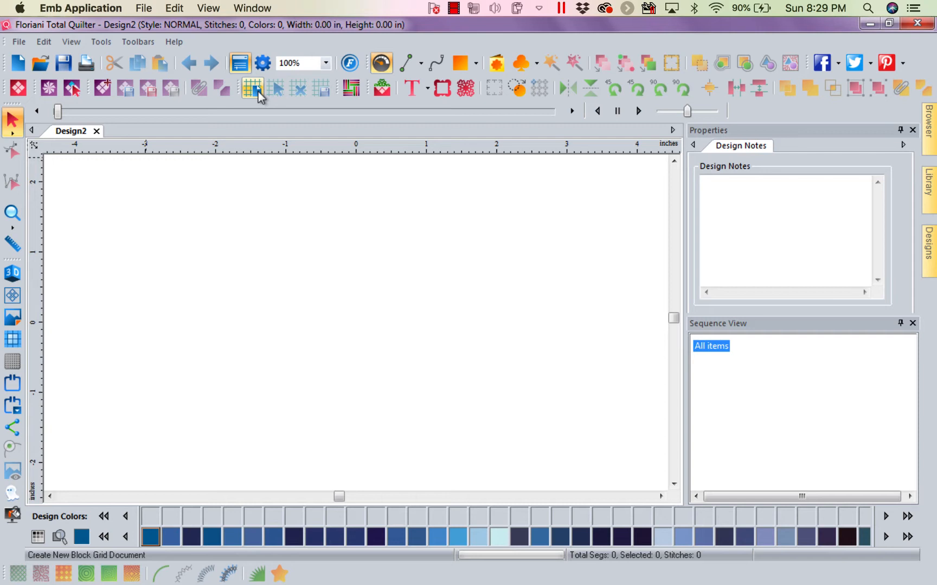
left_click(276, 89)
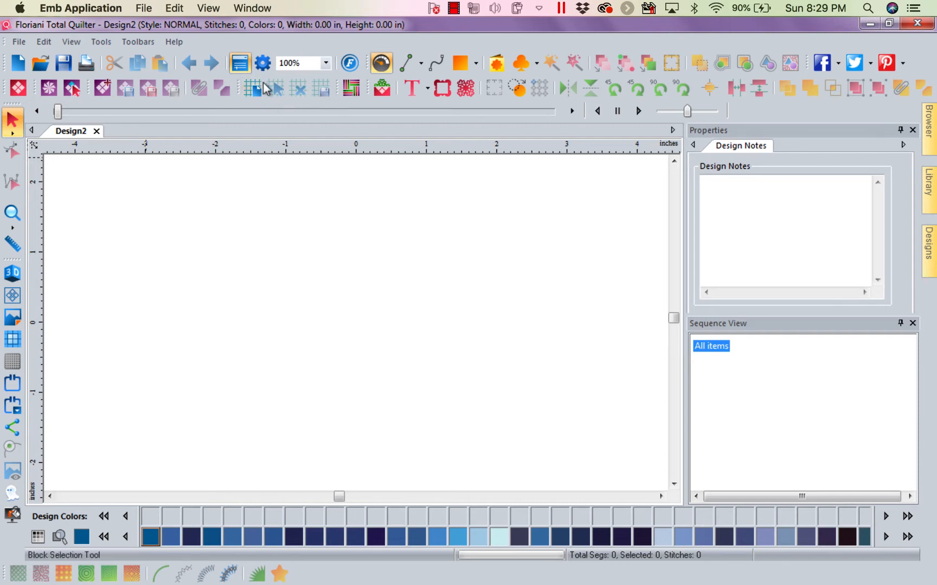
mouse_move(257, 90)
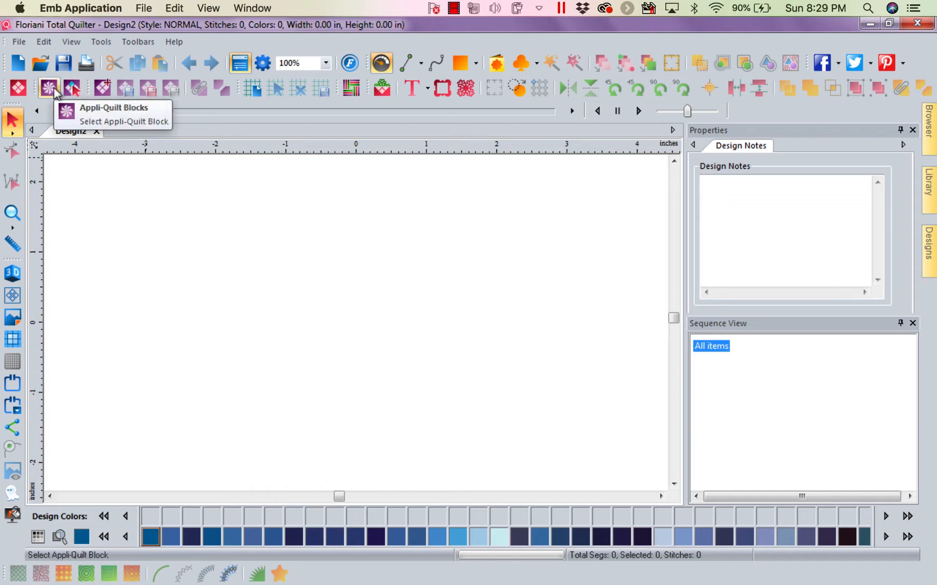
left_click(49, 88)
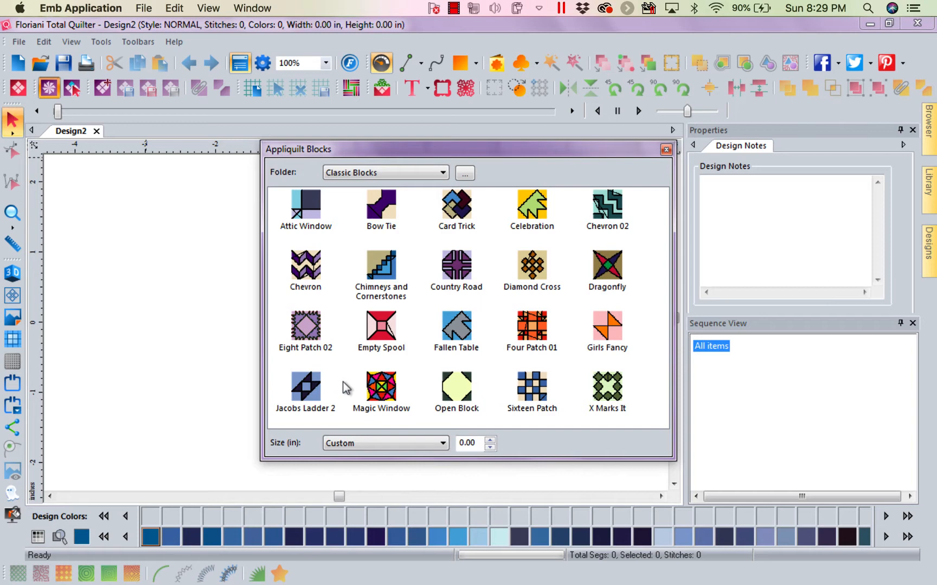
double_click(380, 385)
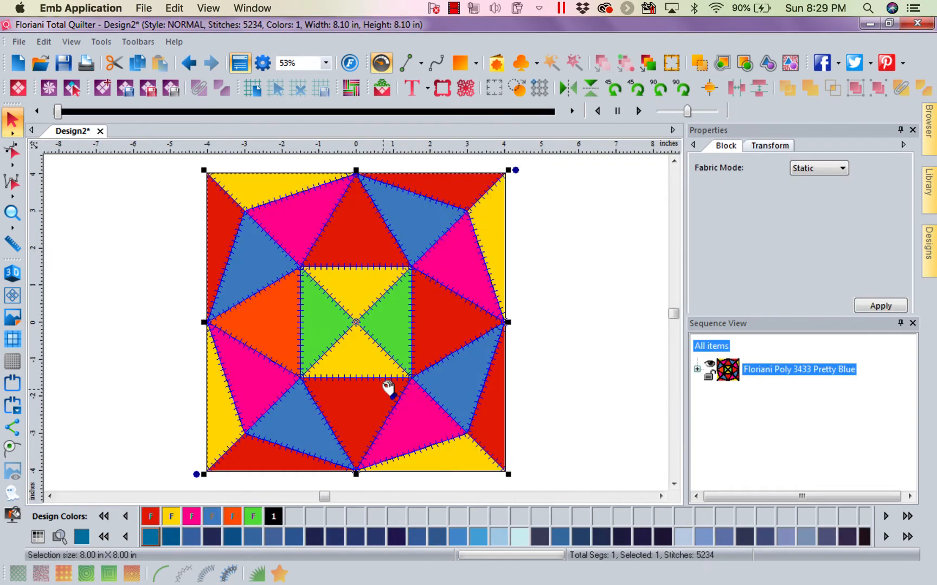
mouse_move(430, 305)
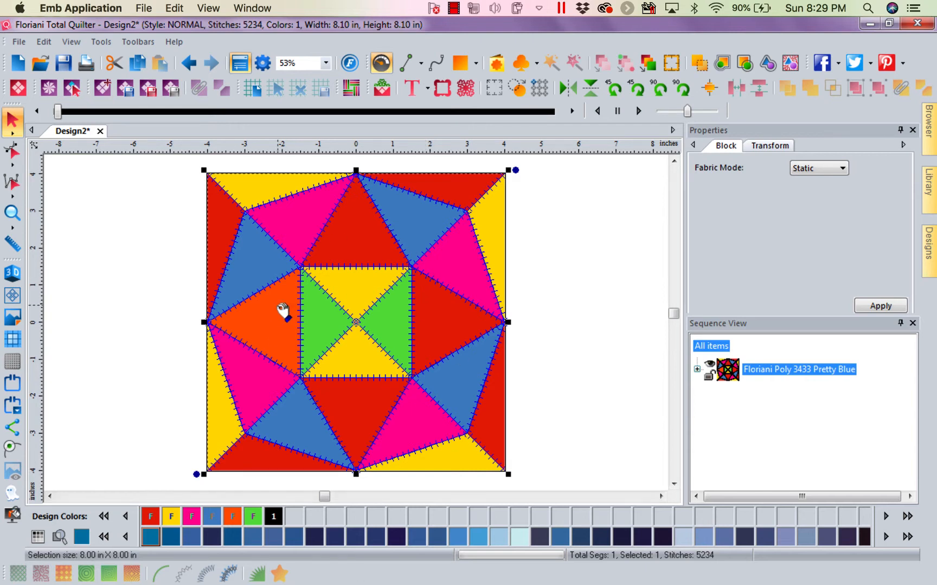
mouse_move(325, 234)
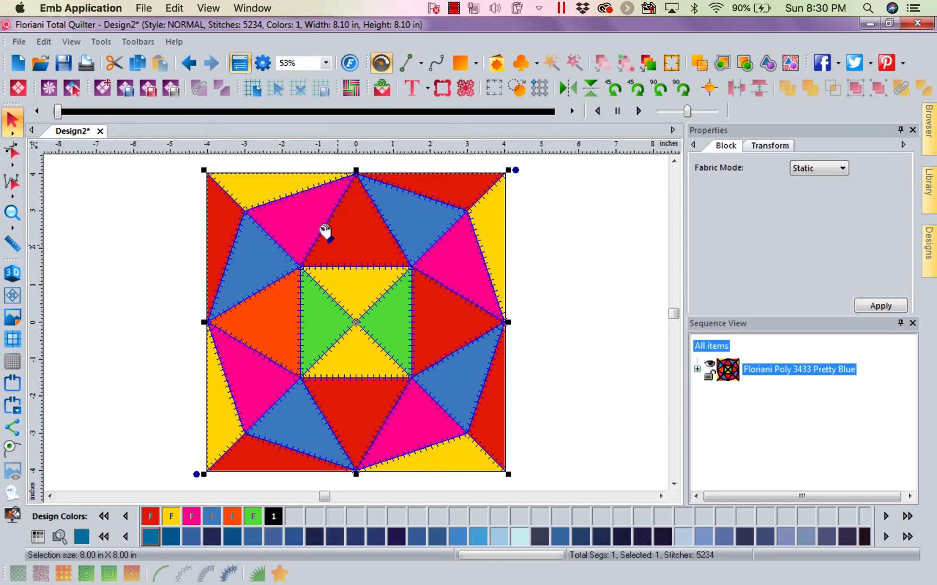
mouse_move(469, 233)
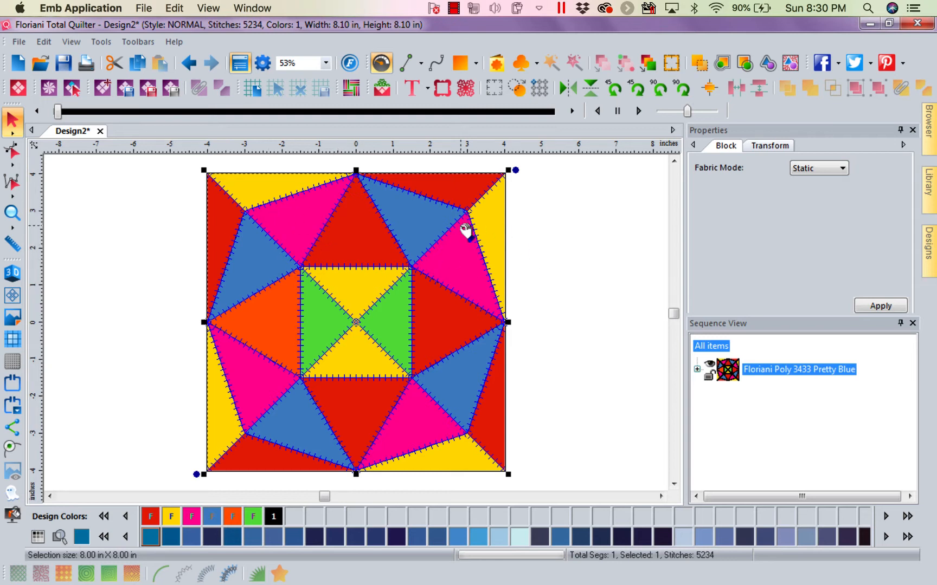
mouse_move(308, 201)
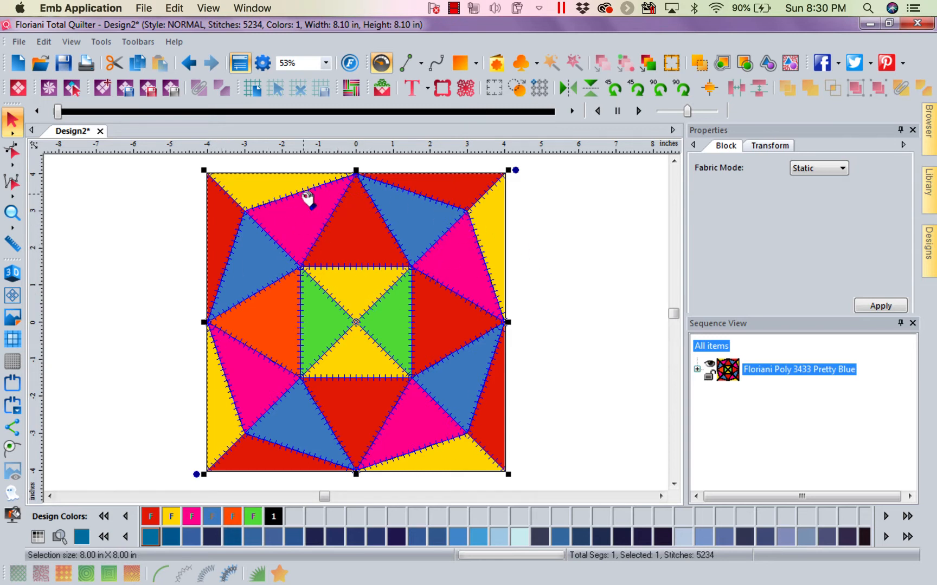
mouse_move(373, 221)
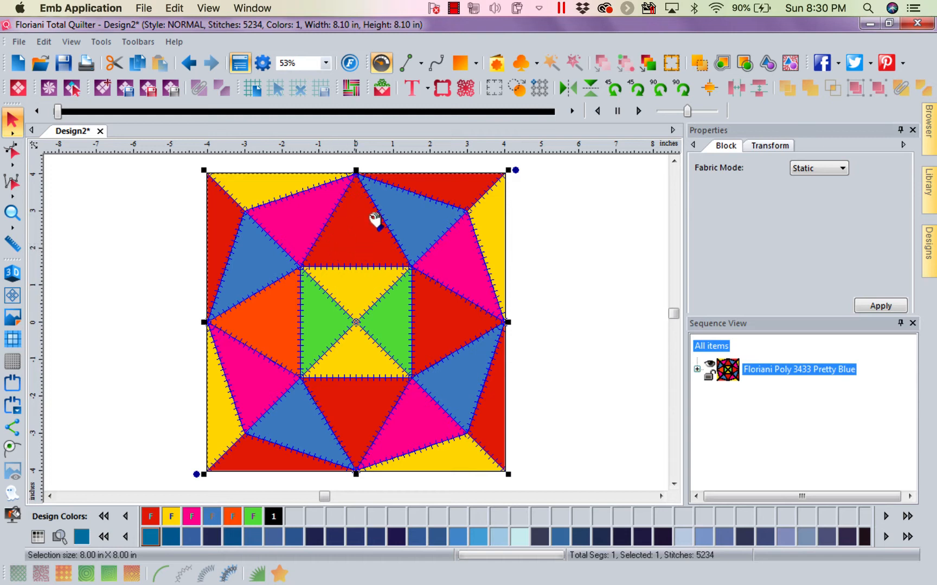
mouse_move(361, 249)
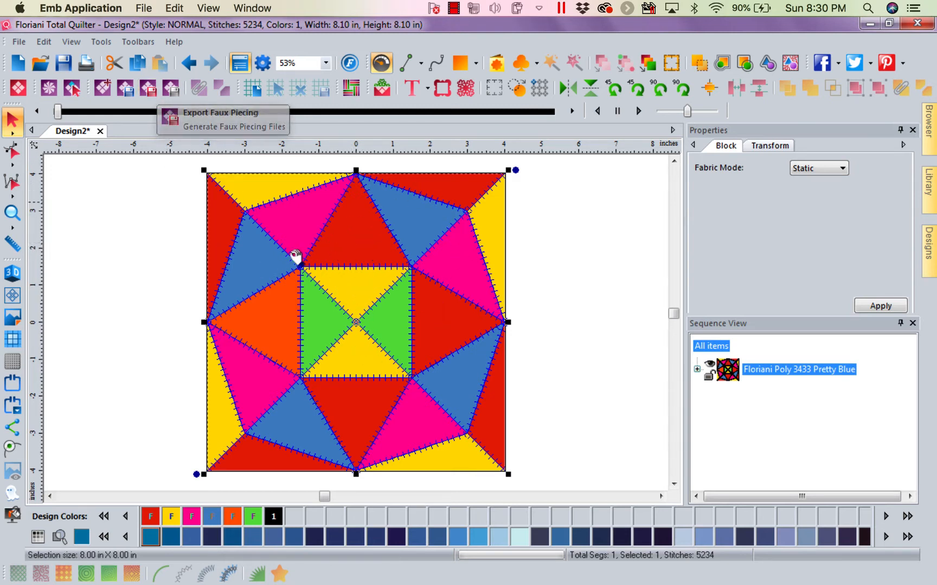
mouse_move(299, 227)
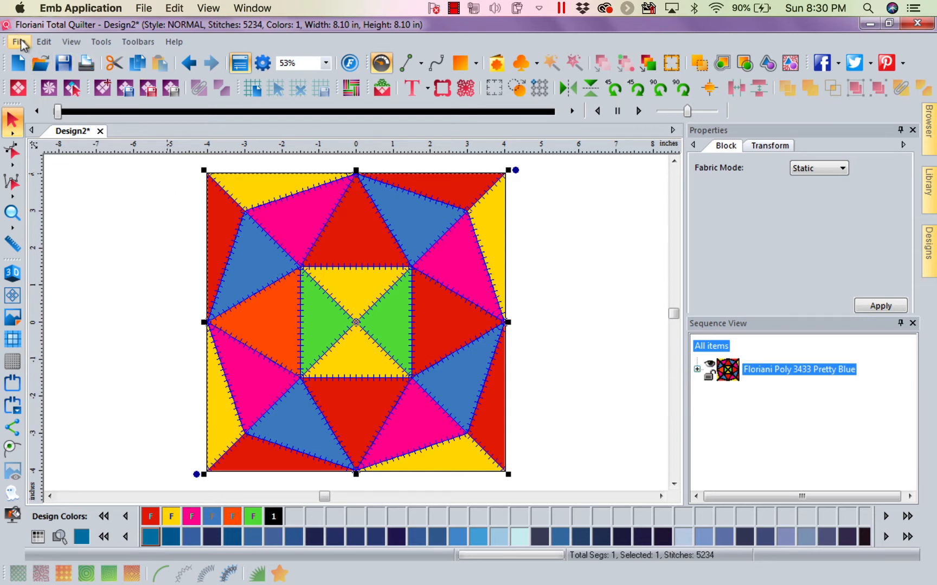
mouse_move(131, 235)
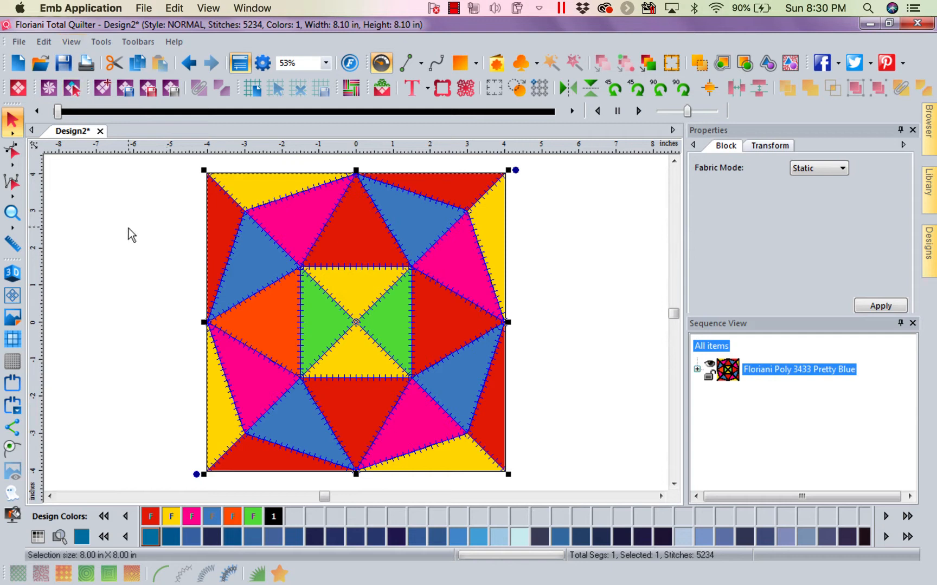
mouse_move(311, 288)
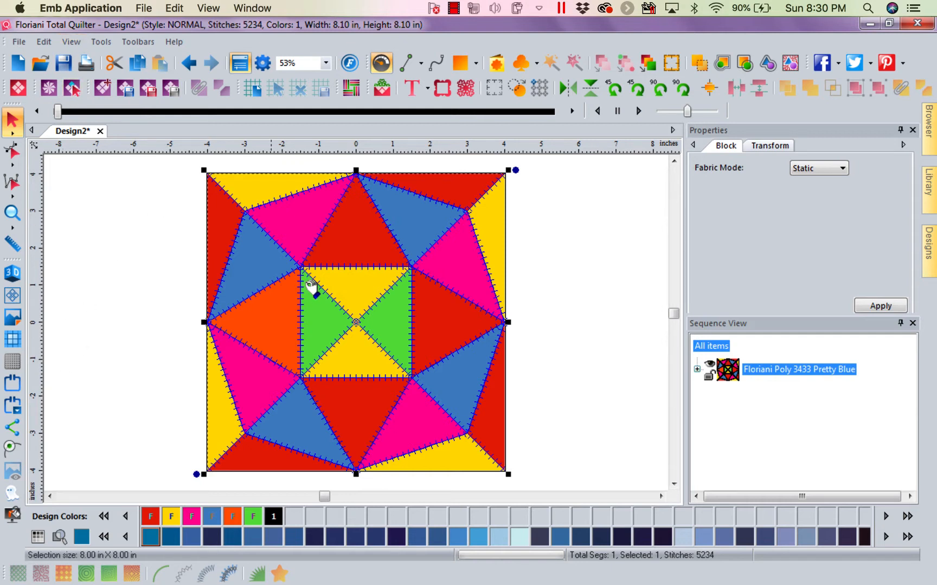
mouse_move(305, 238)
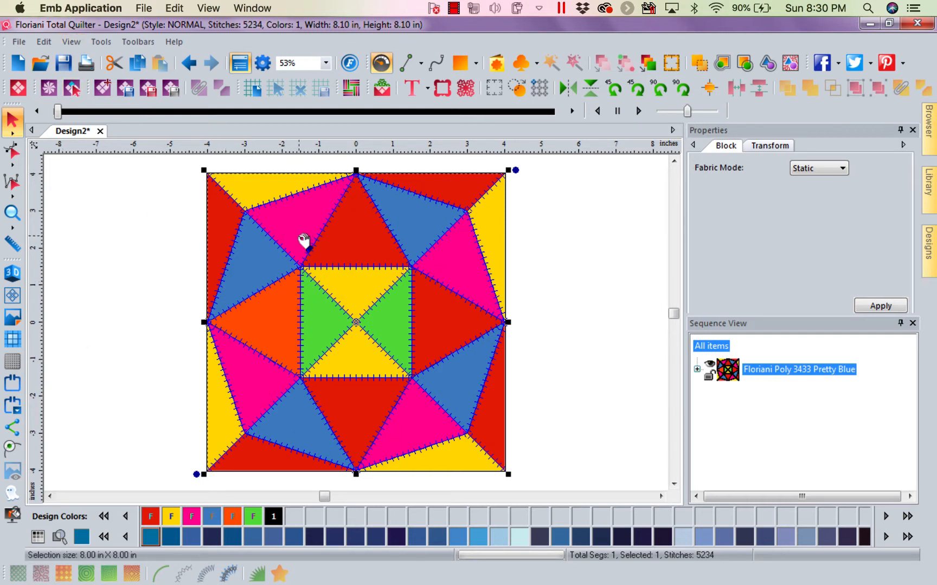
mouse_move(233, 210)
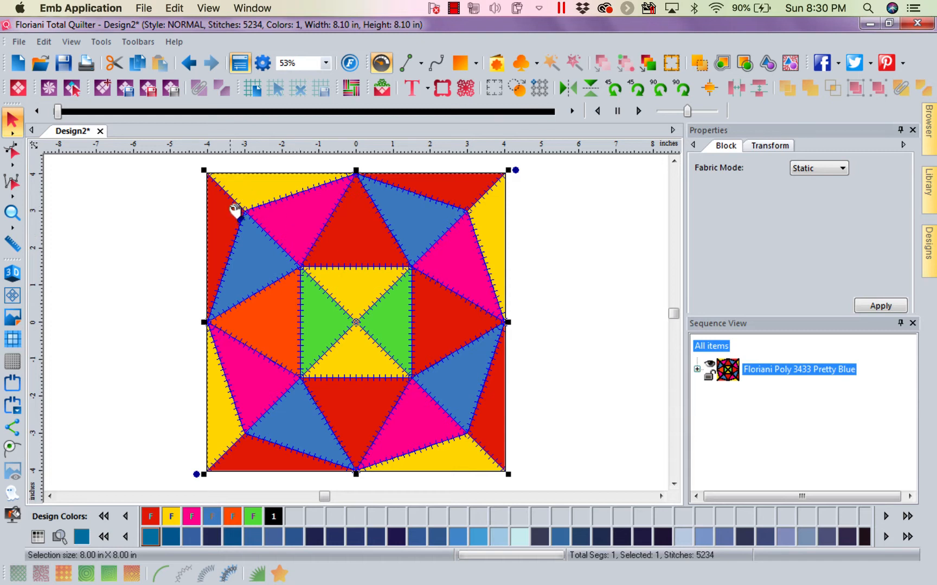
mouse_move(191, 245)
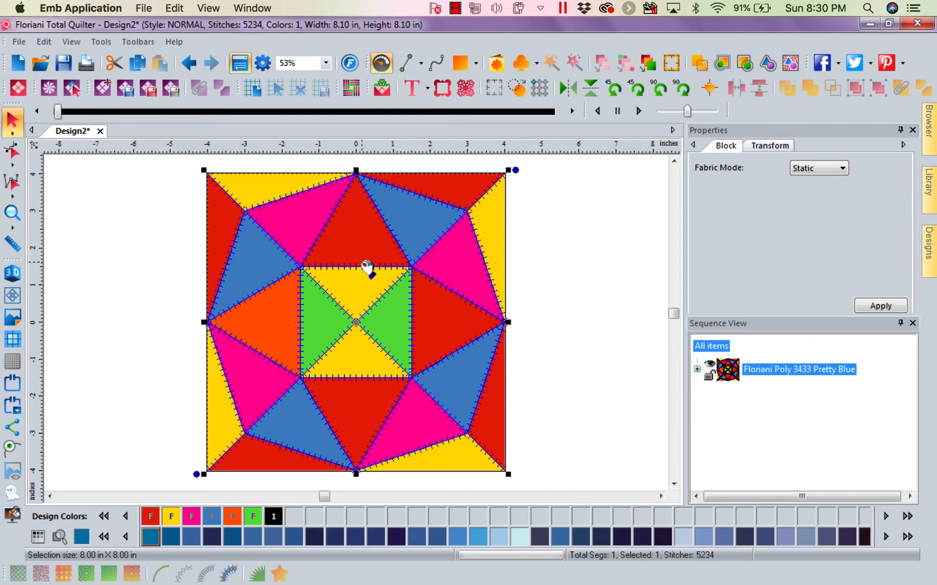
right_click(368, 269)
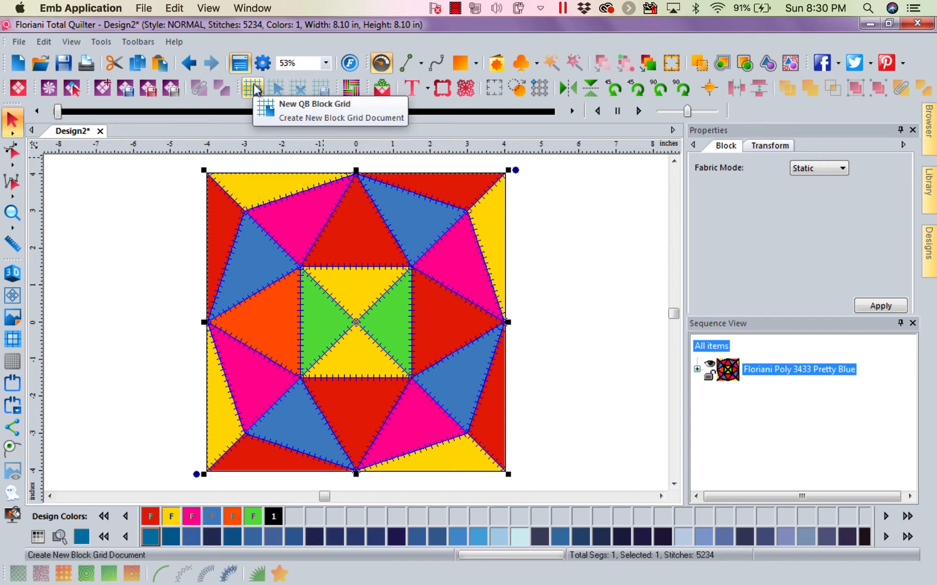
left_click(342, 118)
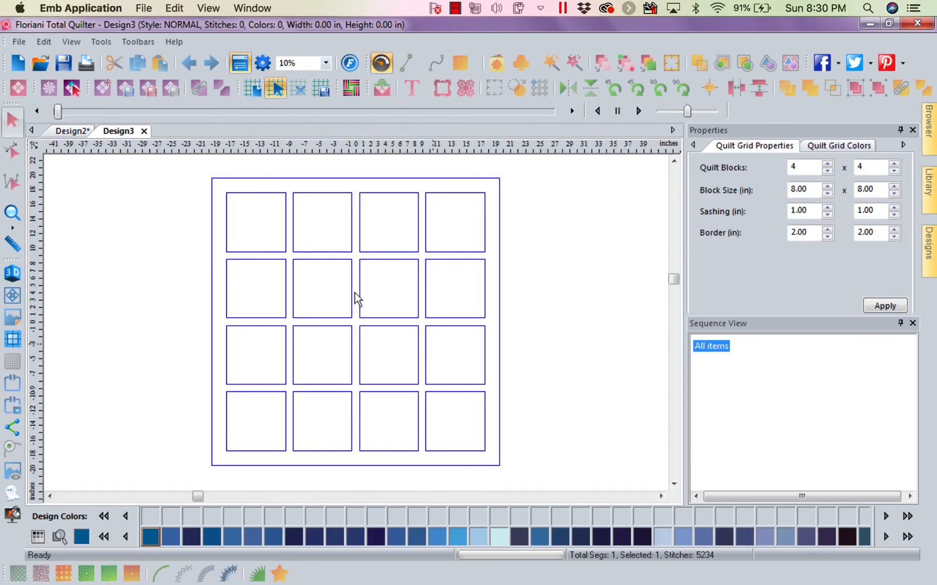
mouse_move(480, 261)
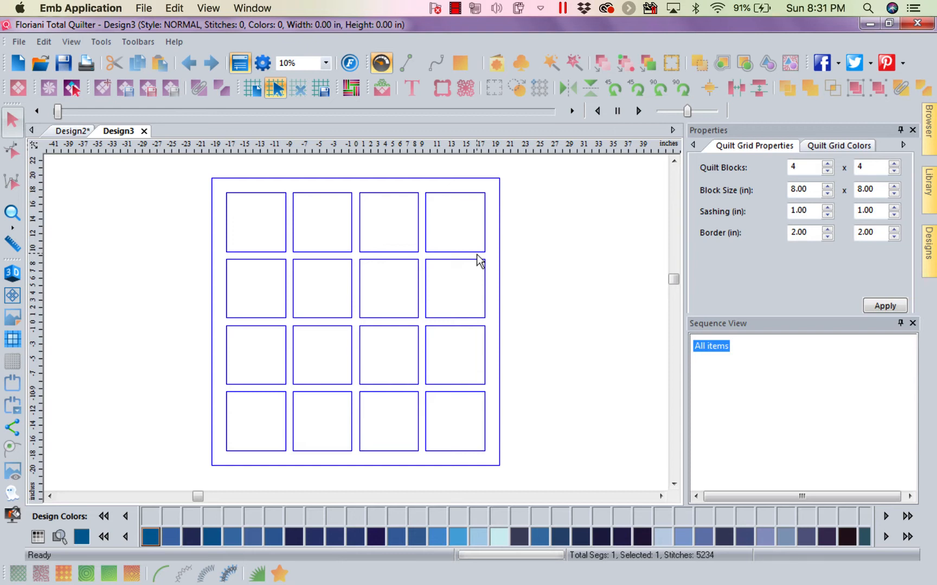
mouse_move(441, 242)
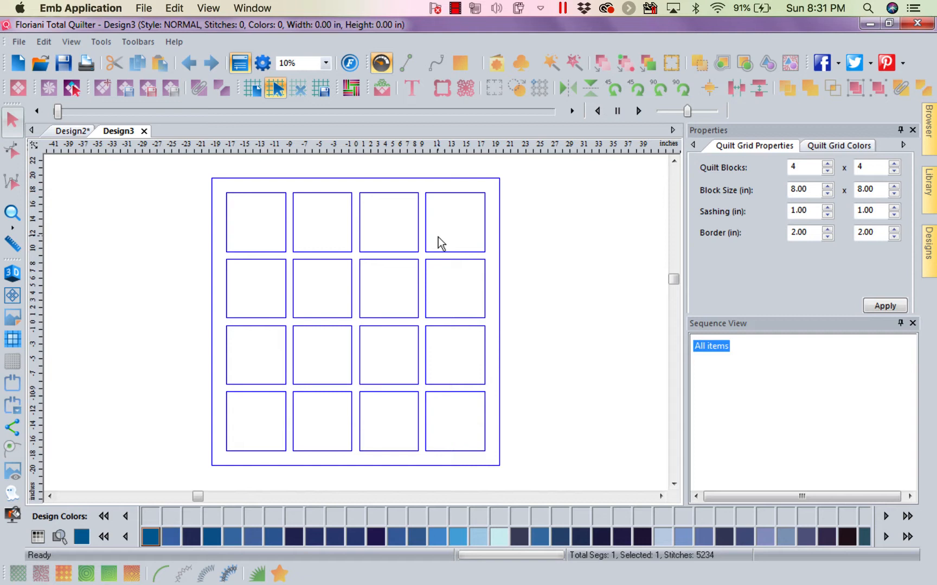
mouse_move(362, 178)
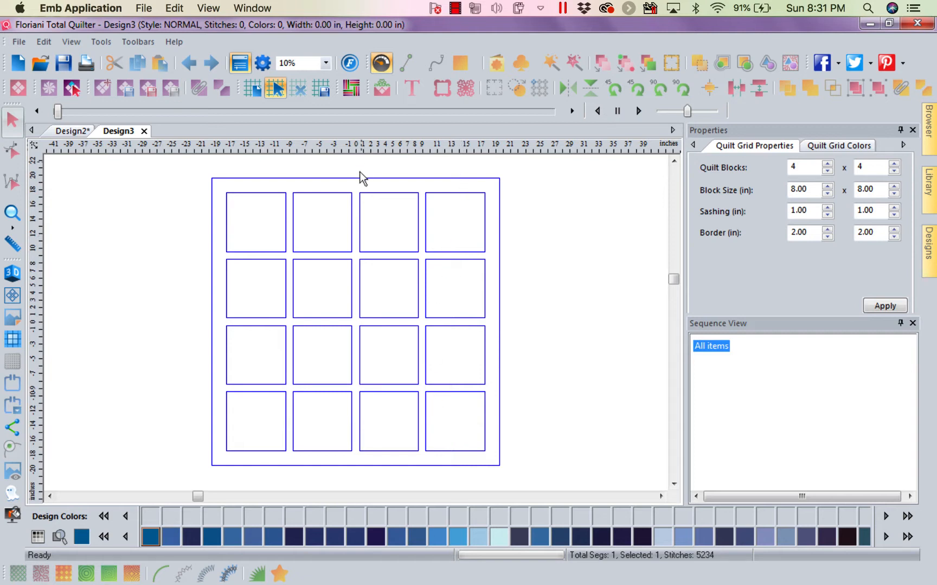
mouse_move(328, 256)
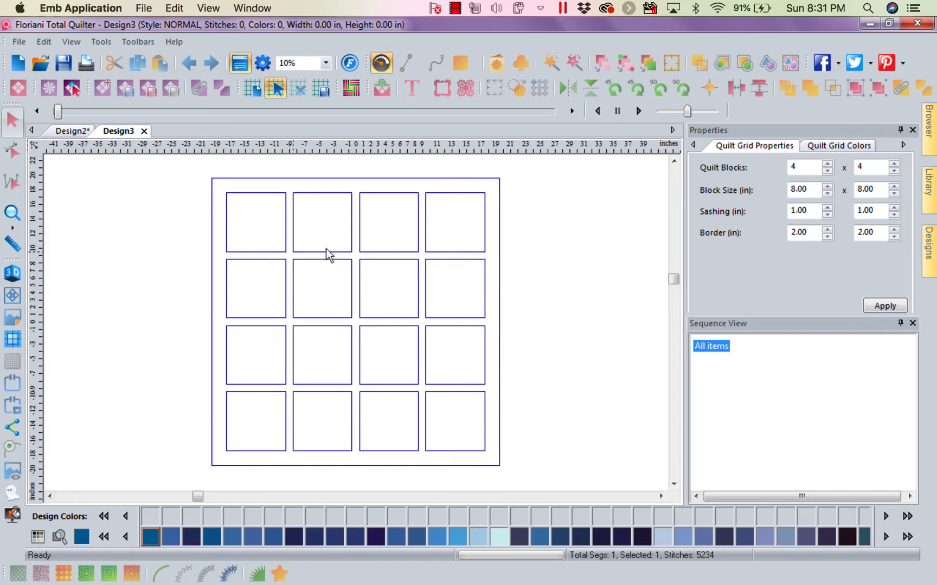
mouse_move(505, 203)
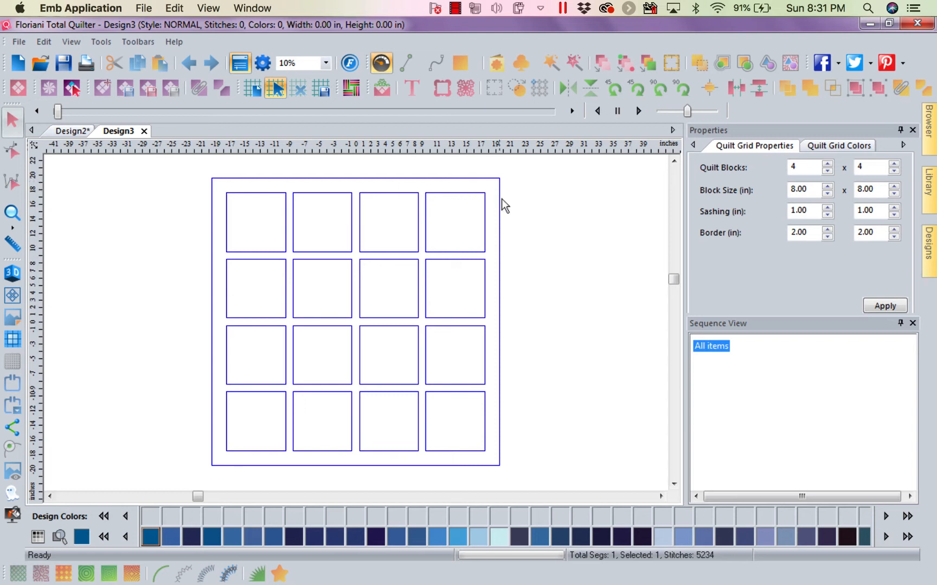
mouse_move(232, 458)
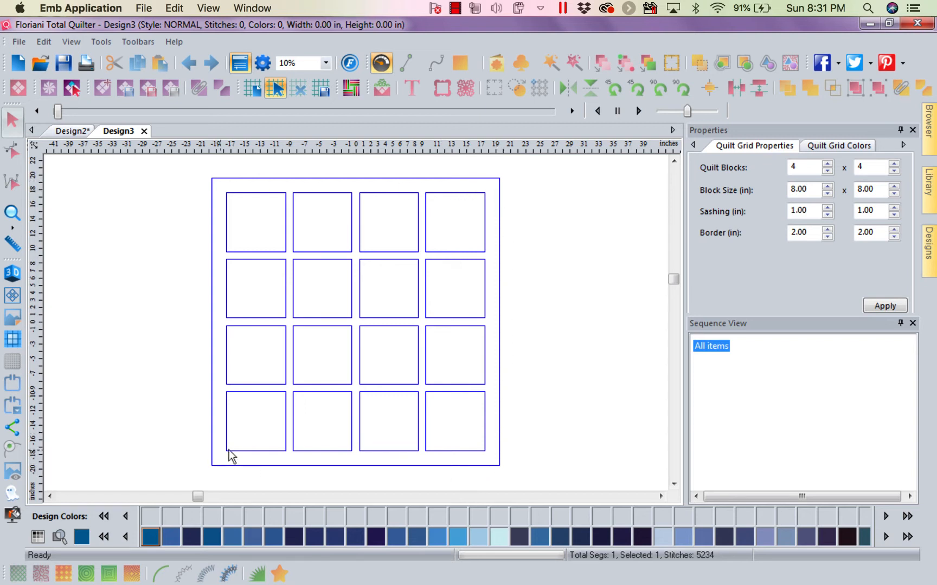
mouse_move(337, 197)
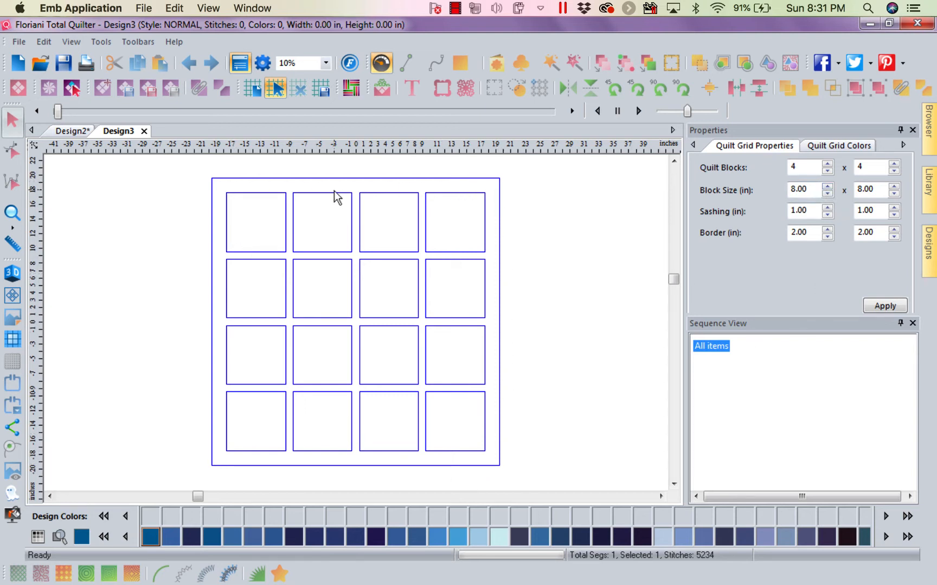
mouse_move(566, 340)
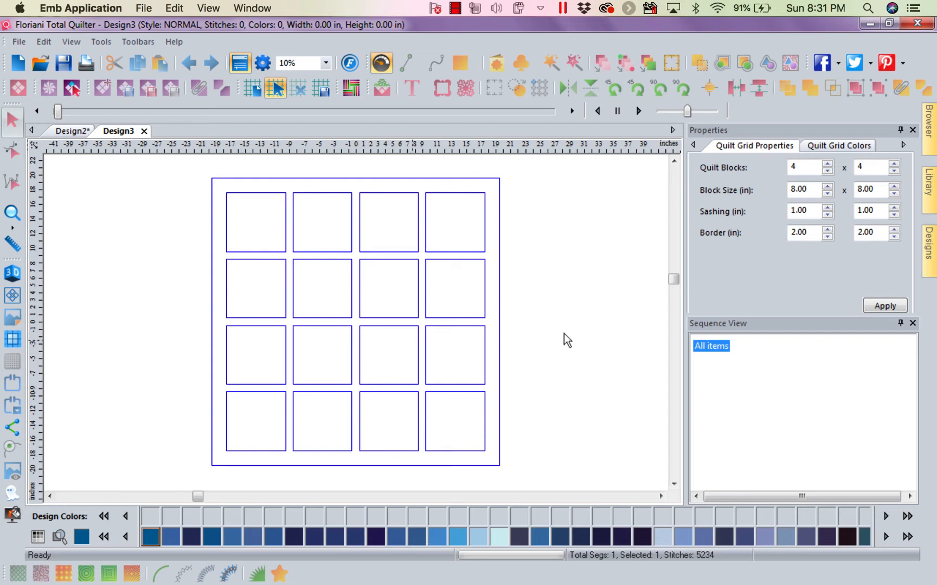
left_click(803, 167)
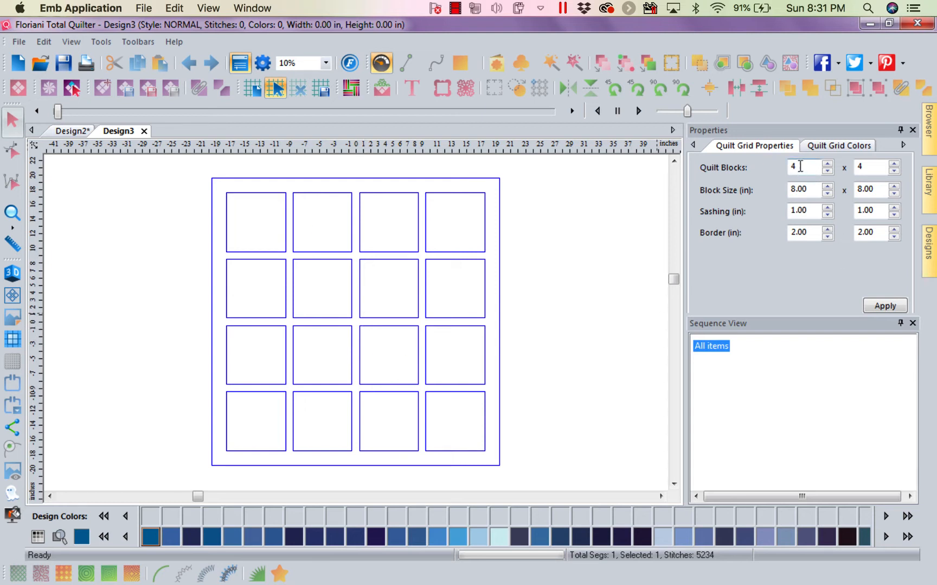
left_click(867, 167)
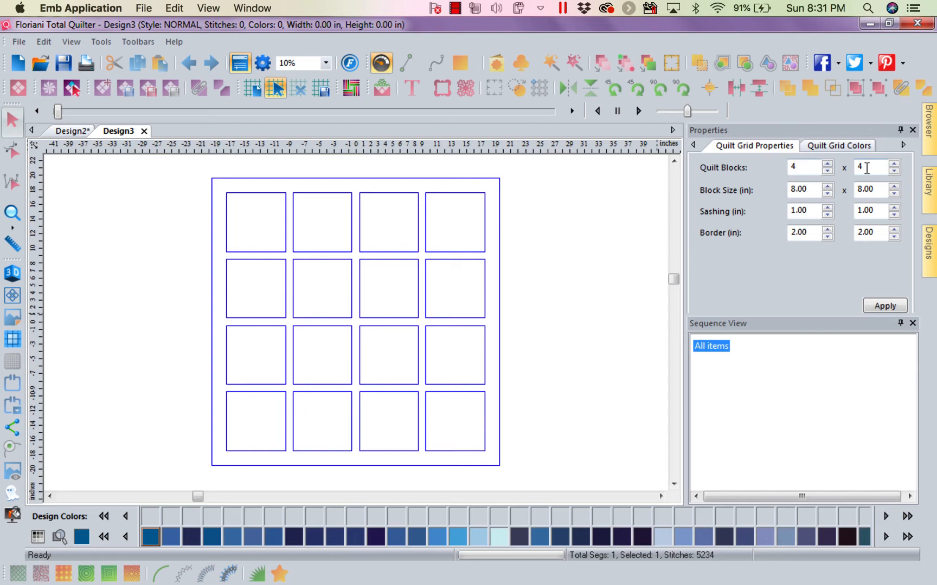
left_click(810, 190)
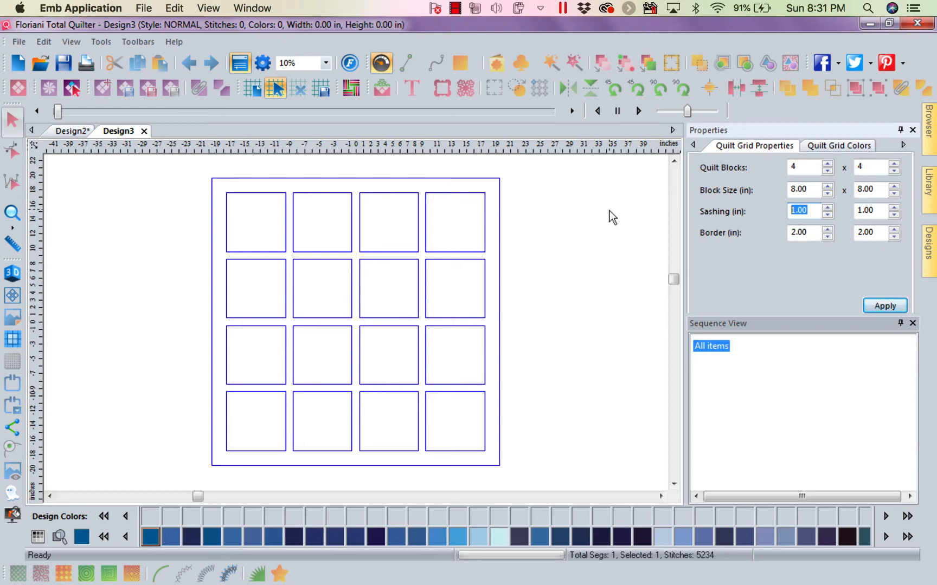
Set both sashing fields to 0.00 and apply so the blocks touch inside the border
left_click(871, 211)
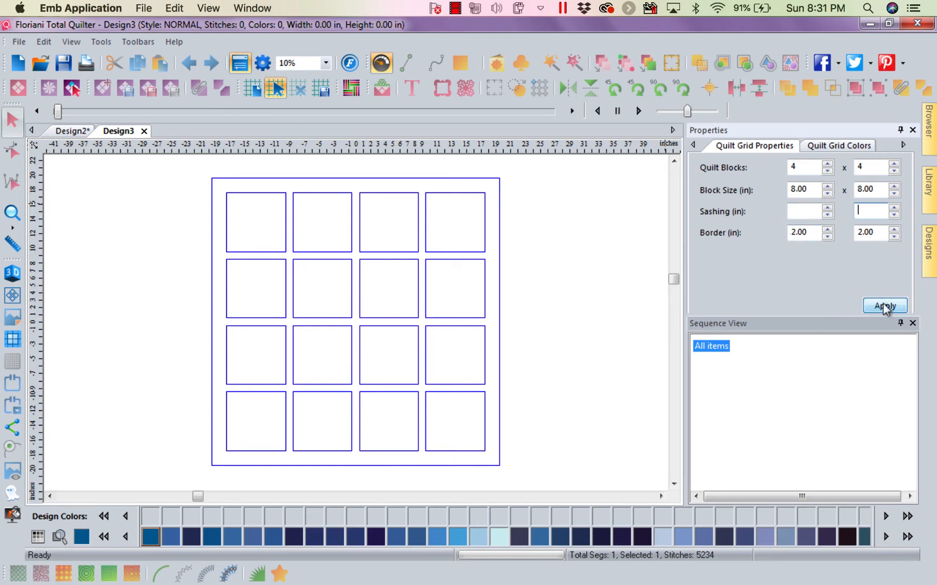
left_click(885, 306)
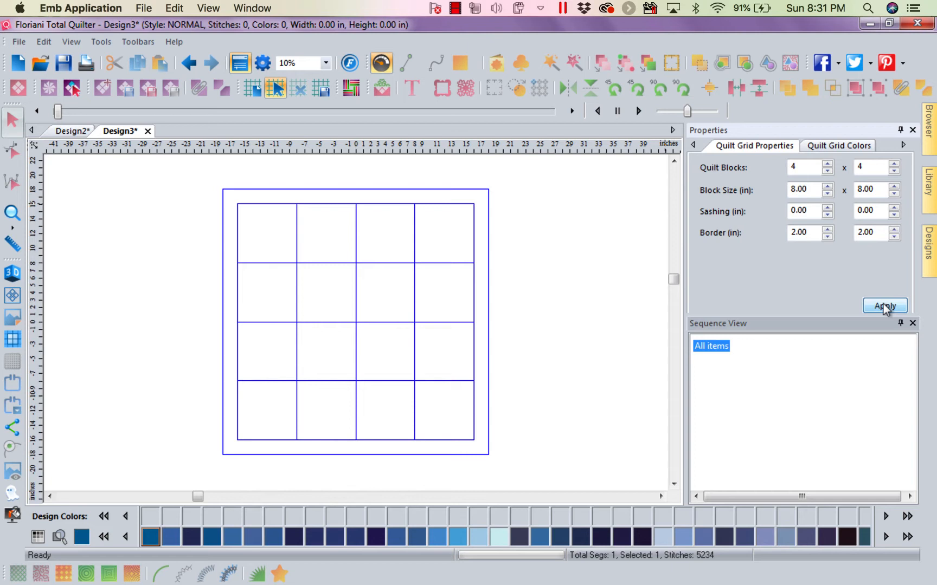
mouse_move(313, 299)
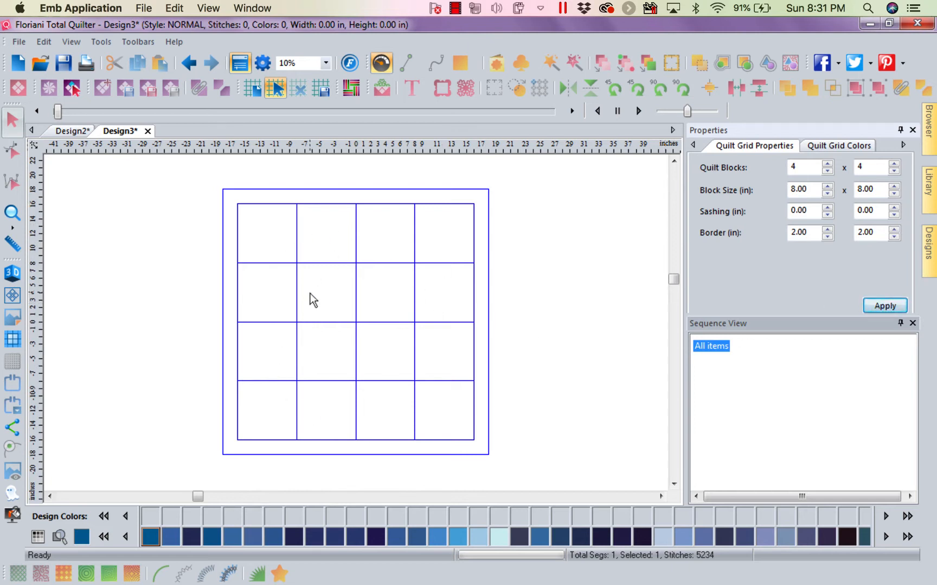
mouse_move(281, 257)
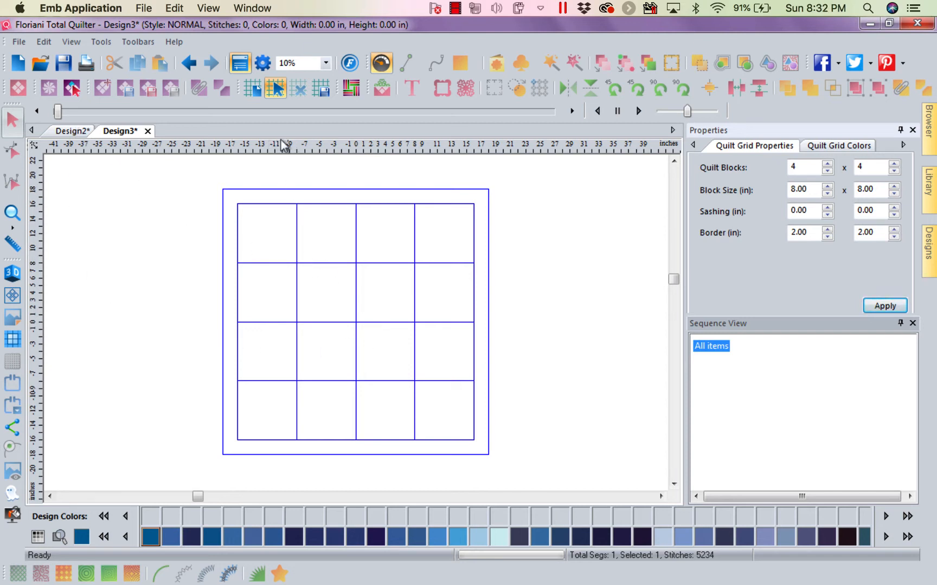
mouse_move(277, 89)
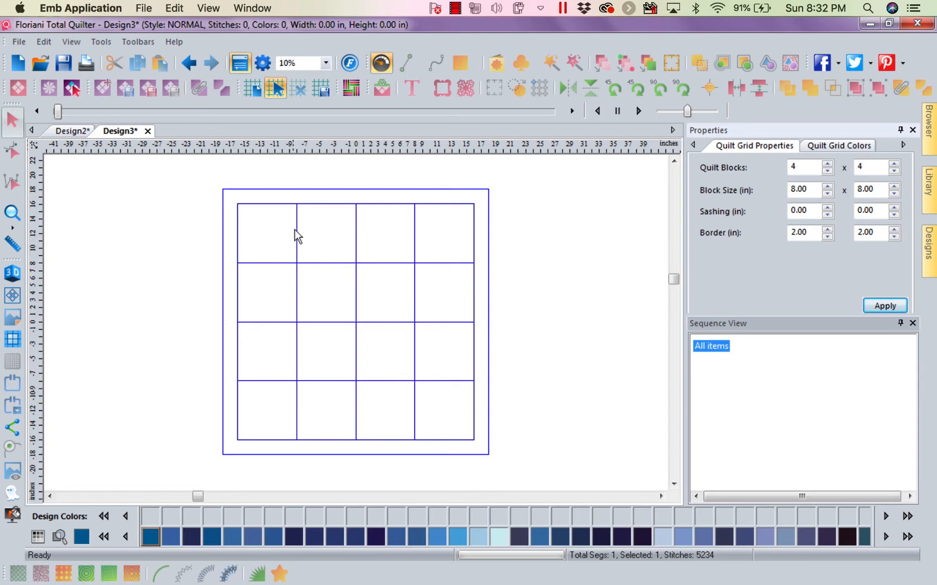
Paste the copied appliquilt block into the top-left square of the quilt grid
left_click(265, 233)
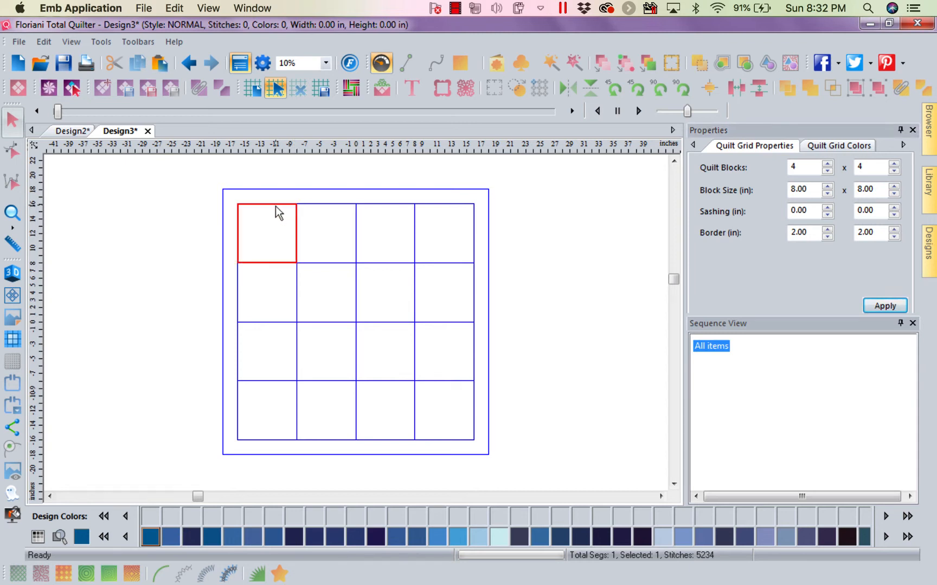
mouse_move(259, 246)
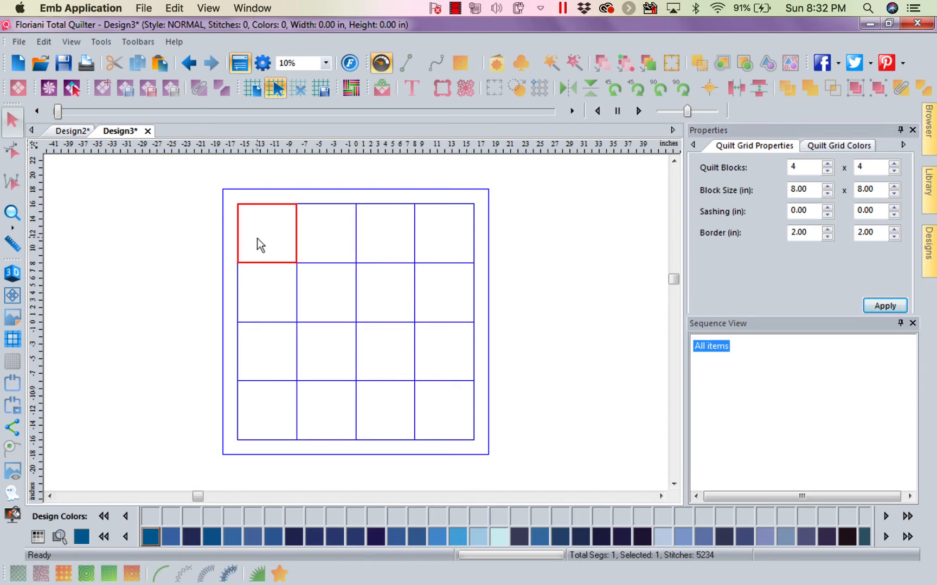
right_click(260, 245)
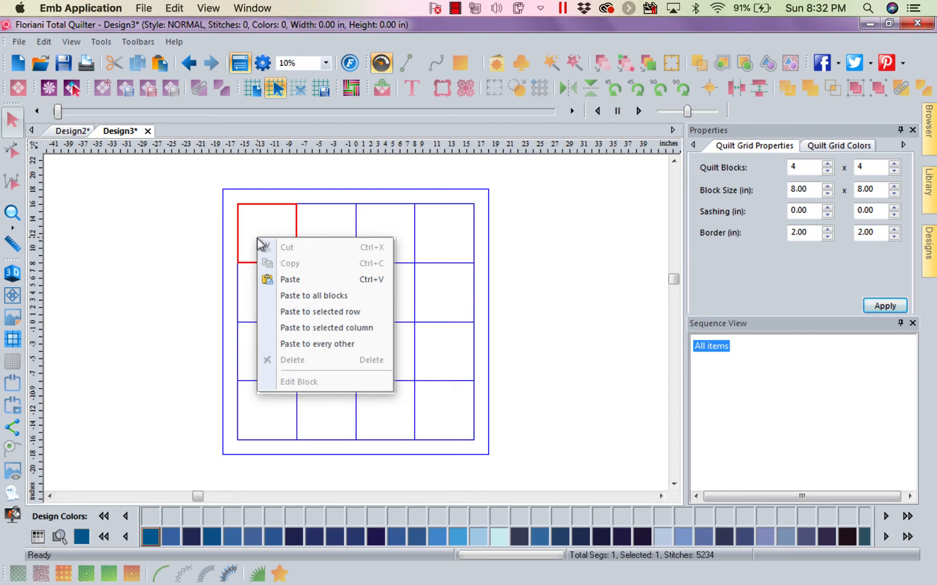
mouse_move(289, 279)
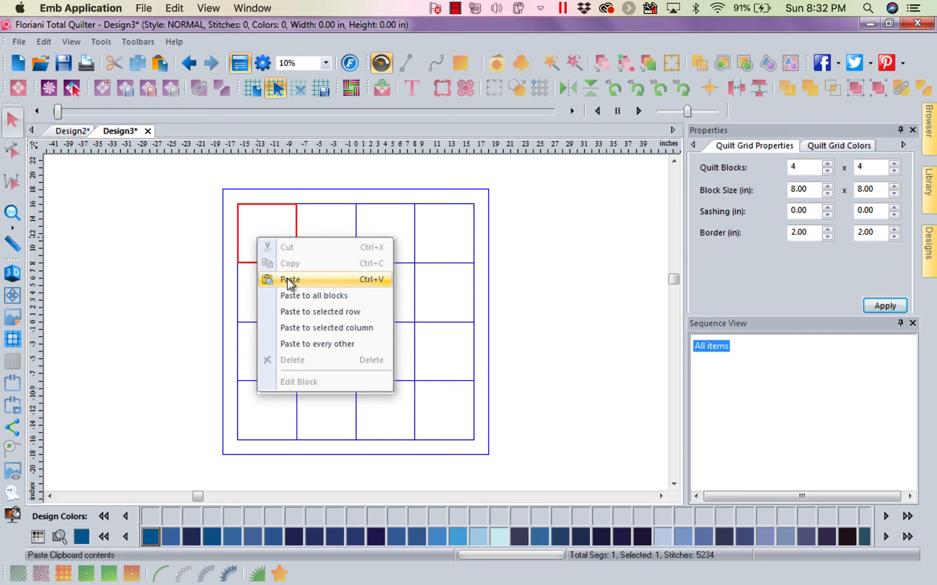
mouse_move(276, 232)
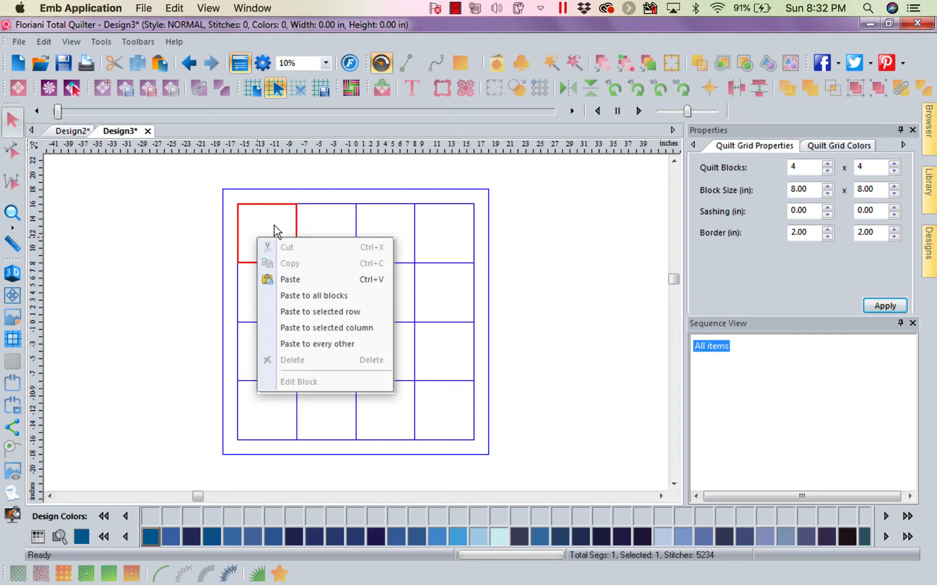
mouse_move(289, 280)
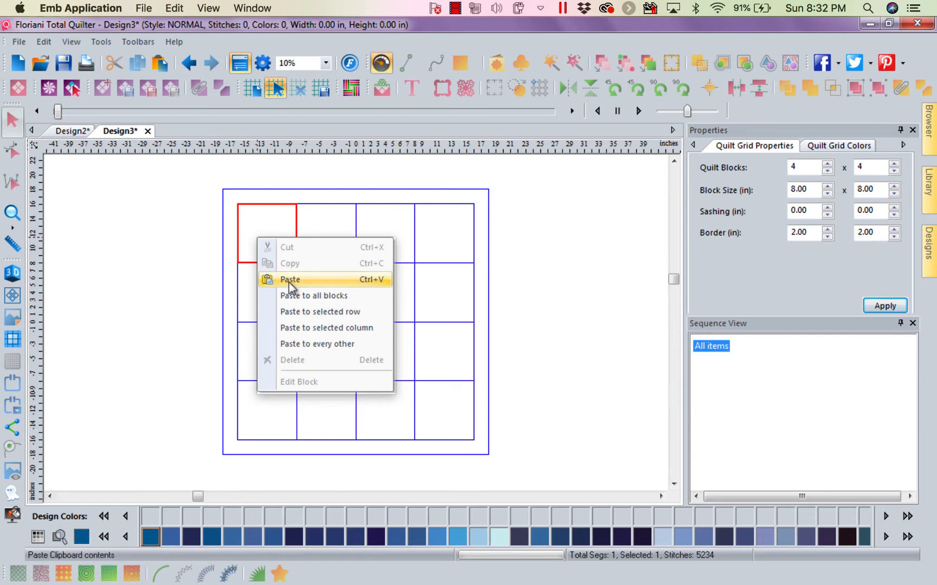
left_click(290, 279)
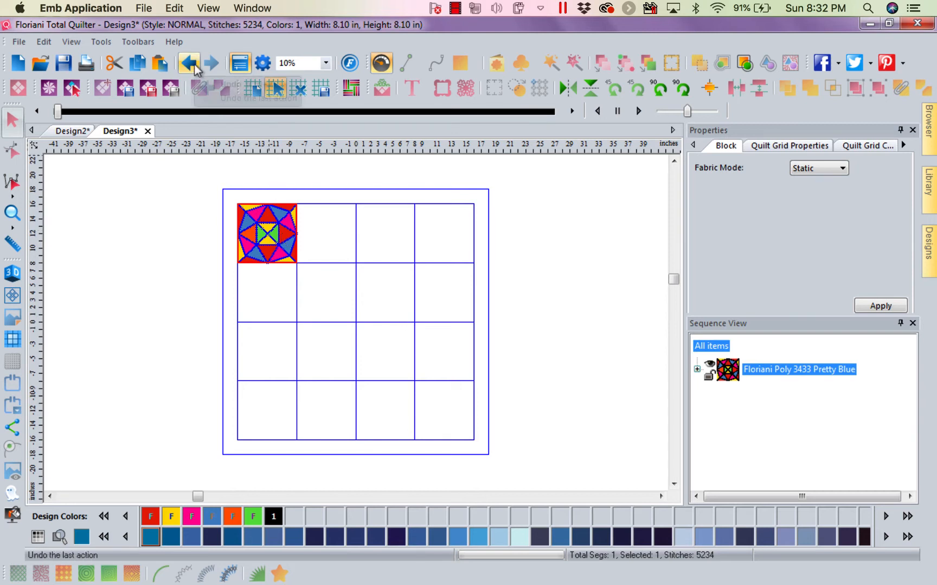
Undo the single paste, then paste the block to all sixteen squares (83,744 stitches)
left_click(189, 63)
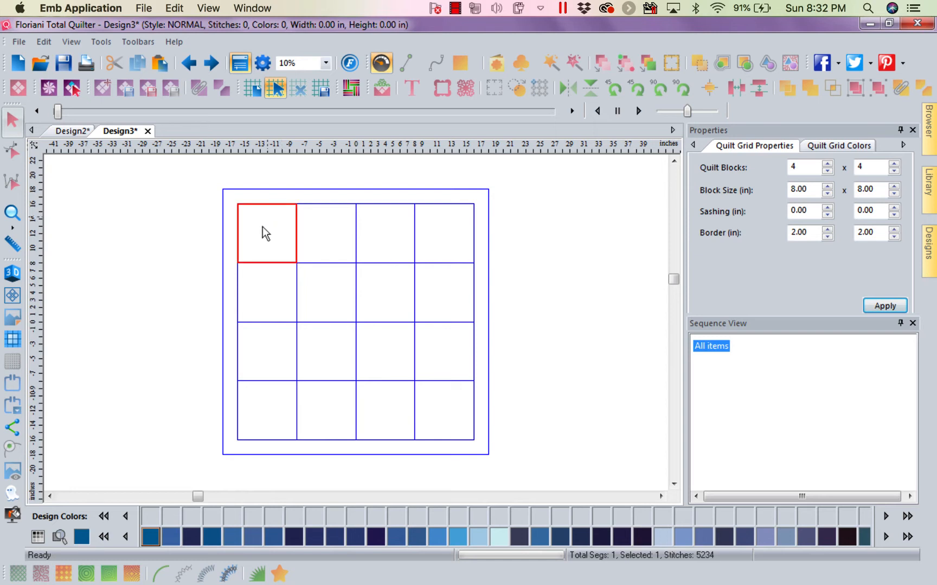
right_click(266, 233)
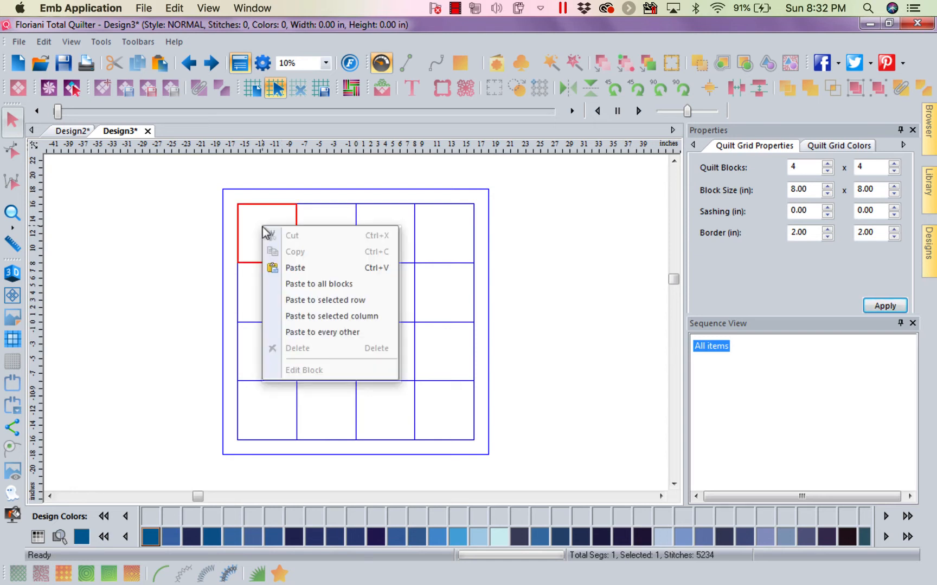
mouse_move(319, 284)
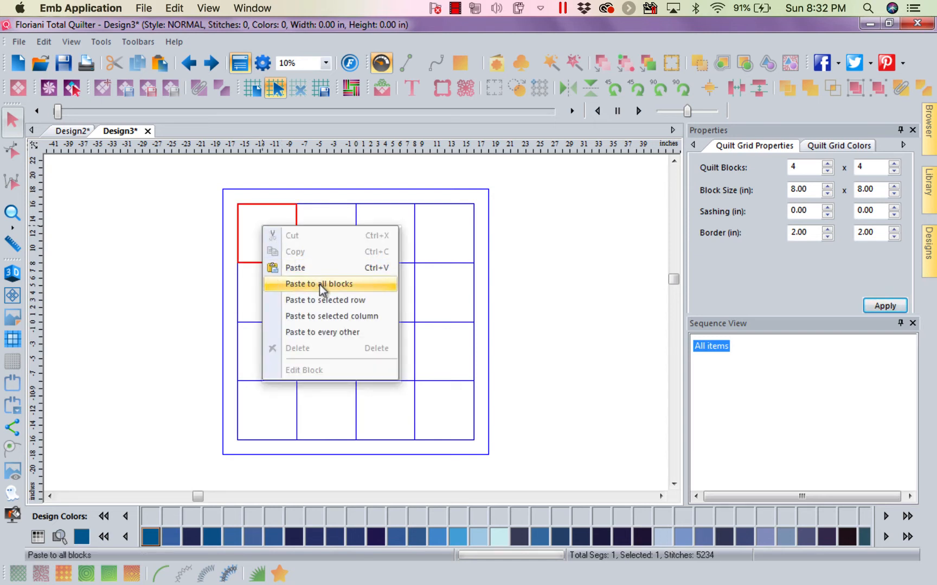
left_click(318, 284)
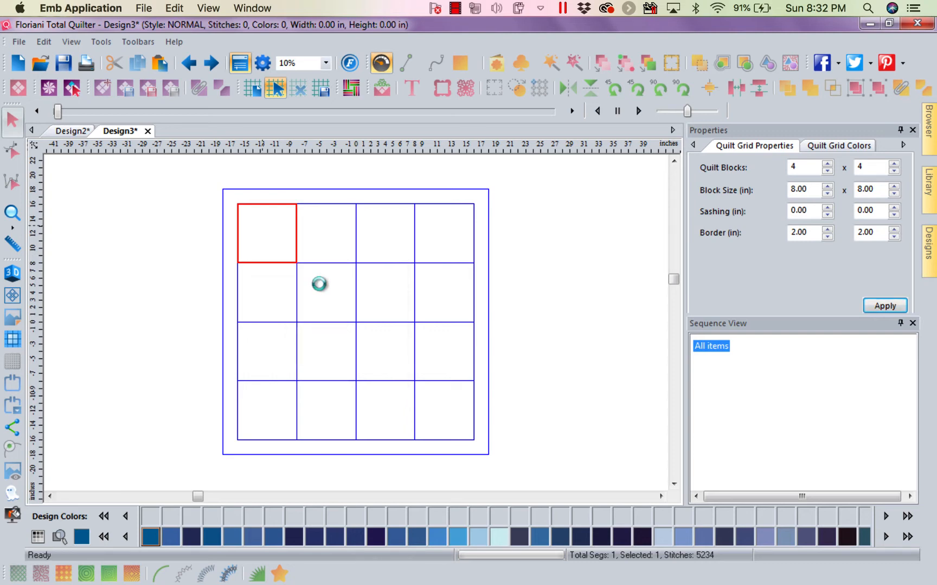
left_click(885, 306)
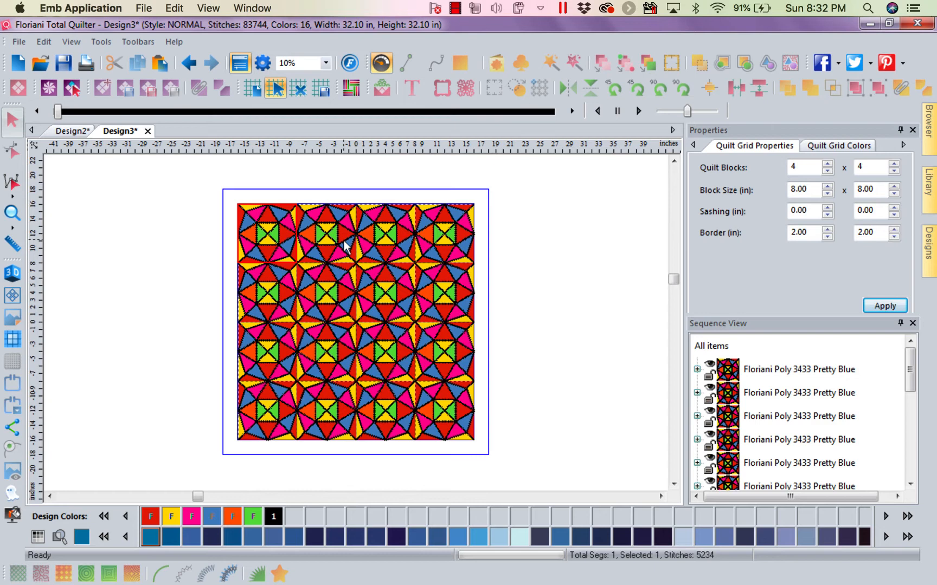
left_click(267, 242)
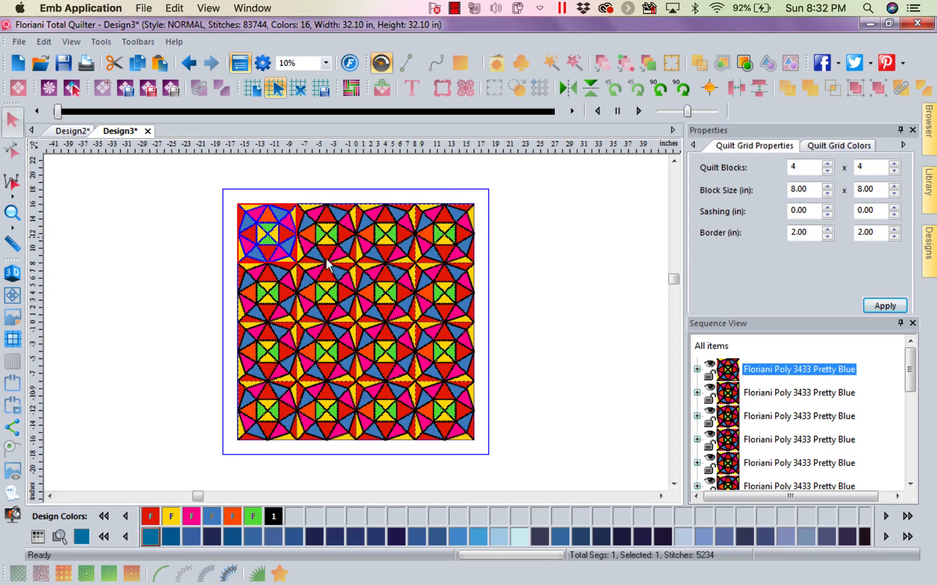
mouse_move(299, 241)
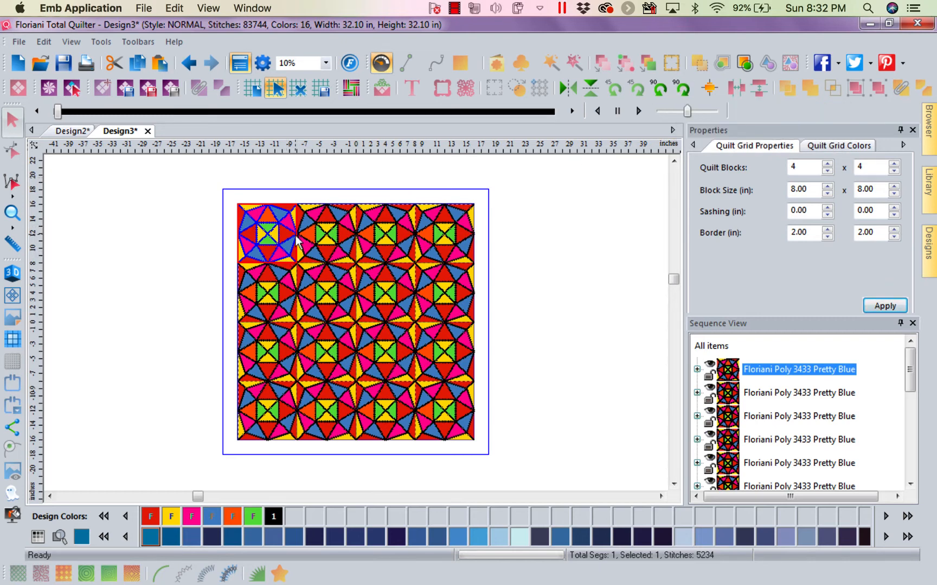
mouse_move(483, 195)
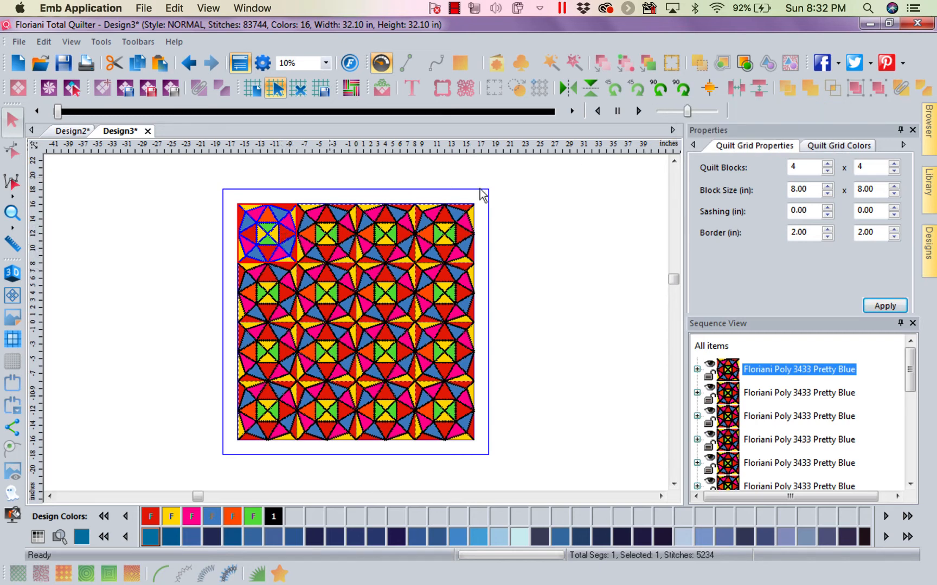
mouse_move(675, 107)
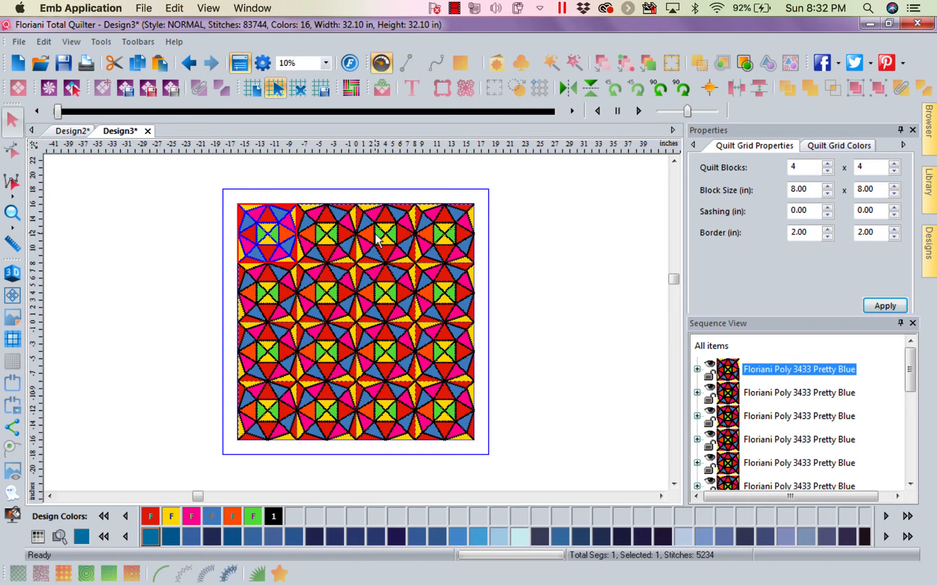
mouse_move(278, 281)
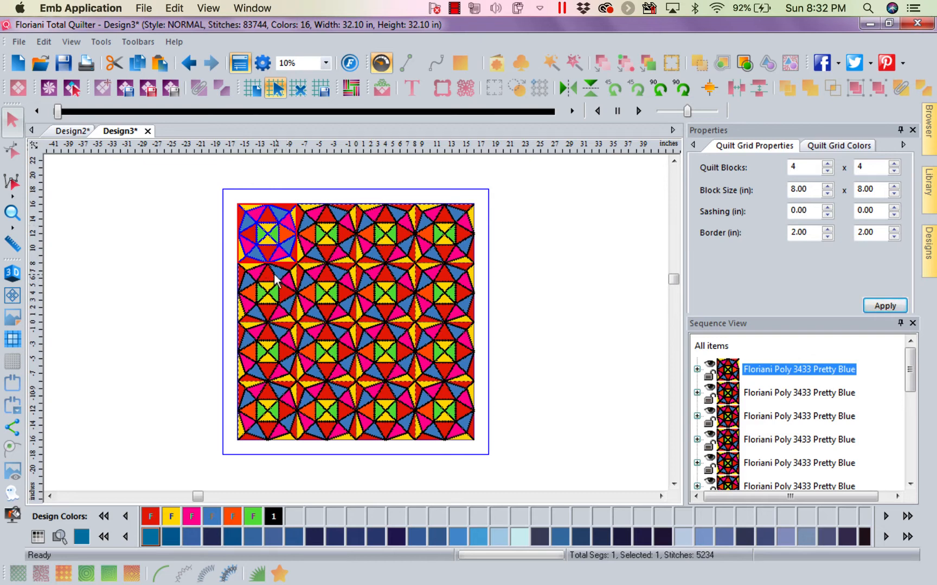
mouse_move(292, 343)
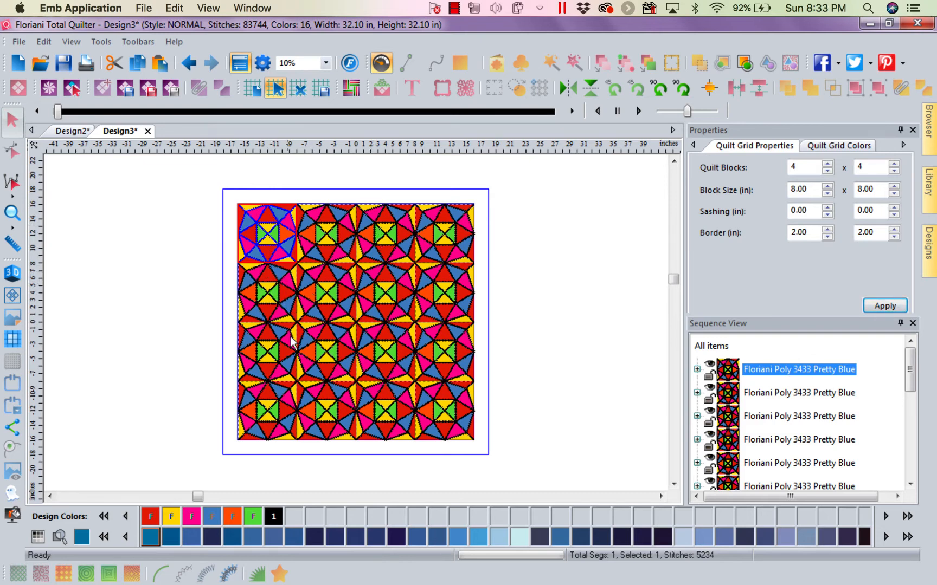
mouse_move(313, 392)
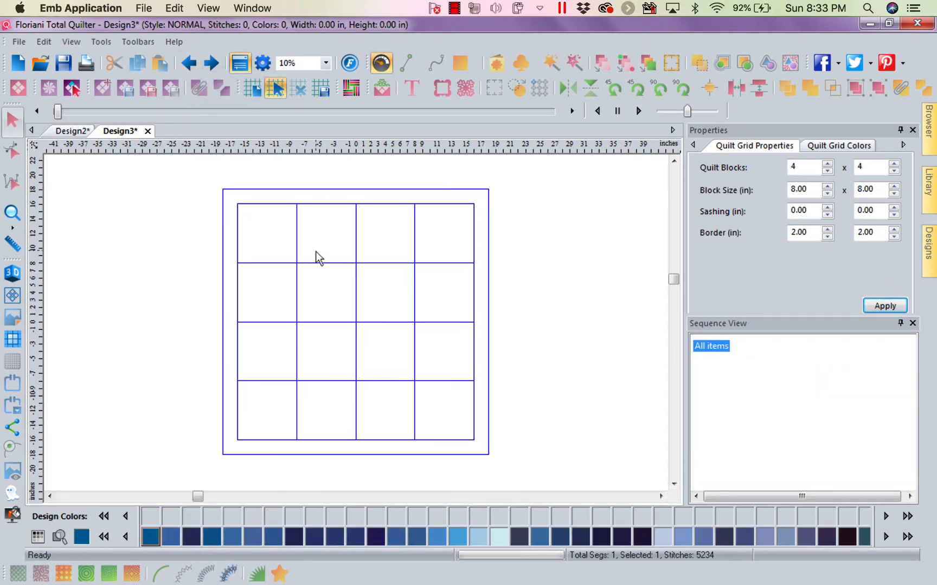
mouse_move(284, 217)
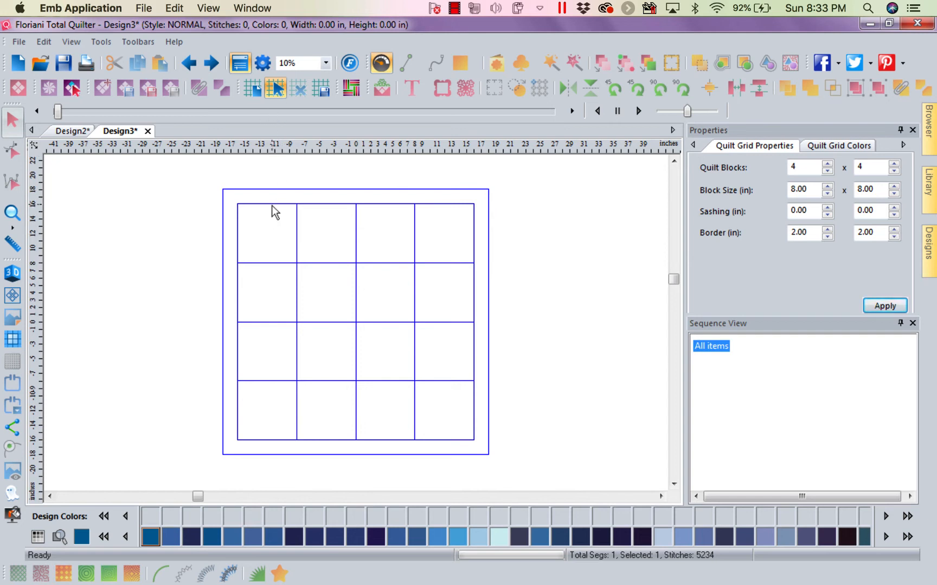
Paste the block across the whole top row of the grid (20,936 stitches)
left_click(266, 233)
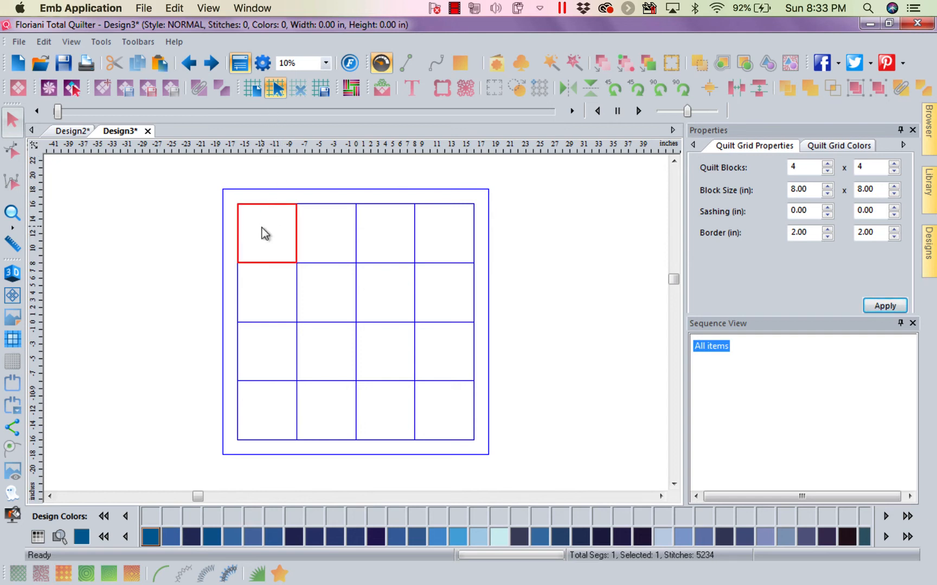
right_click(266, 233)
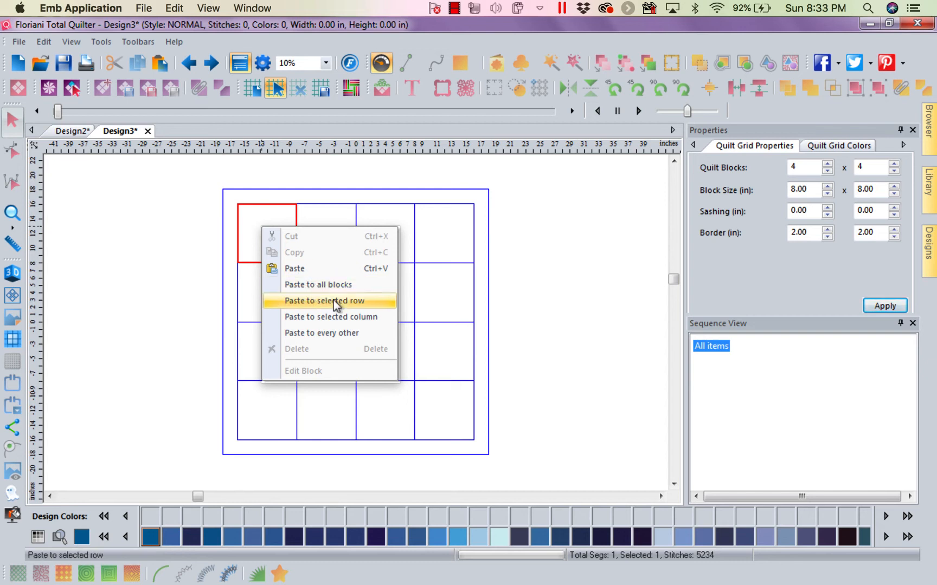
left_click(324, 300)
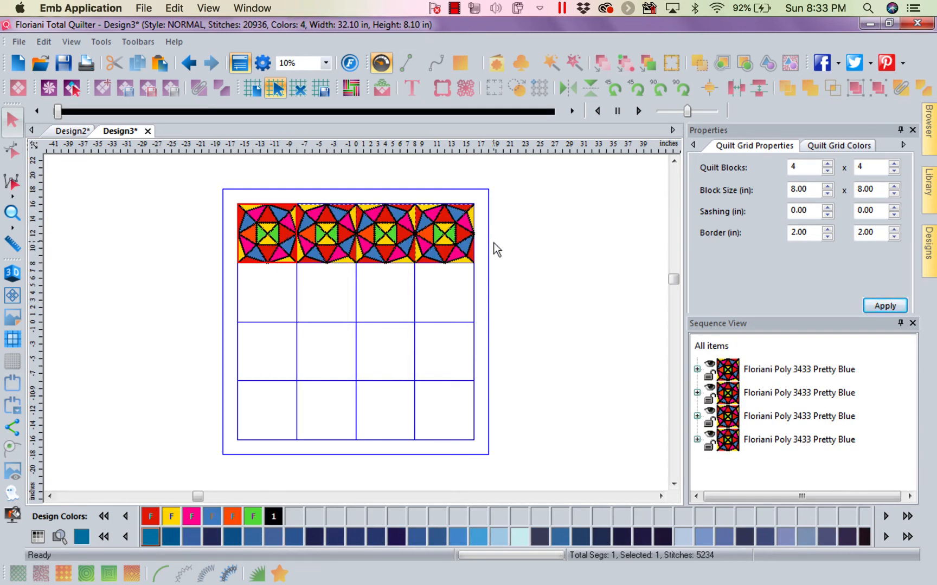
mouse_move(254, 421)
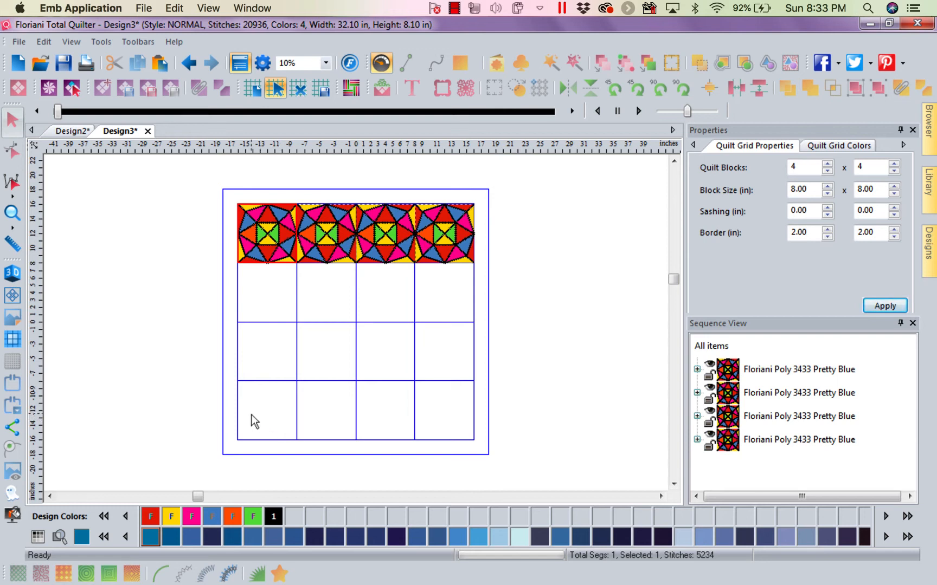
Paste the block down the left column, then undo to empty the grid
right_click(268, 412)
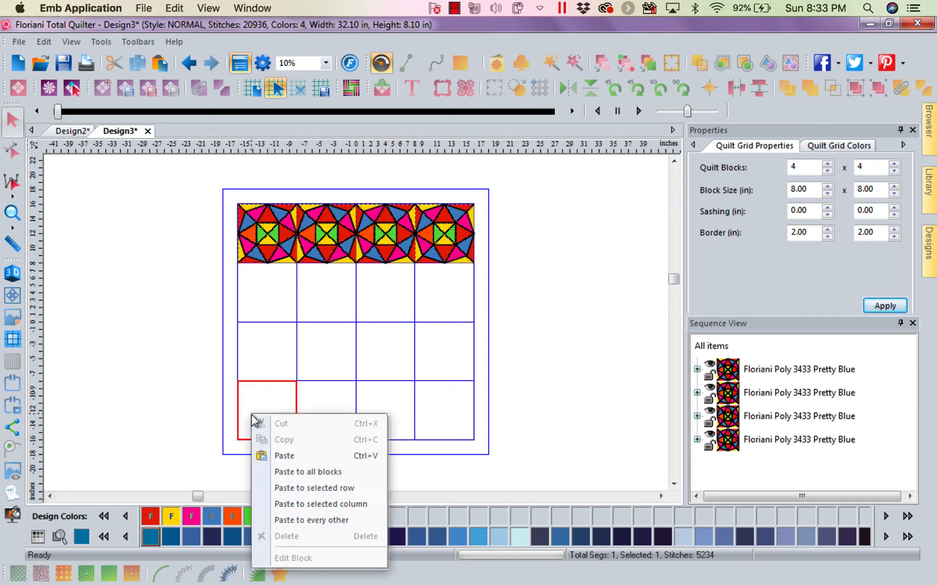
mouse_move(314, 505)
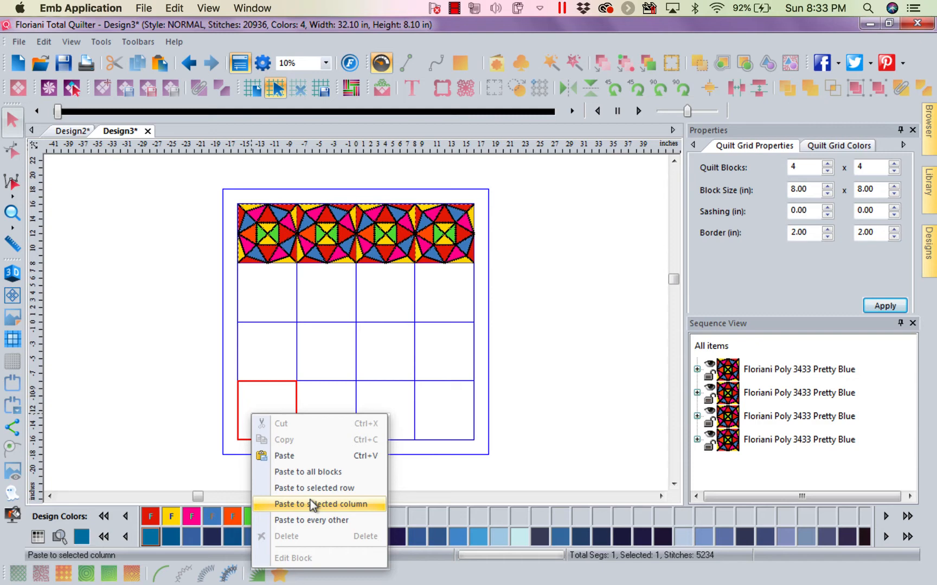
left_click(313, 504)
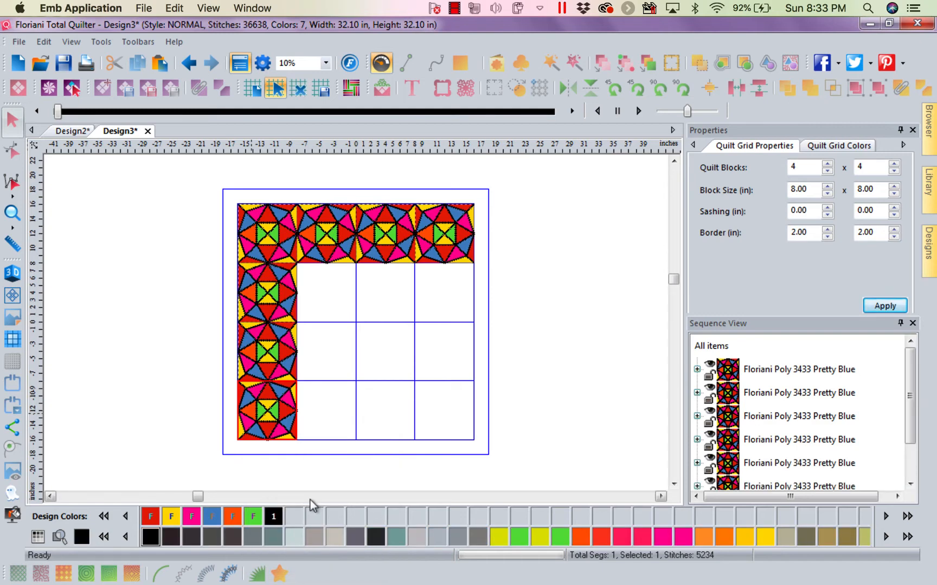
mouse_move(321, 300)
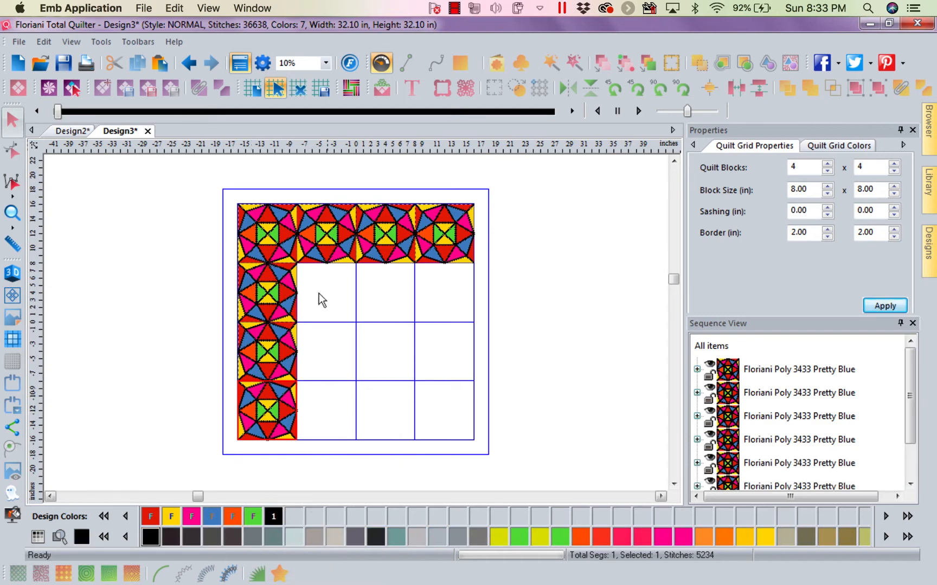
left_click(189, 63)
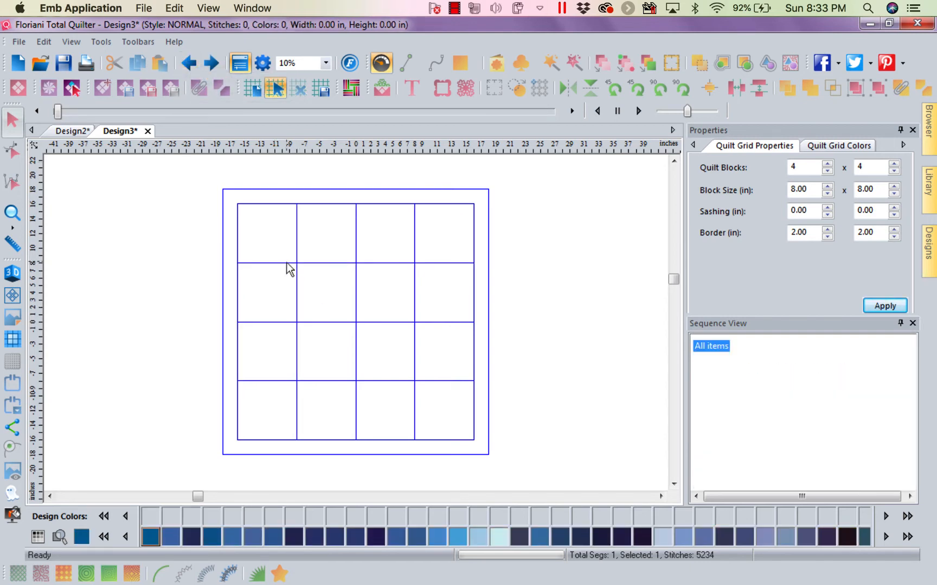
Paste the block into every other square for a checkerboard of 41,872 stitches
left_click(267, 233)
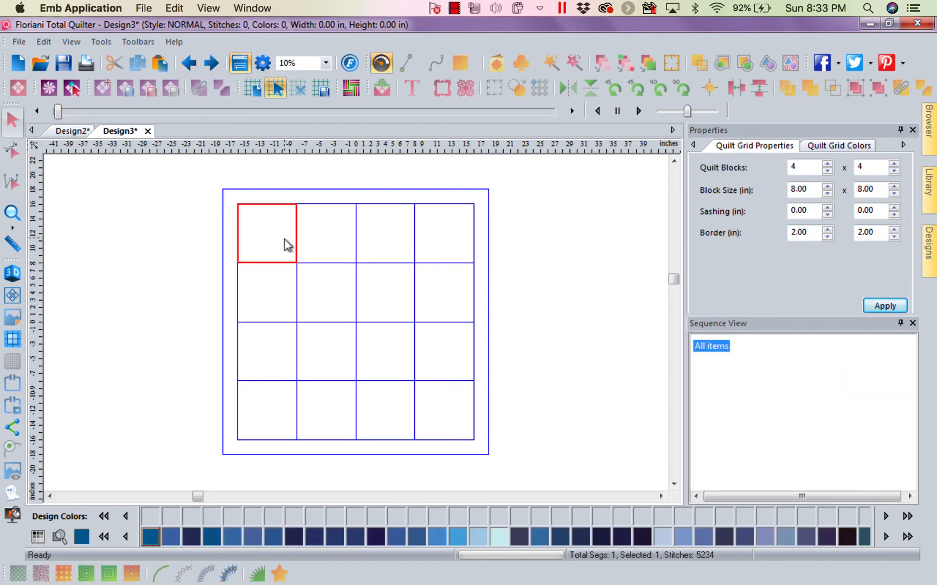
right_click(266, 233)
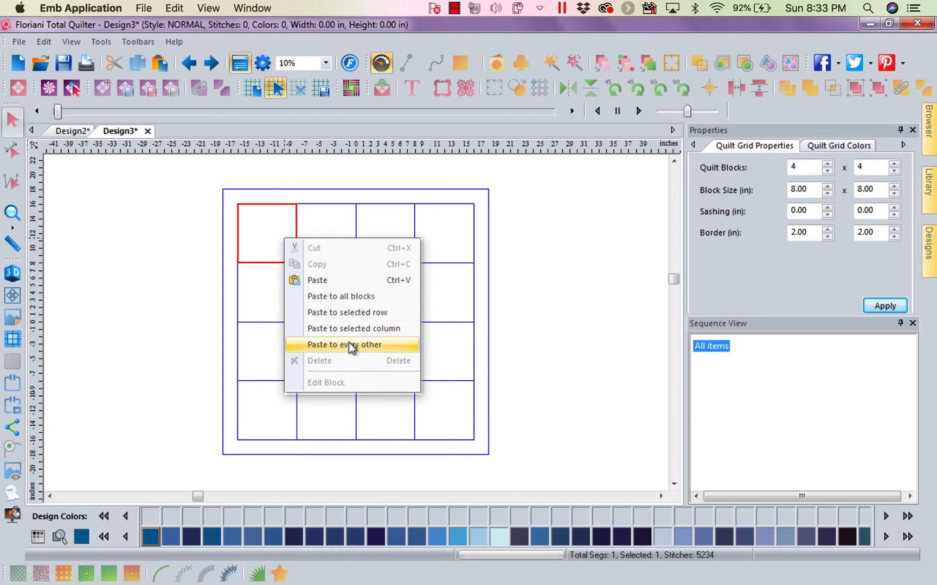
left_click(345, 345)
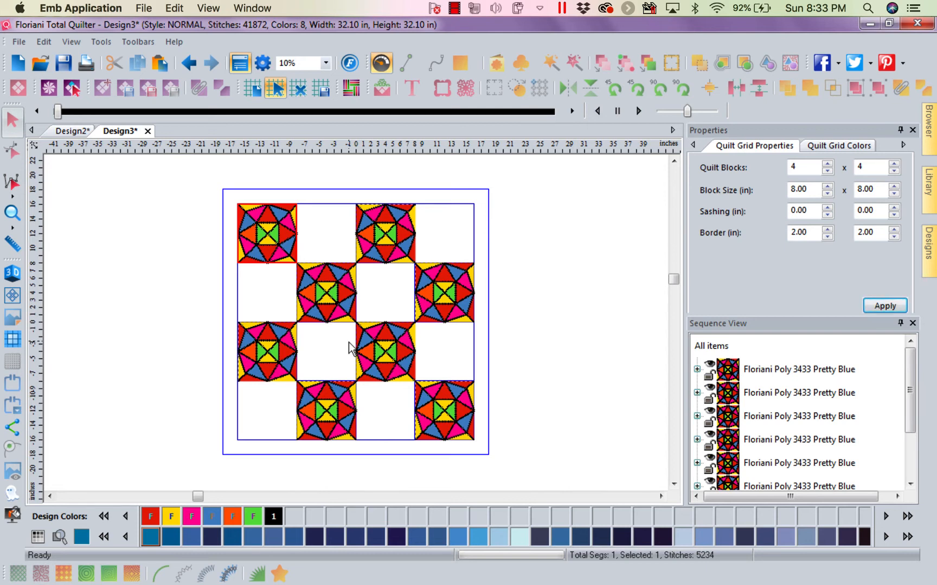
mouse_move(189, 182)
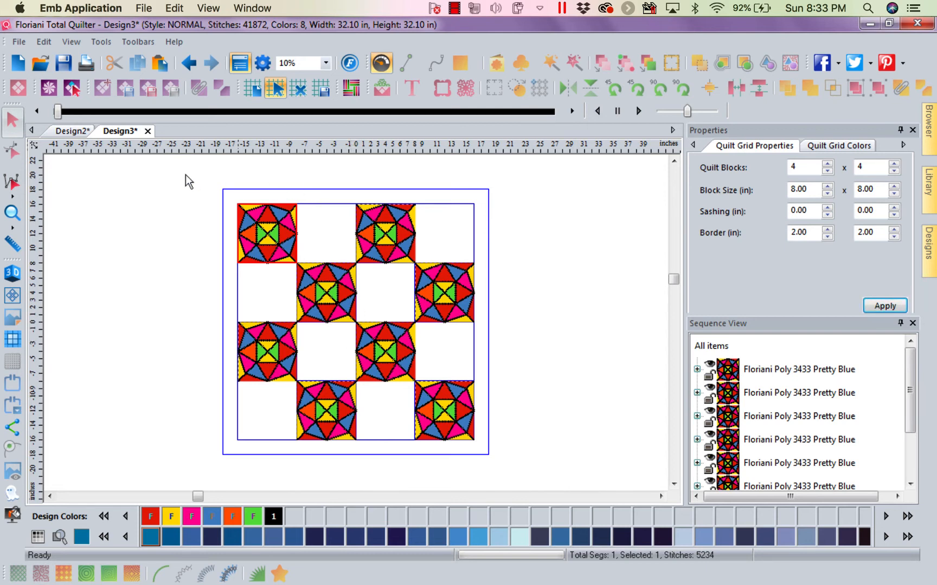
mouse_move(198, 88)
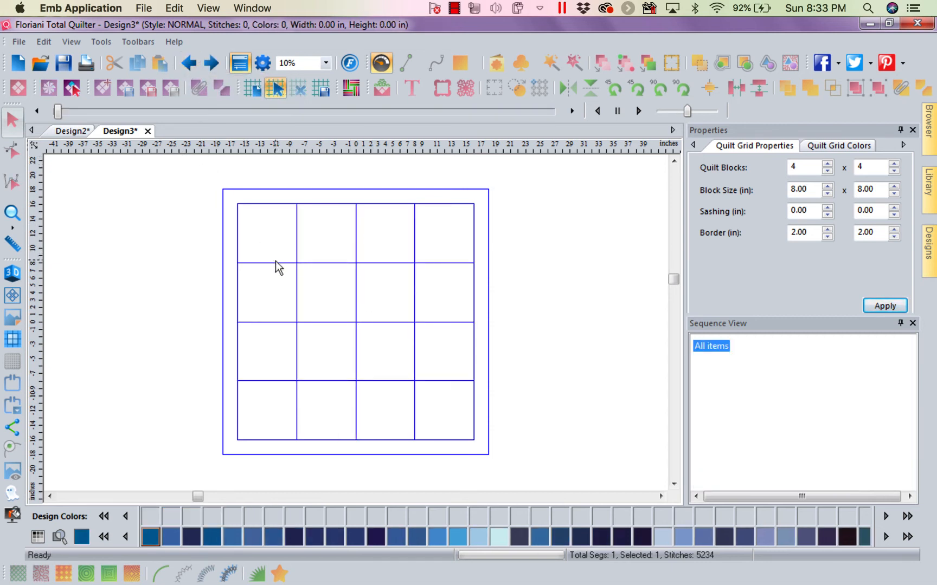
Paste single blocks into the top-left, row 3 column 3, and bottom-row column 2 squares
right_click(267, 233)
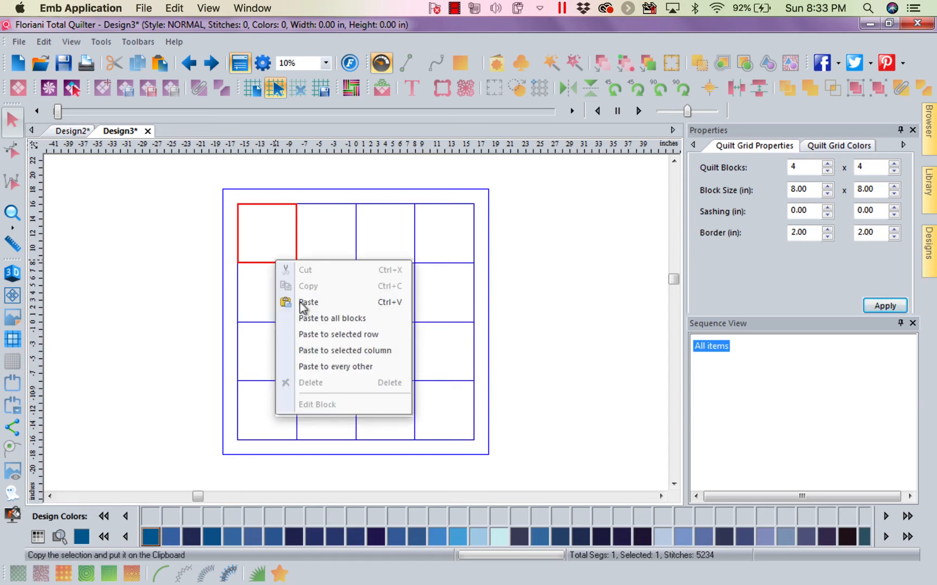
left_click(309, 302)
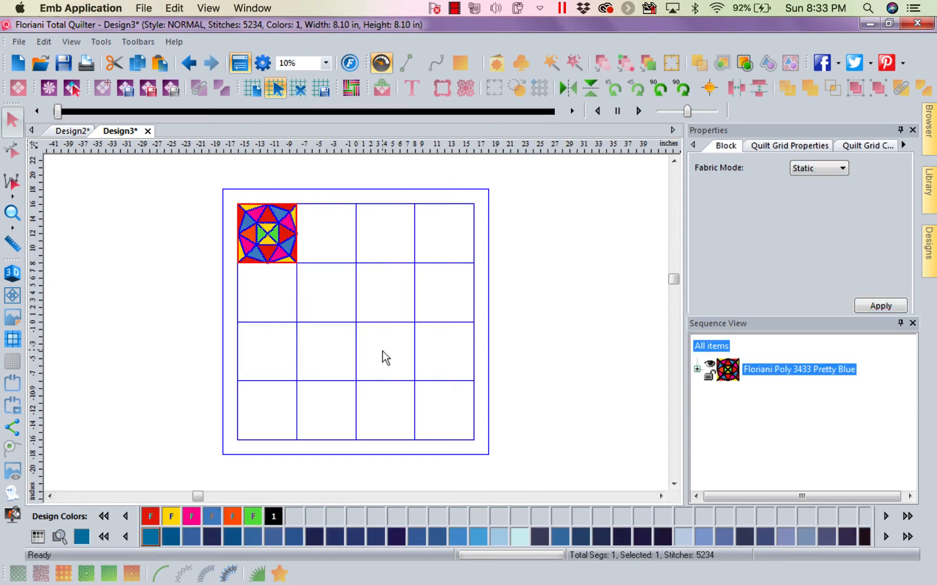
right_click(385, 351)
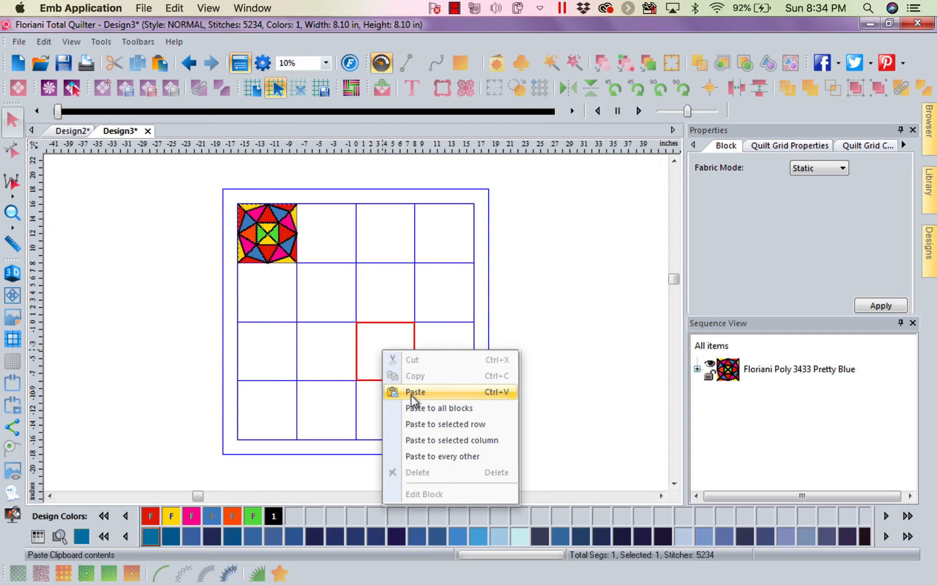
left_click(414, 392)
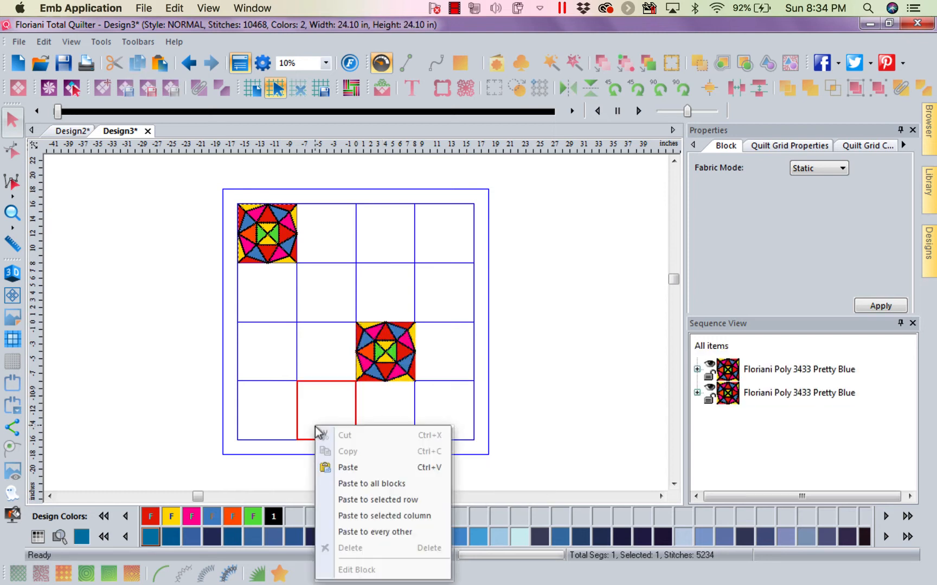
left_click(348, 467)
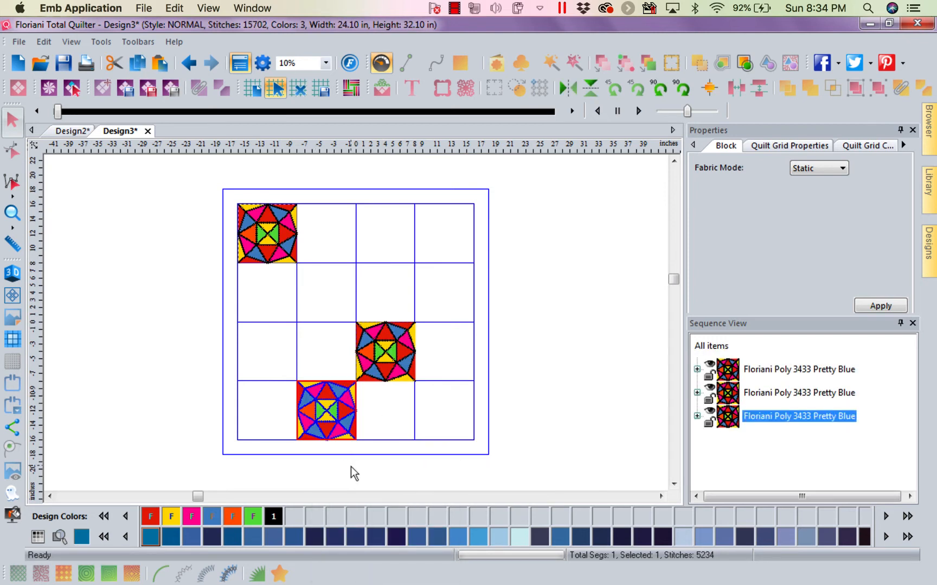
mouse_move(309, 270)
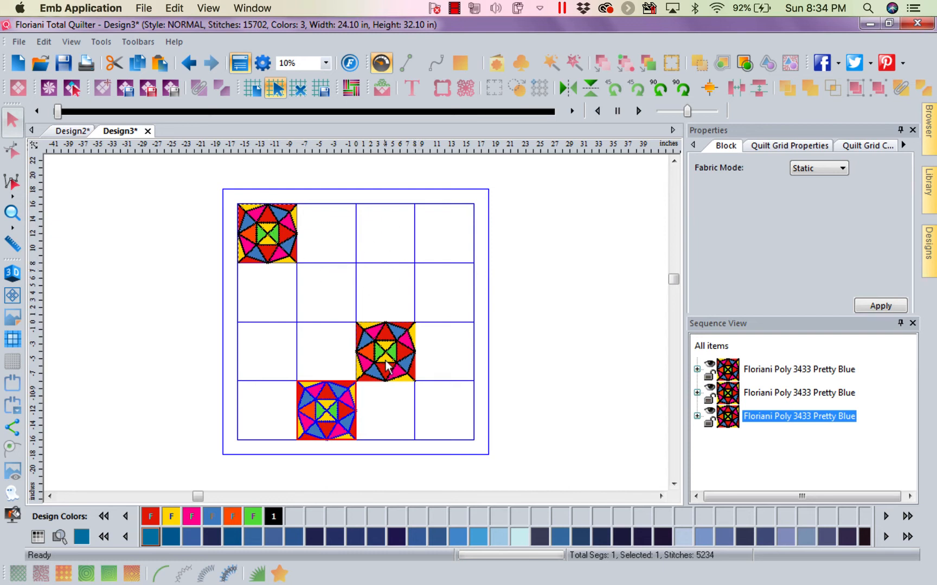
mouse_move(247, 216)
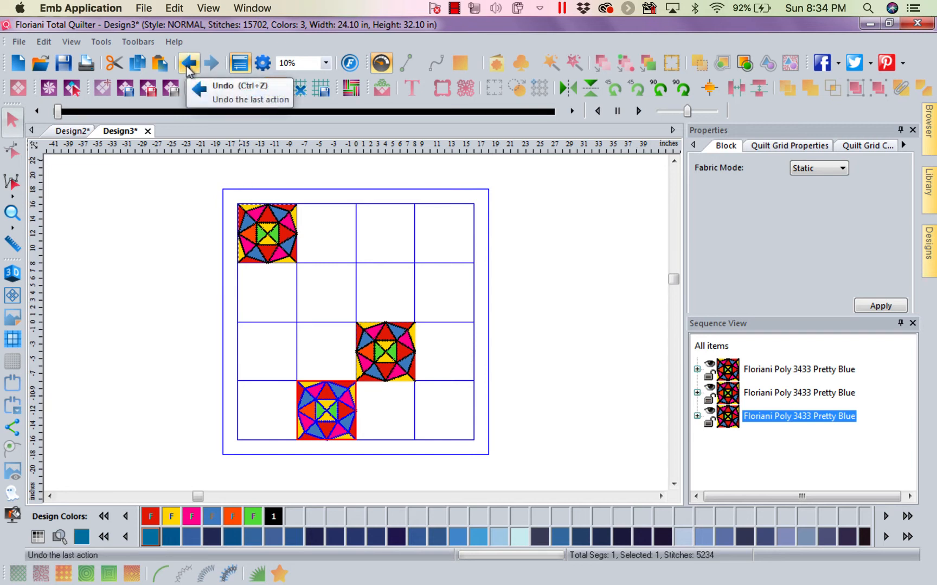
Undo the scattered blocks and paste to every other square again, restoring the checkerboard
left_click(188, 63)
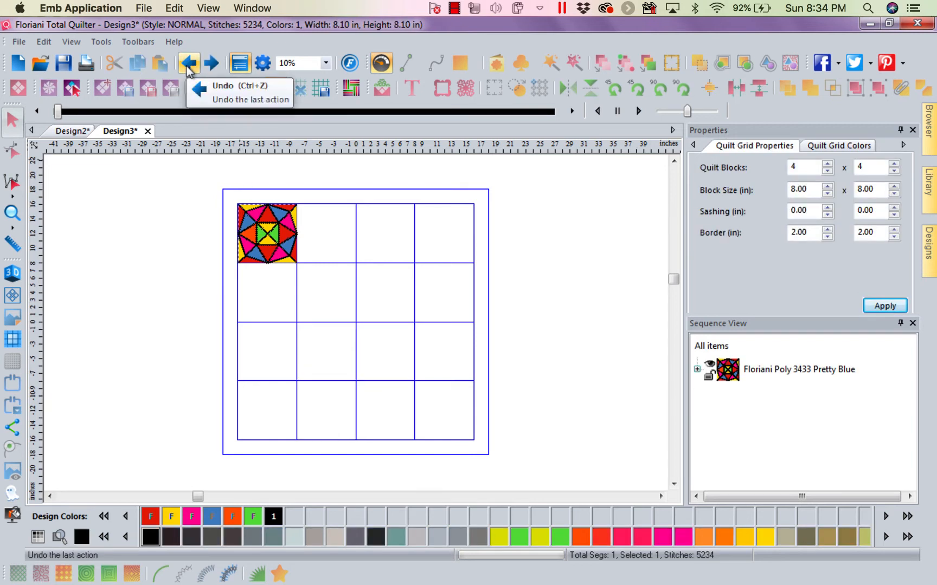
mouse_move(318, 254)
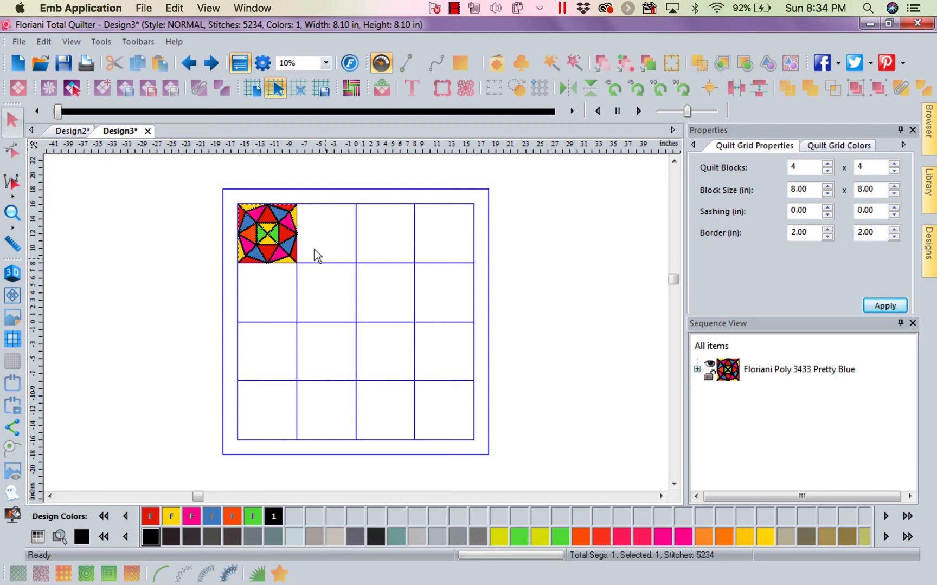
right_click(316, 254)
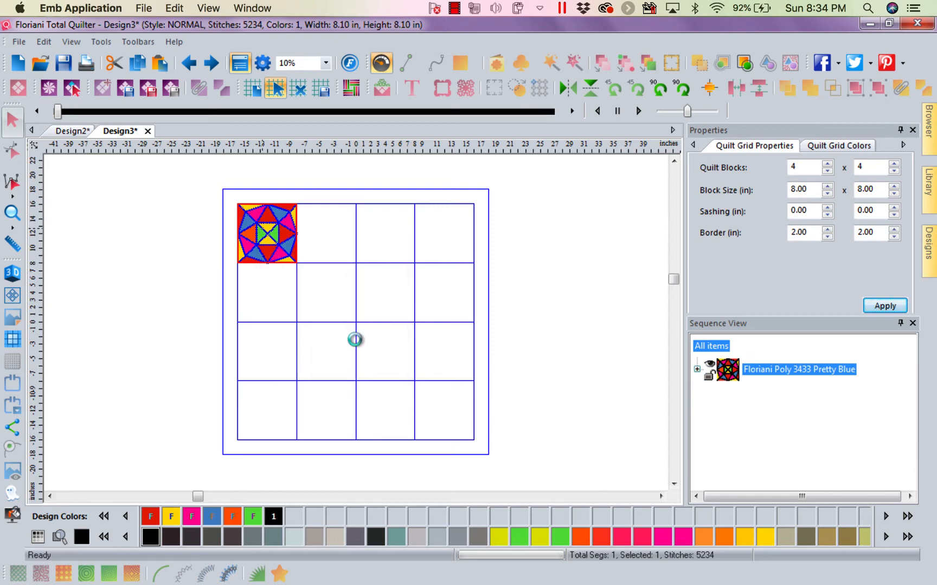
left_click(885, 306)
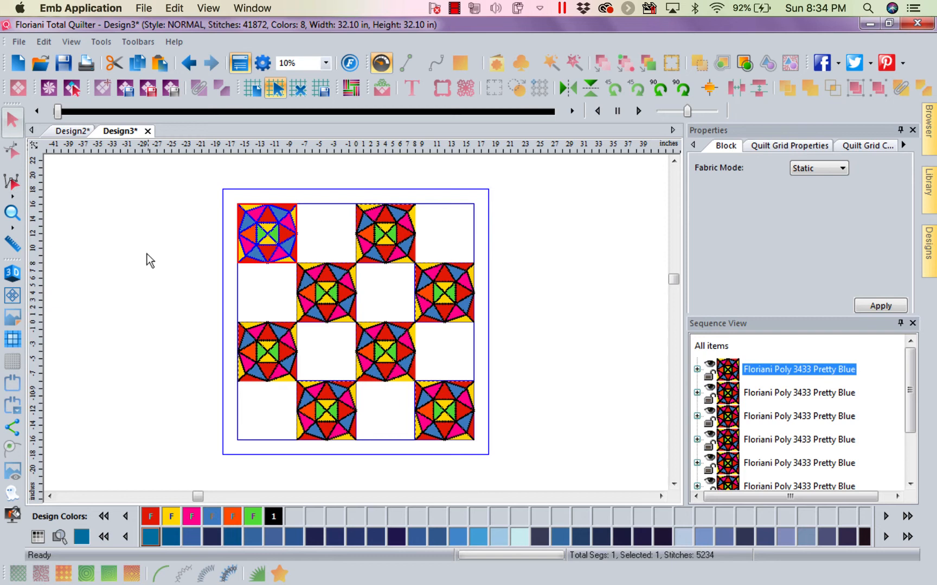
mouse_move(18, 63)
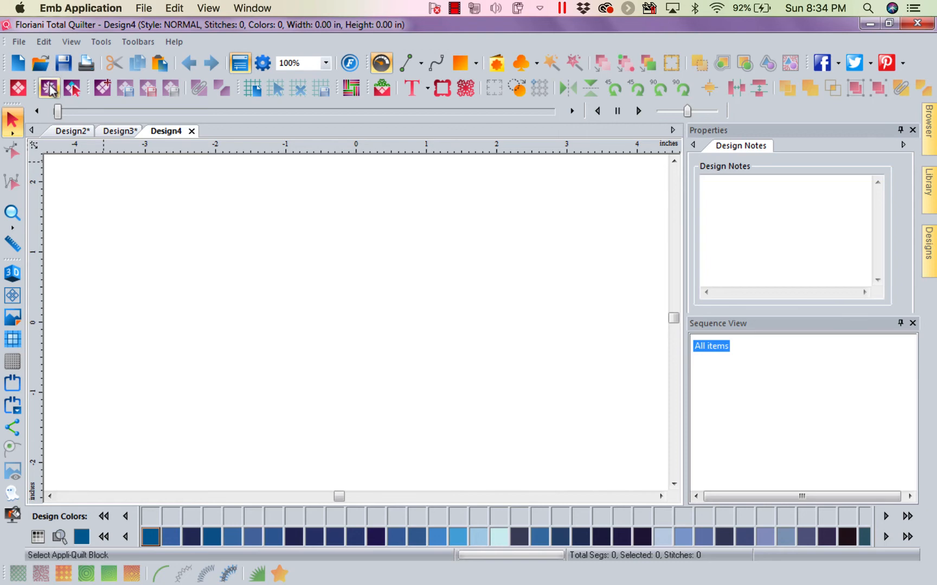
Insert the brown-diamond appliquilt block (2,705 stitches) into Design4 and copy it
left_click(49, 88)
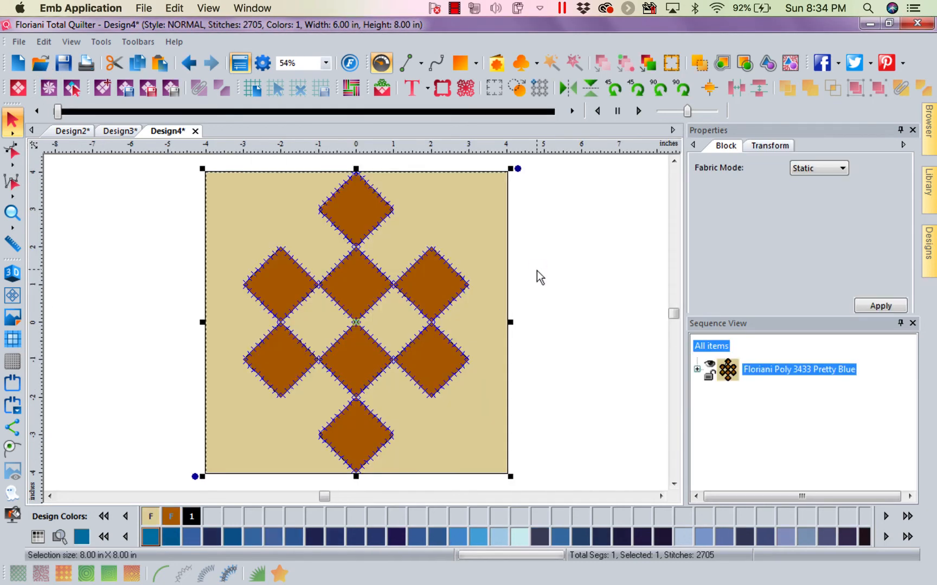
mouse_move(416, 336)
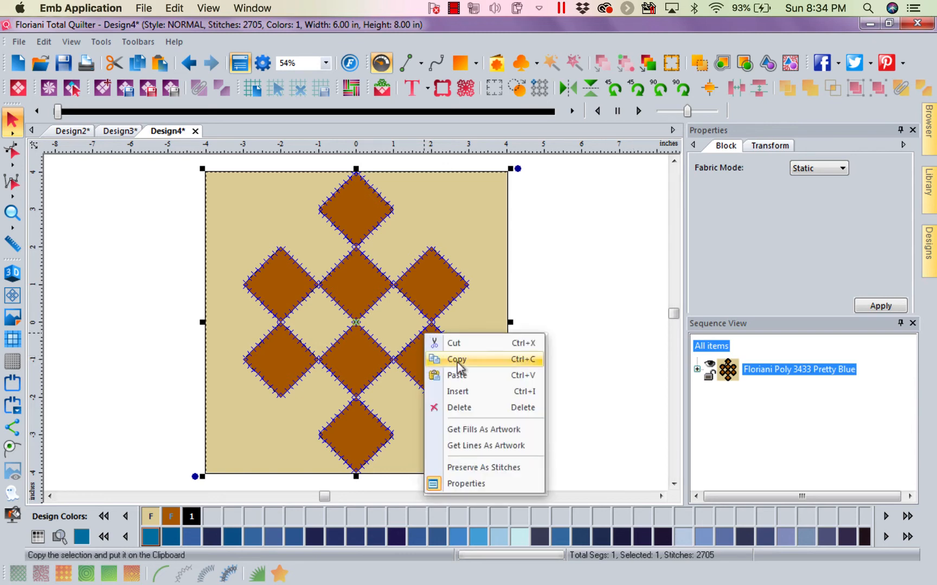
left_click(120, 131)
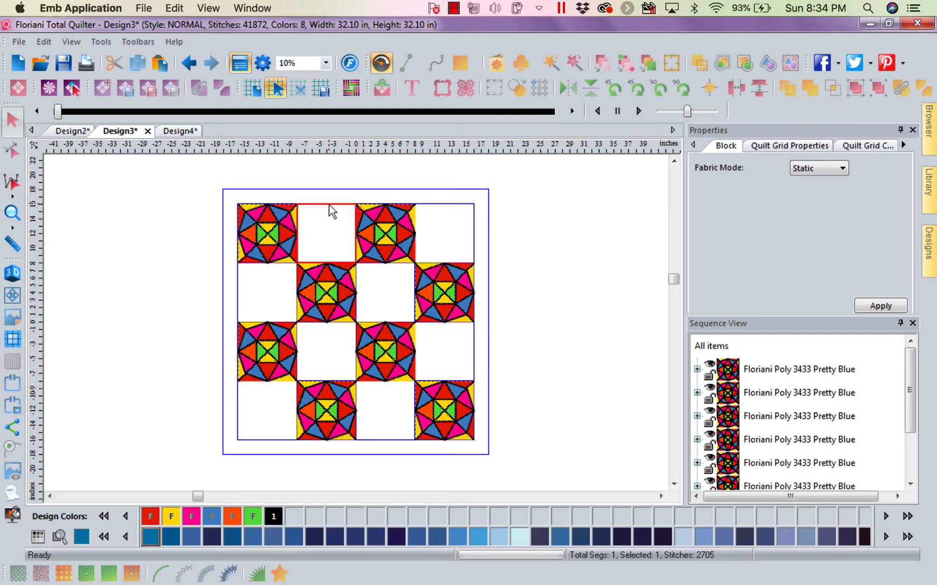
right_click(328, 212)
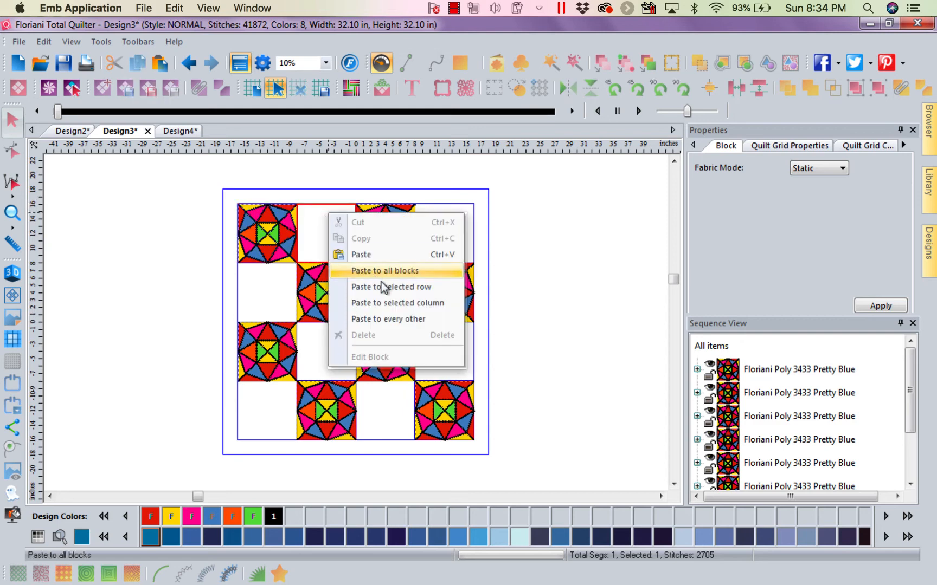
mouse_move(419, 319)
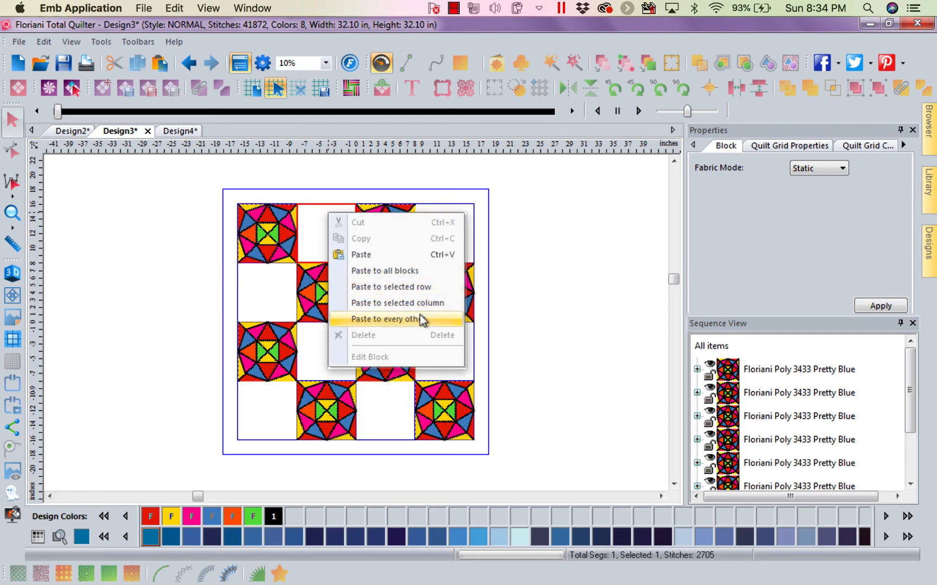
left_click(387, 319)
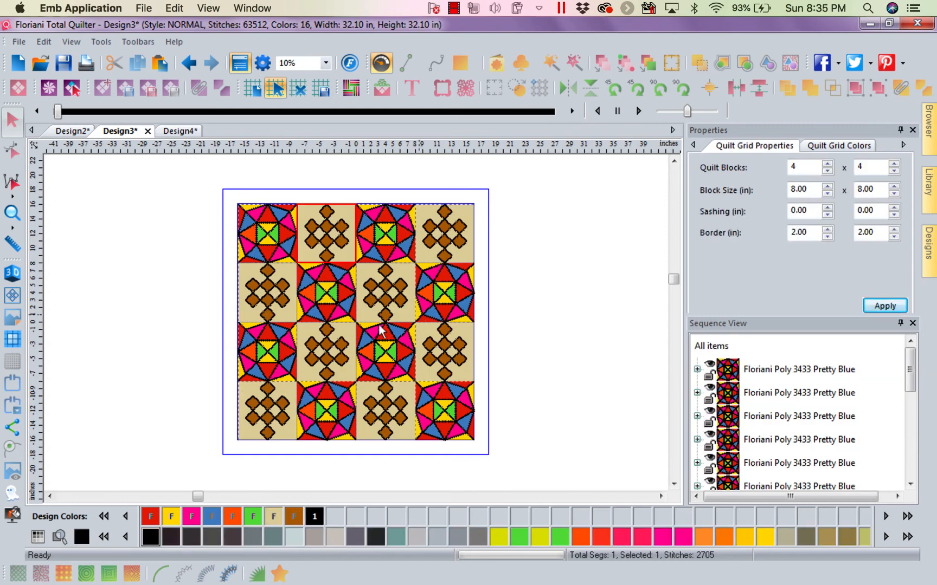
mouse_move(432, 333)
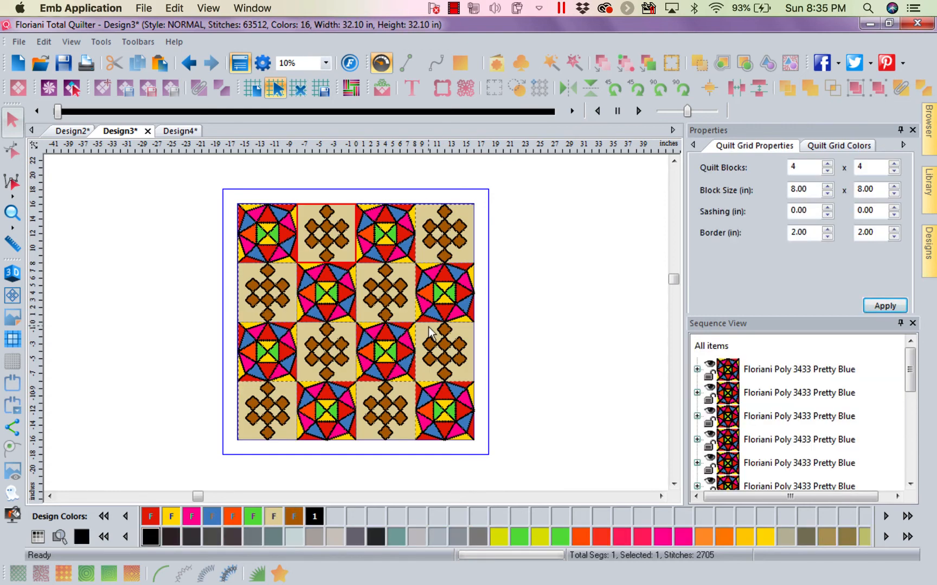
mouse_move(606, 252)
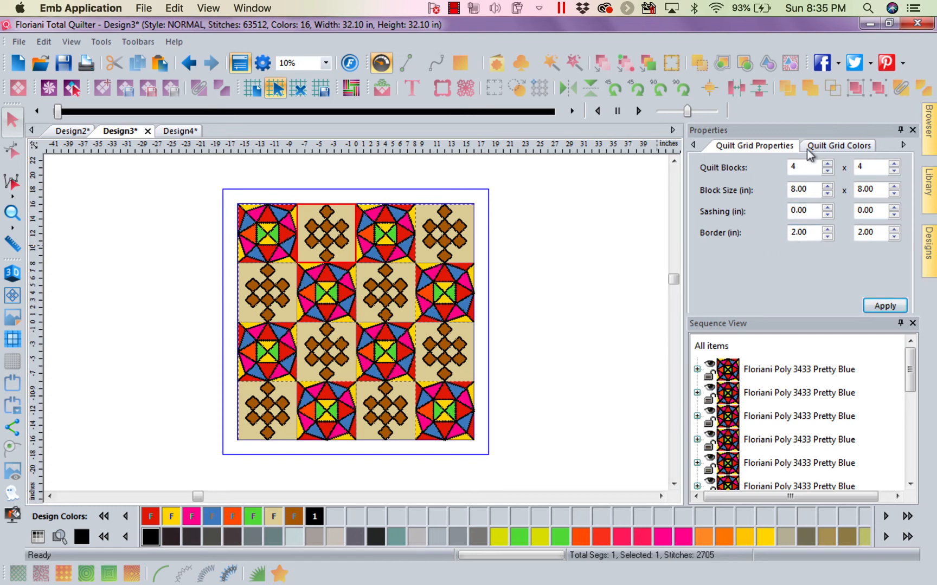
Set the quilt grid's border colour to red and switch to the realistic 3D stitch view
left_click(837, 145)
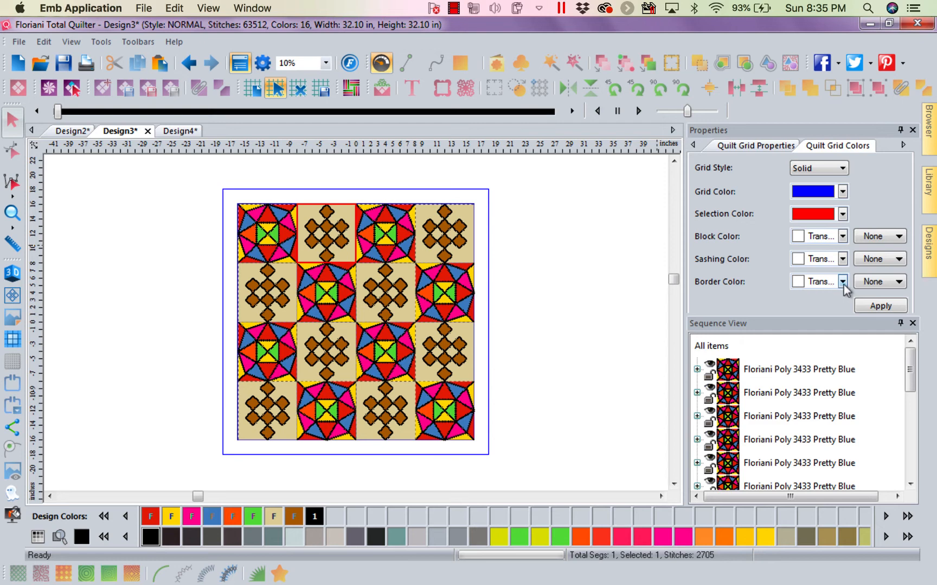
left_click(842, 282)
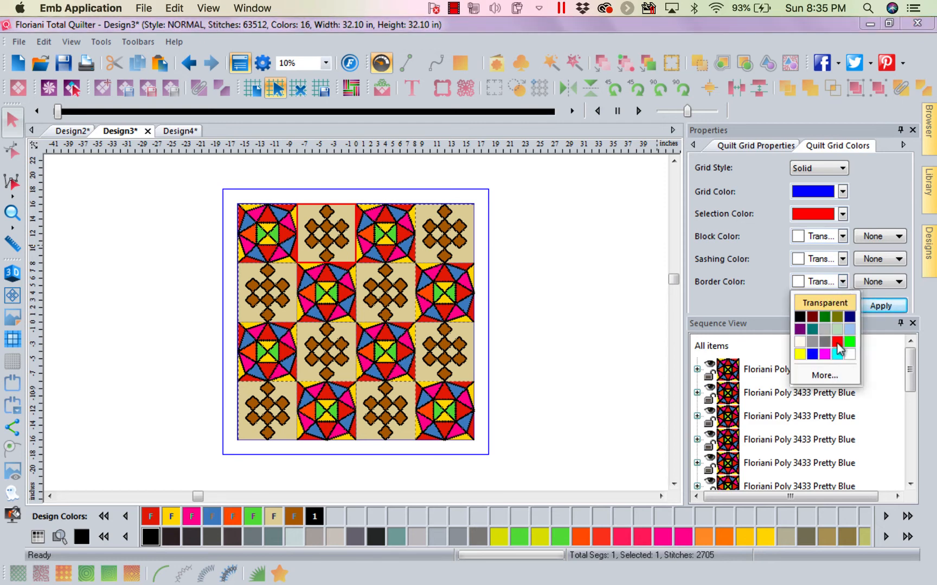
left_click(836, 341)
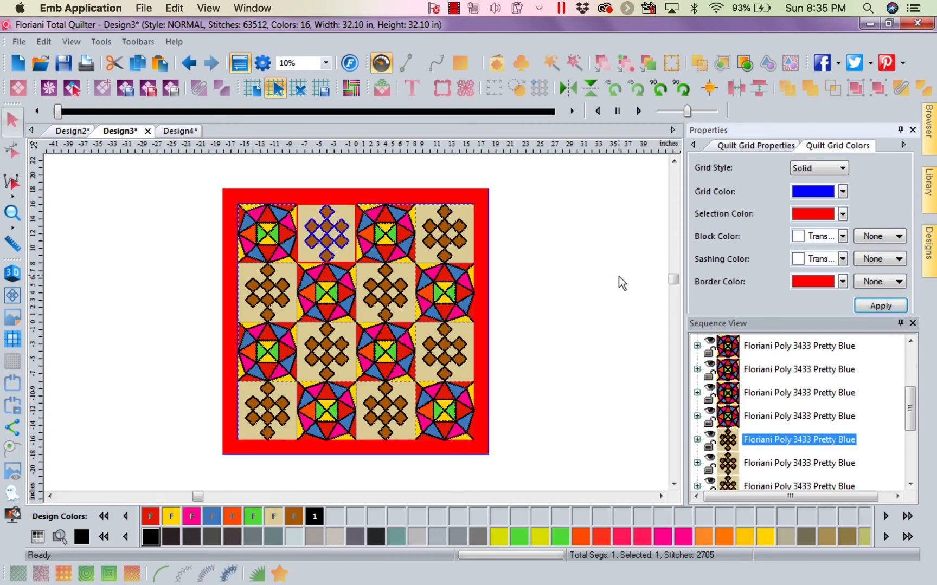
mouse_move(33, 226)
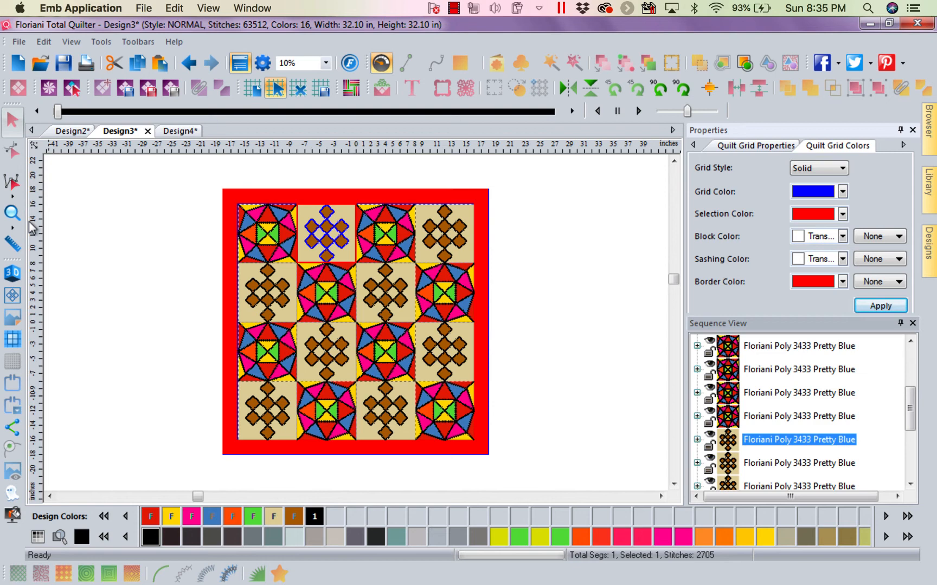
left_click(13, 273)
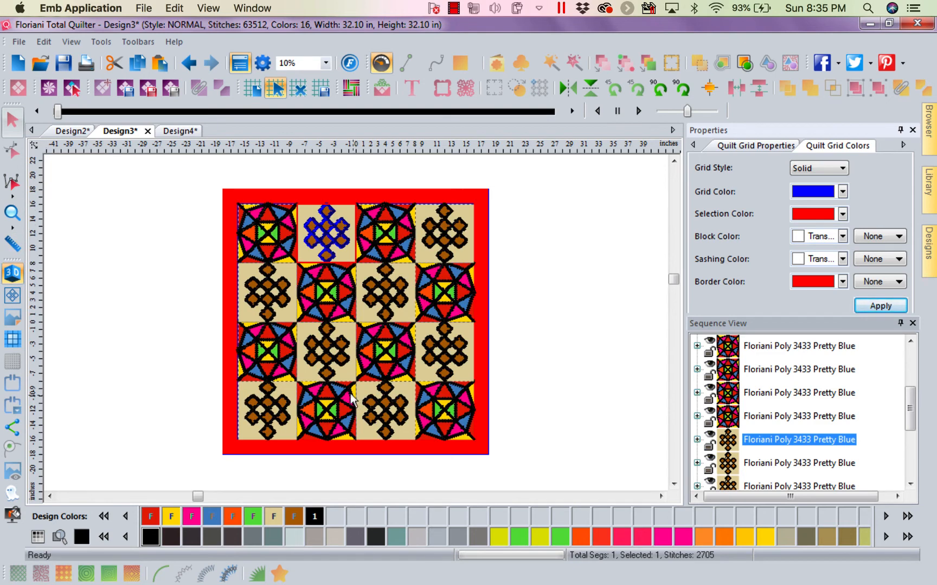
mouse_move(422, 373)
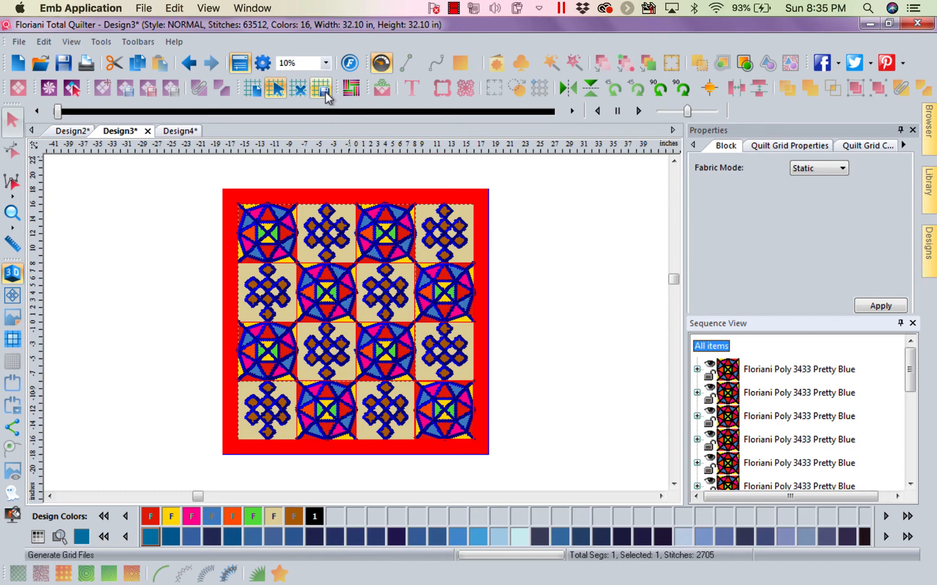
Bring up Generate Grid Files export settings and name the project POW June
left_click(323, 88)
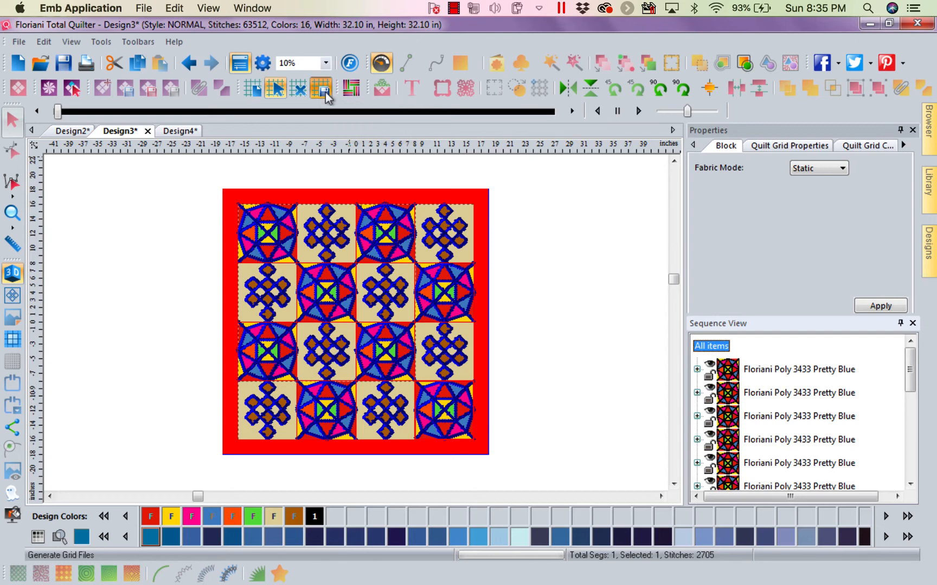
left_click(324, 88)
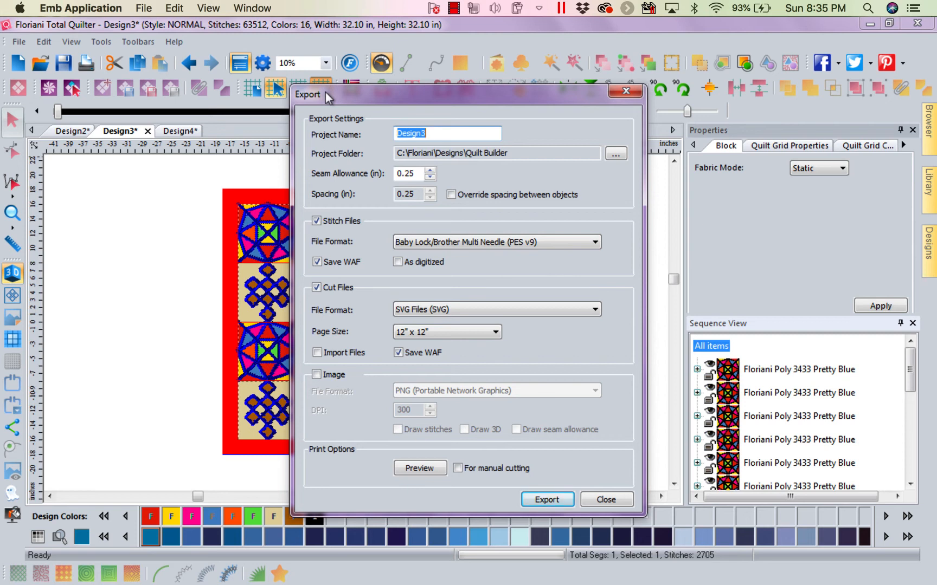
mouse_move(339, 109)
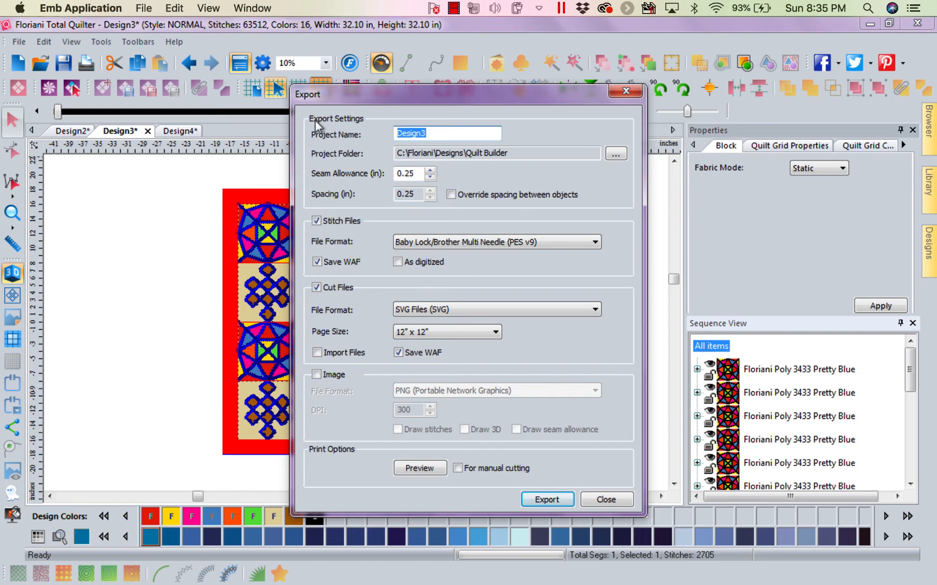
type("POW June")
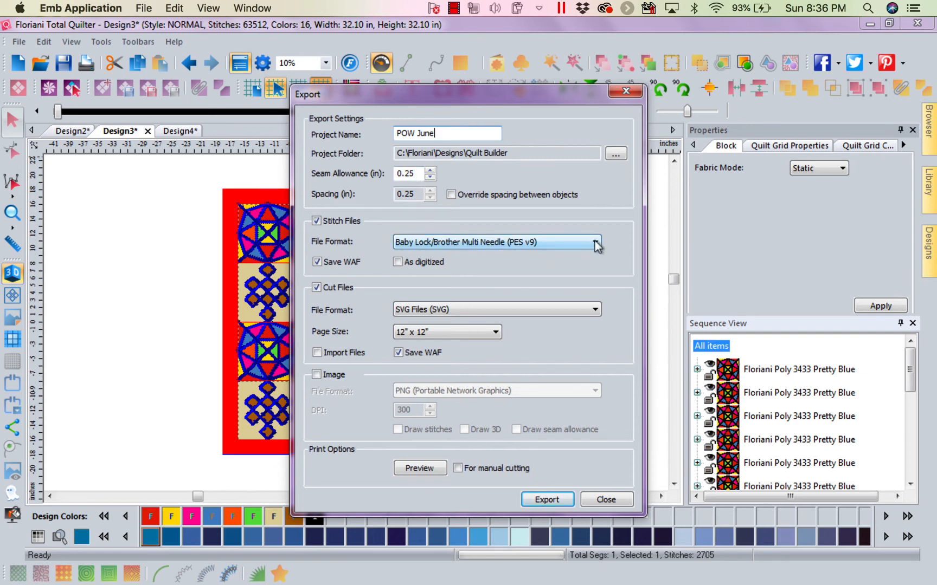
Expand the stitch file format list to choose Baby Lock/Brother/Bernina PES v6
left_click(596, 242)
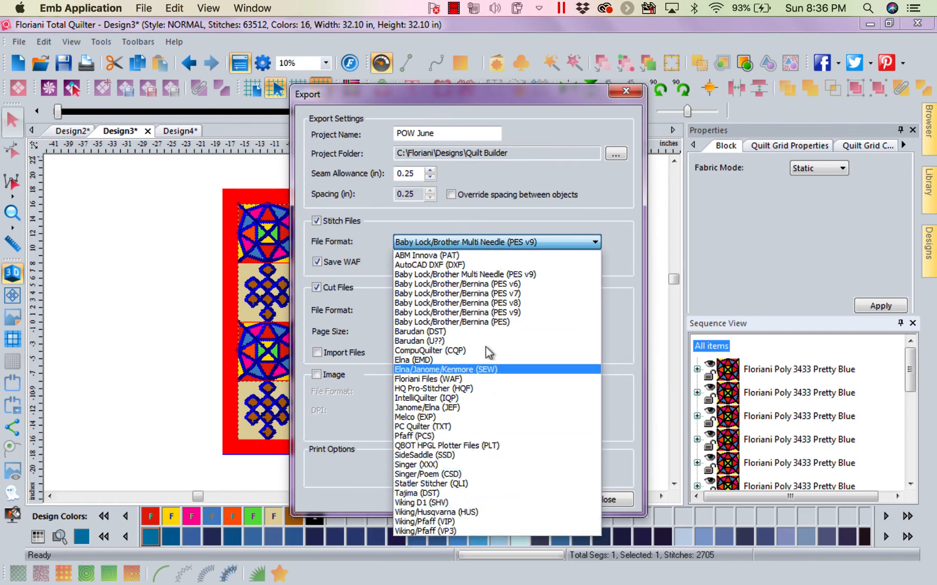
mouse_move(478, 503)
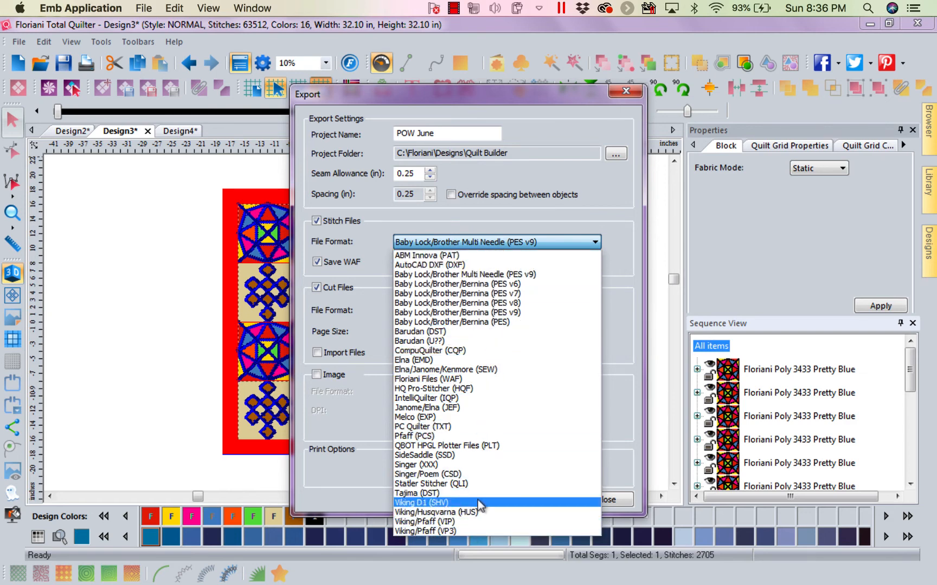
mouse_move(440, 436)
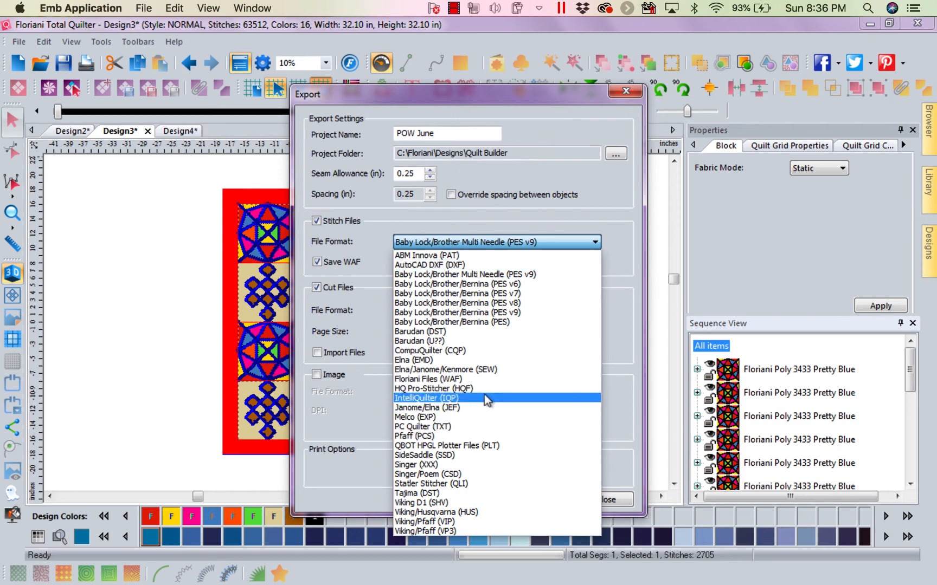
mouse_move(478, 409)
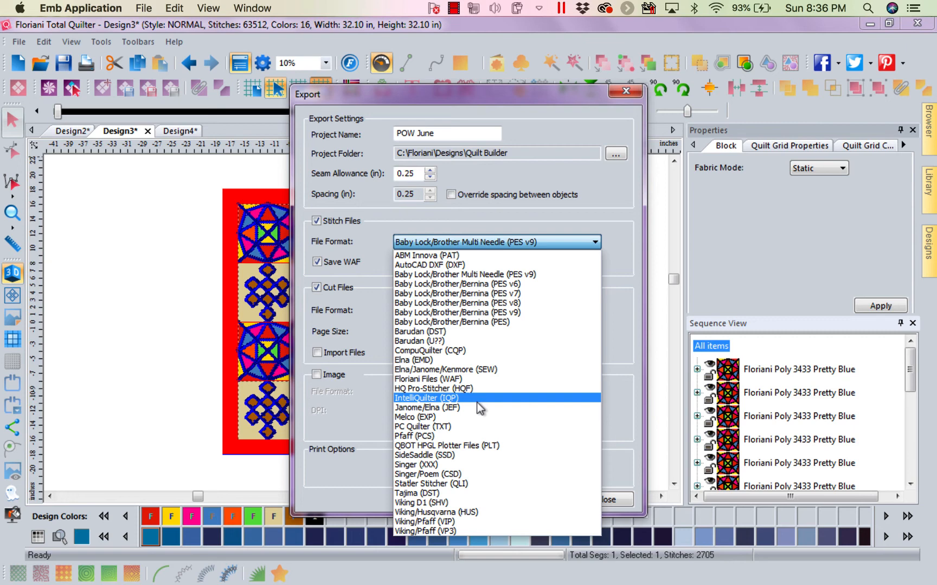
mouse_move(474, 430)
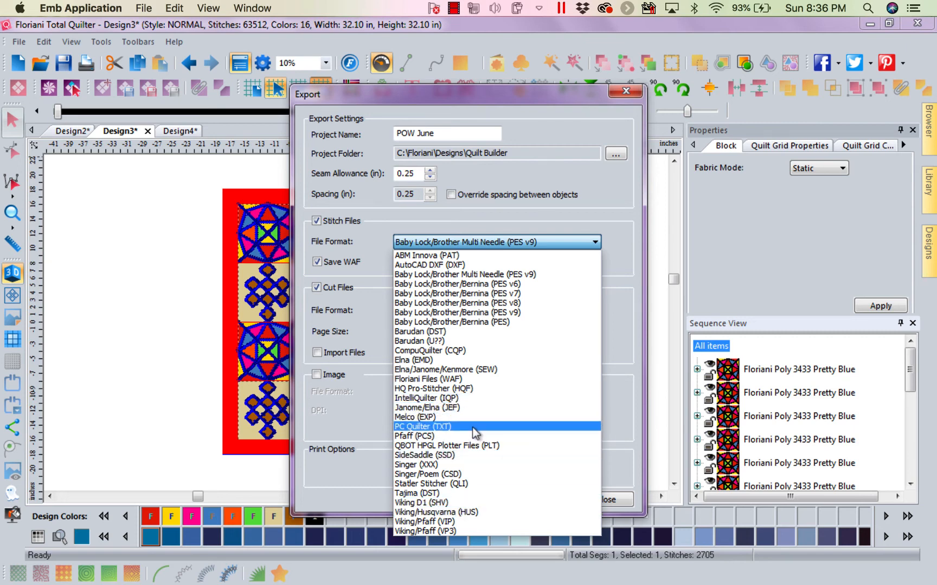
mouse_move(479, 274)
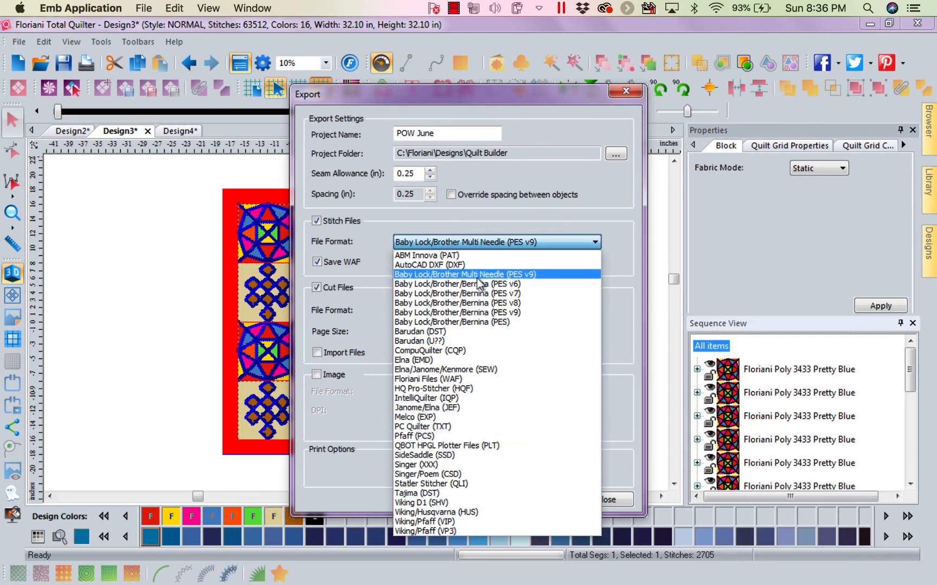
mouse_move(502, 294)
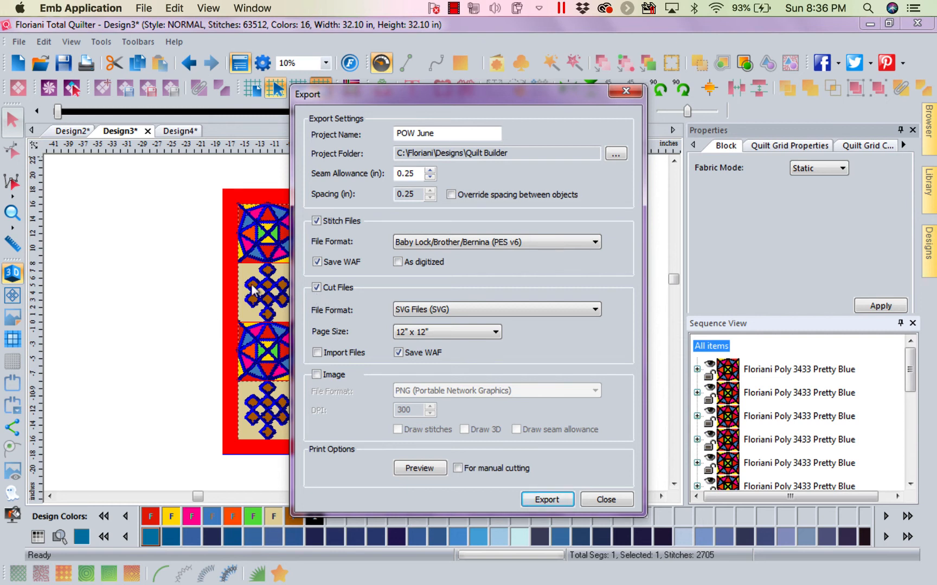
mouse_move(269, 306)
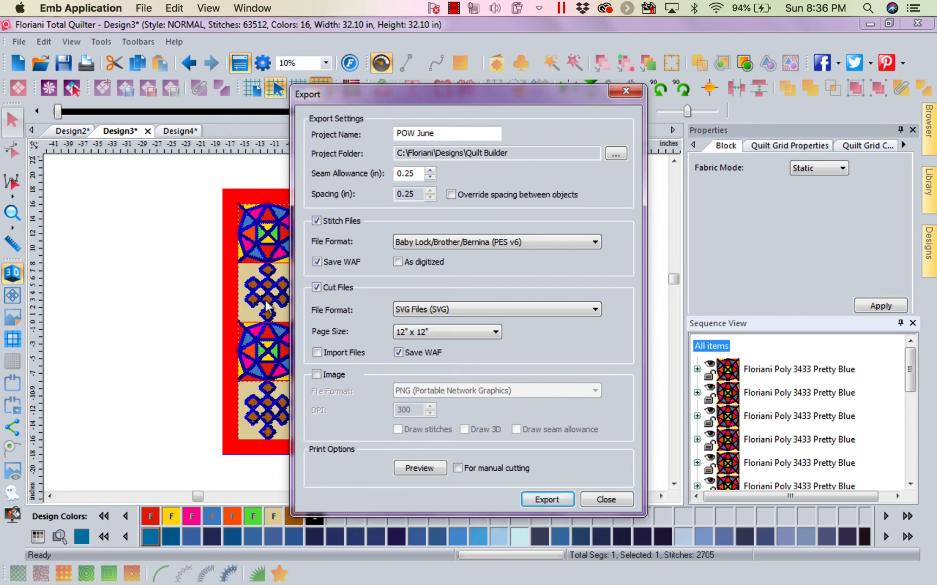
mouse_move(341, 467)
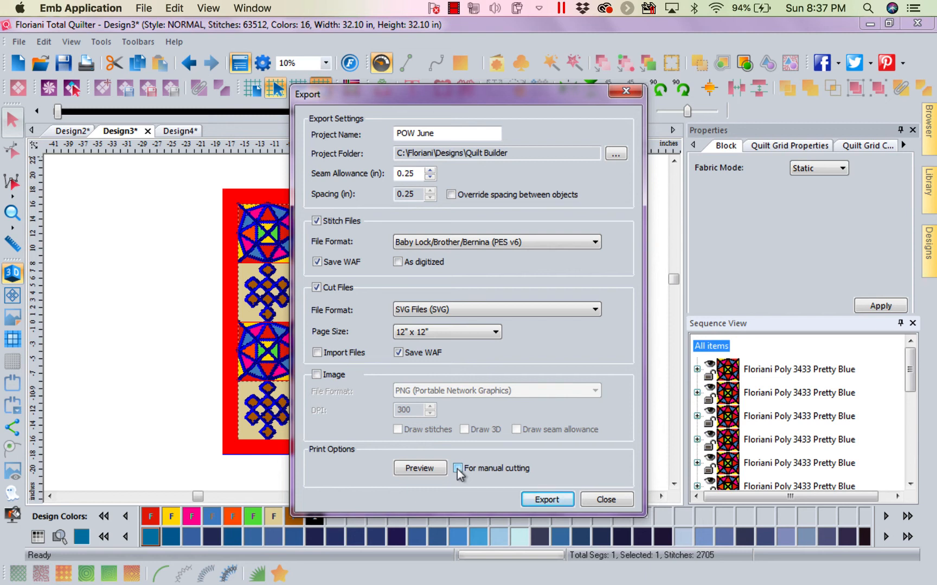
Export the PES v6 stitch files and SVG cut files into the POW June folder
left_click(458, 468)
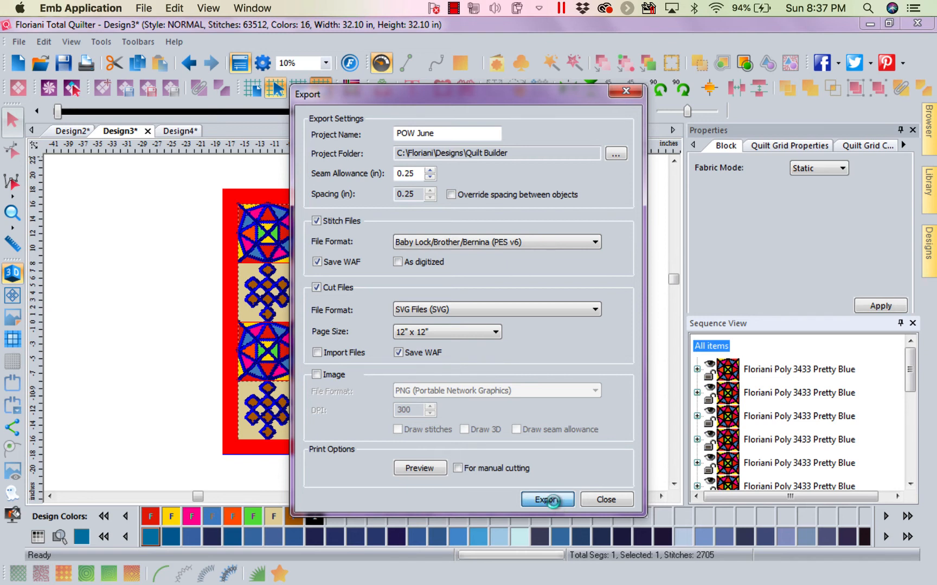
left_click(546, 500)
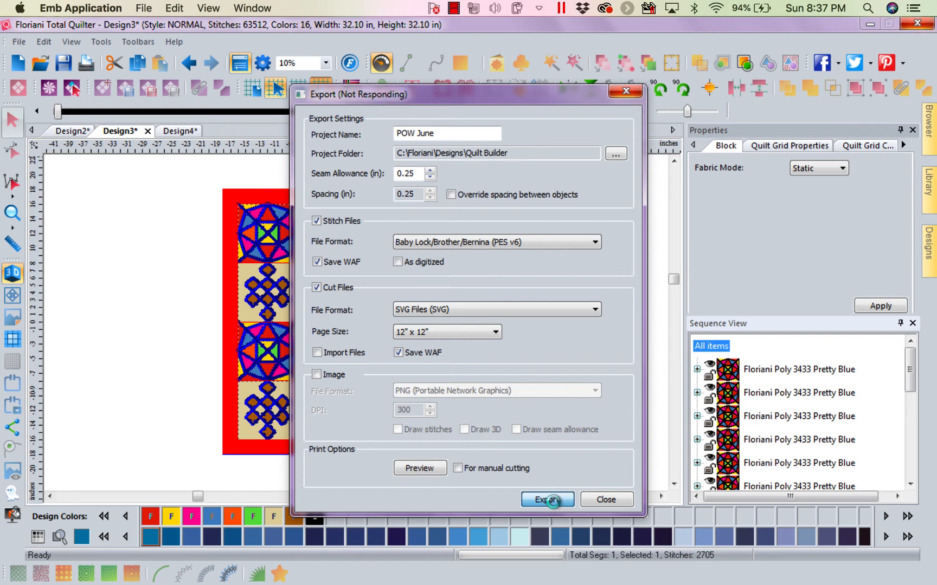
left_click(546, 499)
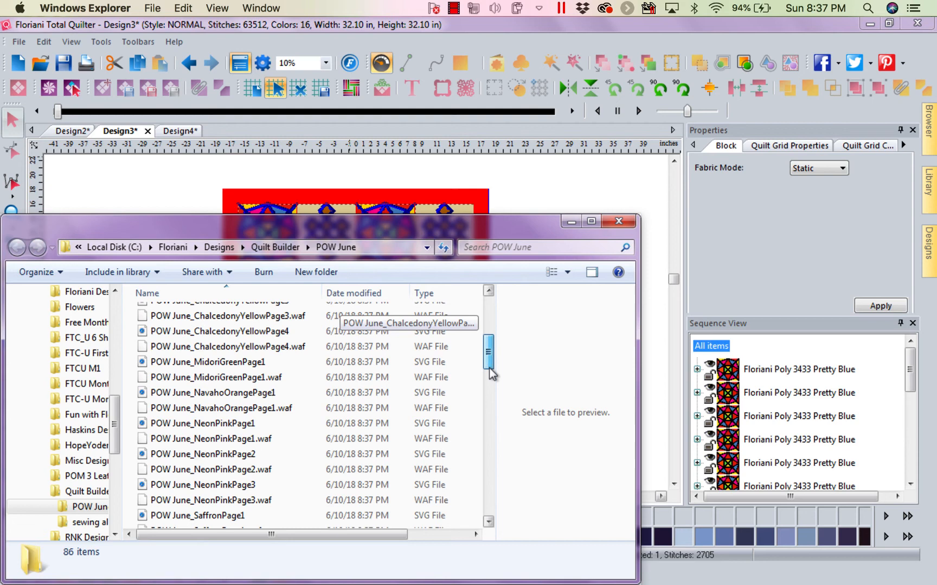
Open POW JuneD4_Stitches from the folder with the Emb Application
left_click_drag(489, 356, 489, 451)
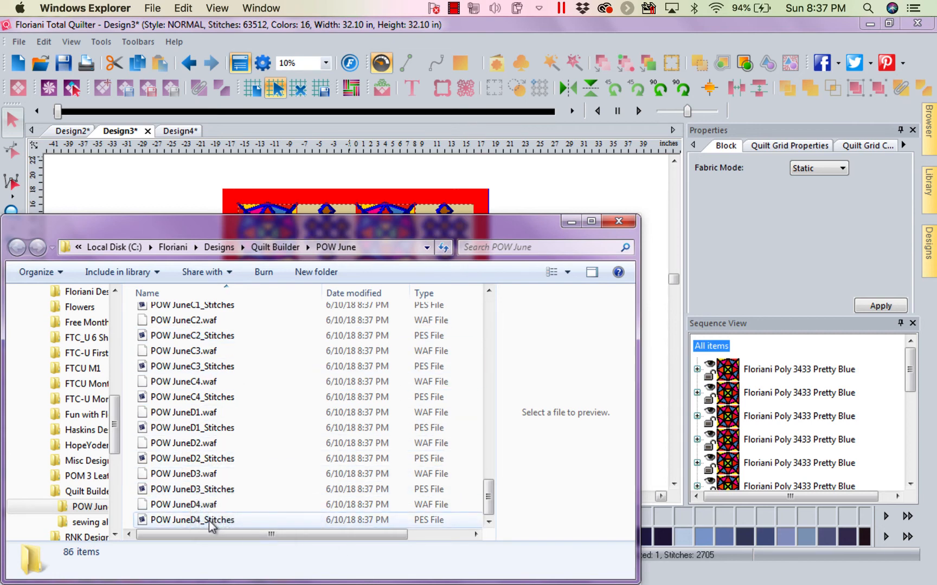
left_click(192, 521)
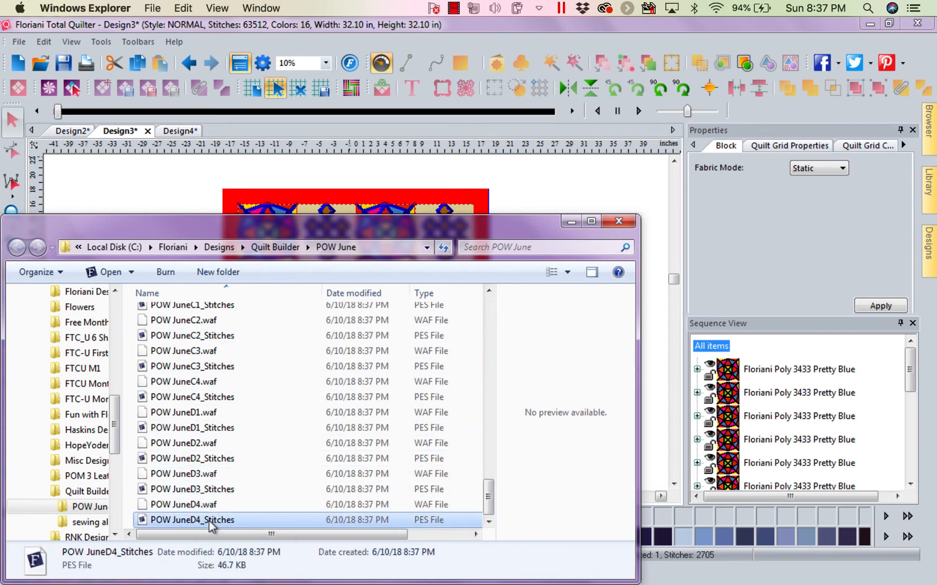
right_click(191, 519)
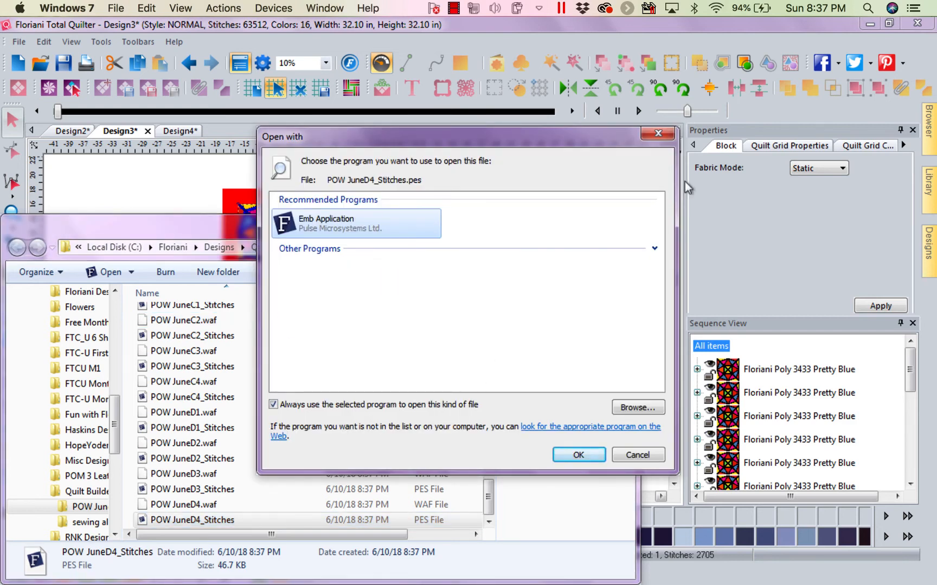
left_click(636, 455)
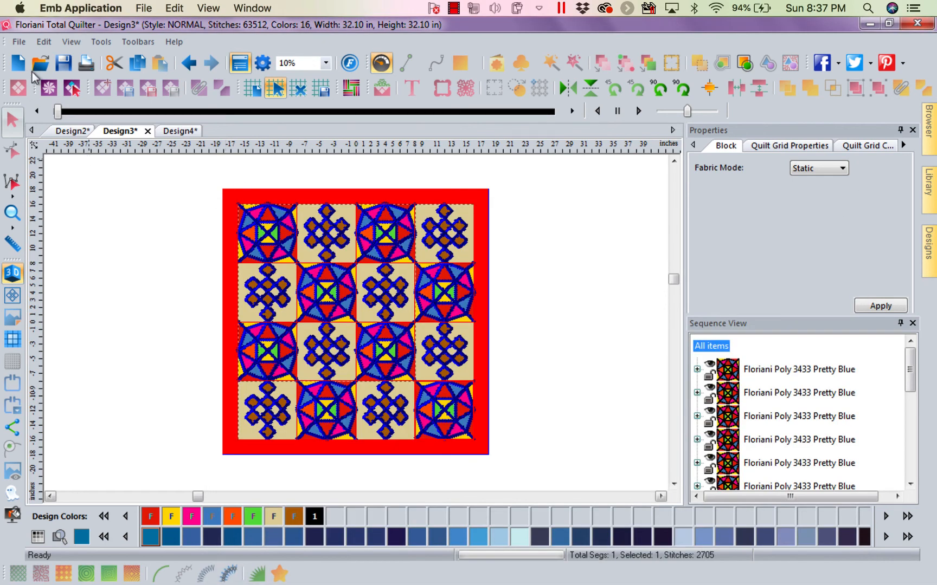
Check the Library folder list, then close Total Quilter without saving Design2 or Design4
left_click(18, 63)
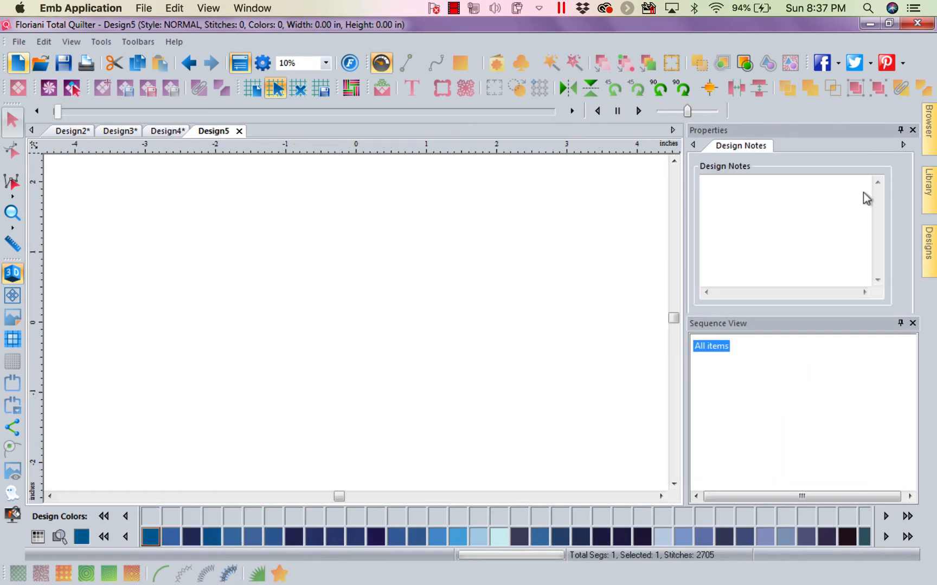
left_click(928, 189)
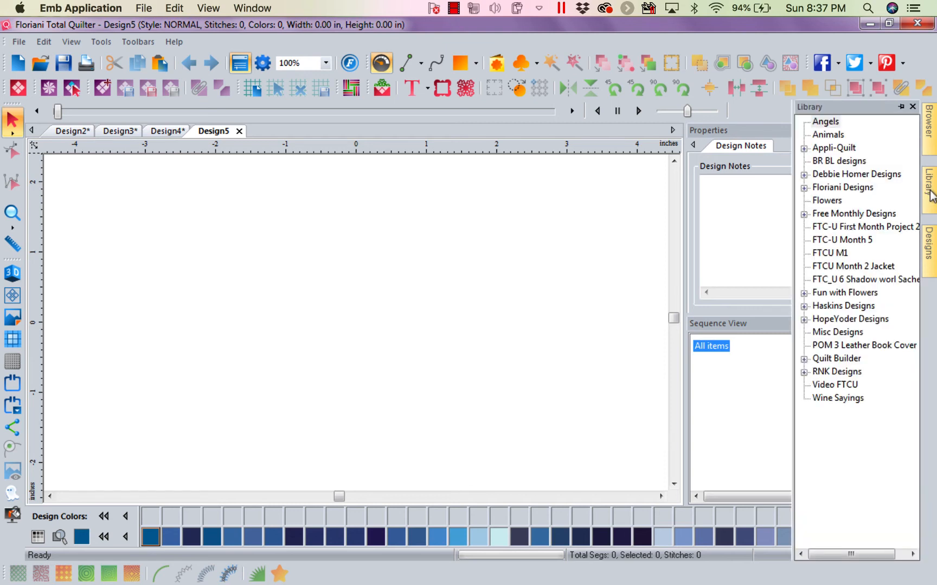
mouse_move(876, 369)
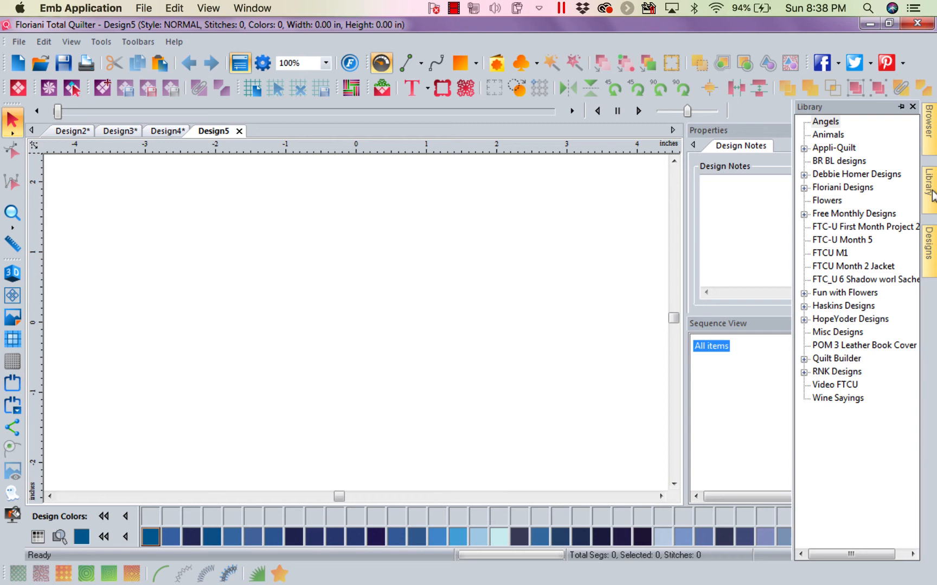
mouse_move(820, 363)
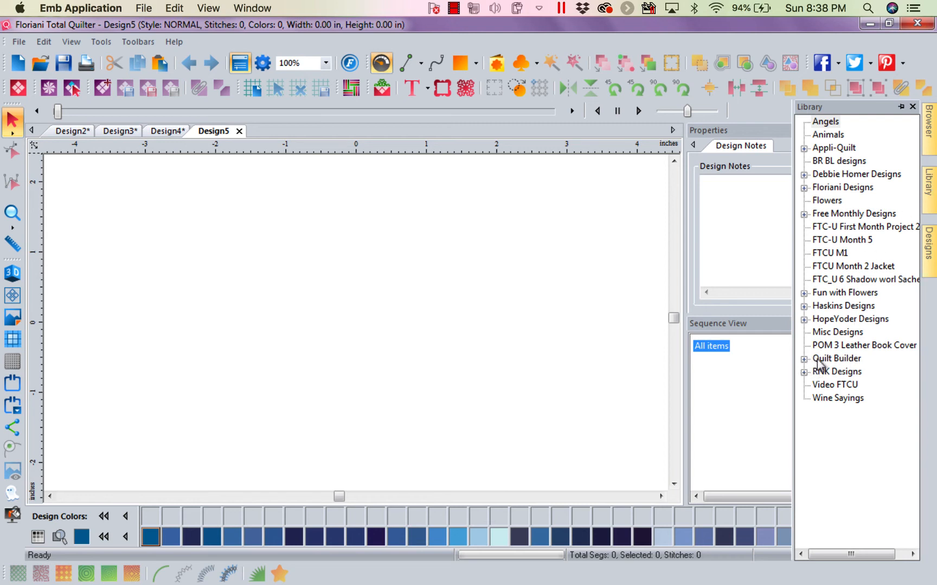
mouse_move(851, 367)
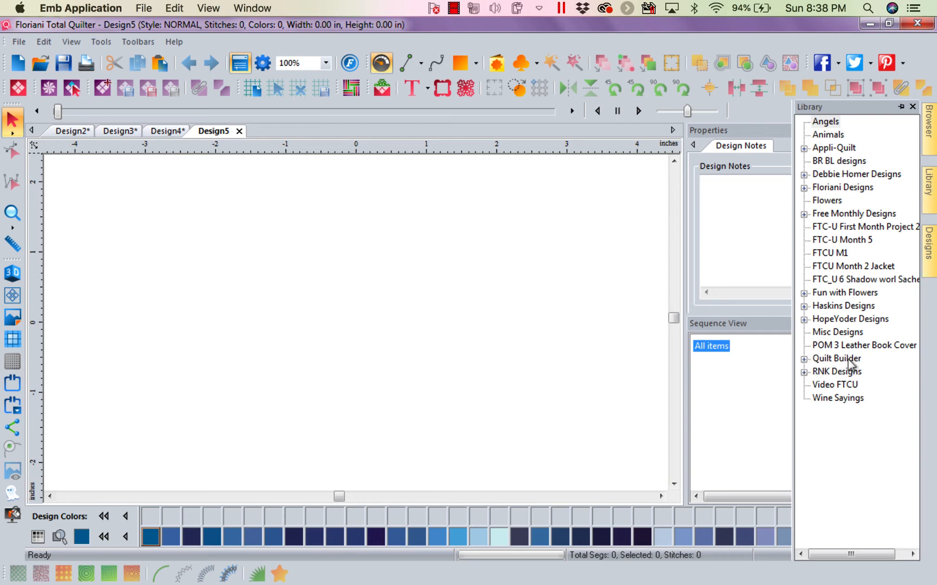
mouse_move(859, 156)
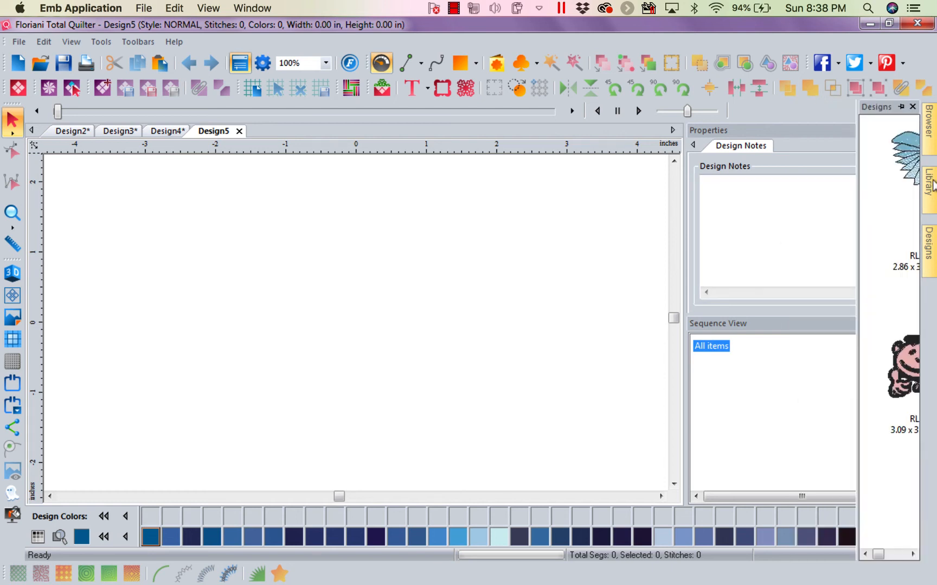
left_click(927, 191)
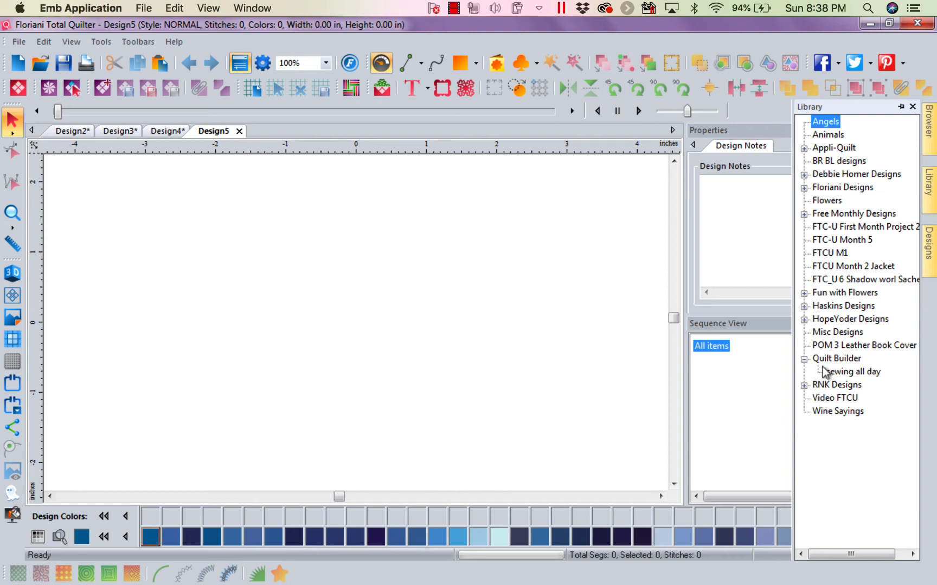
mouse_move(841, 375)
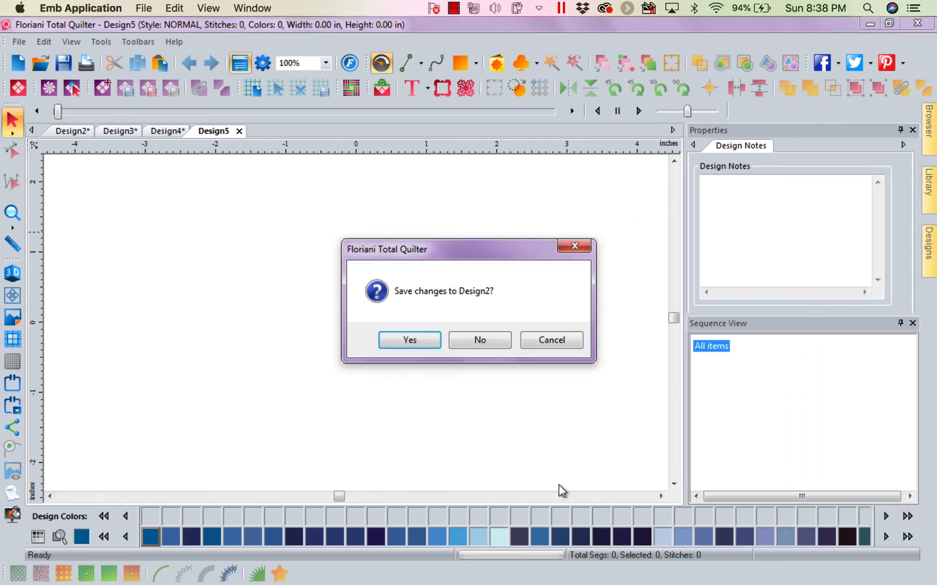
left_click(478, 340)
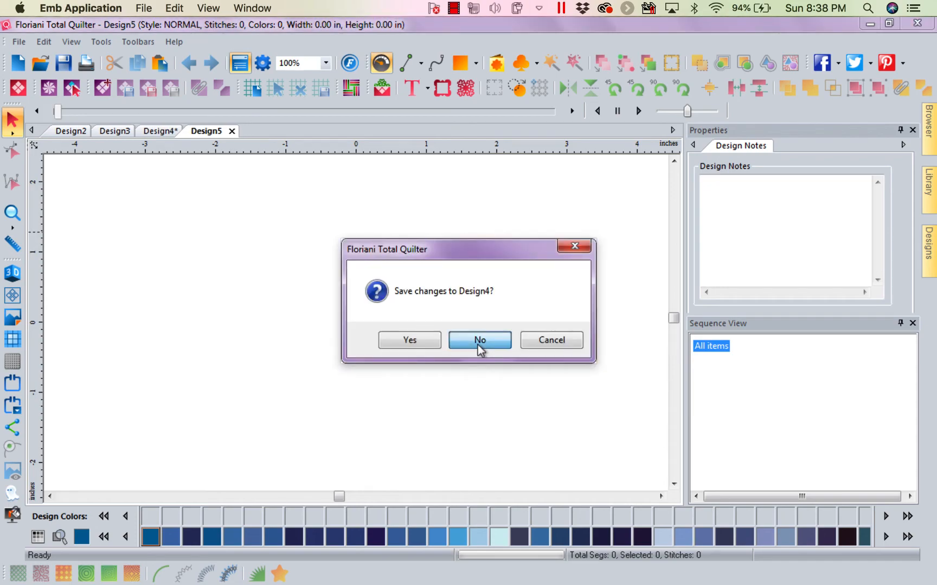
left_click(479, 340)
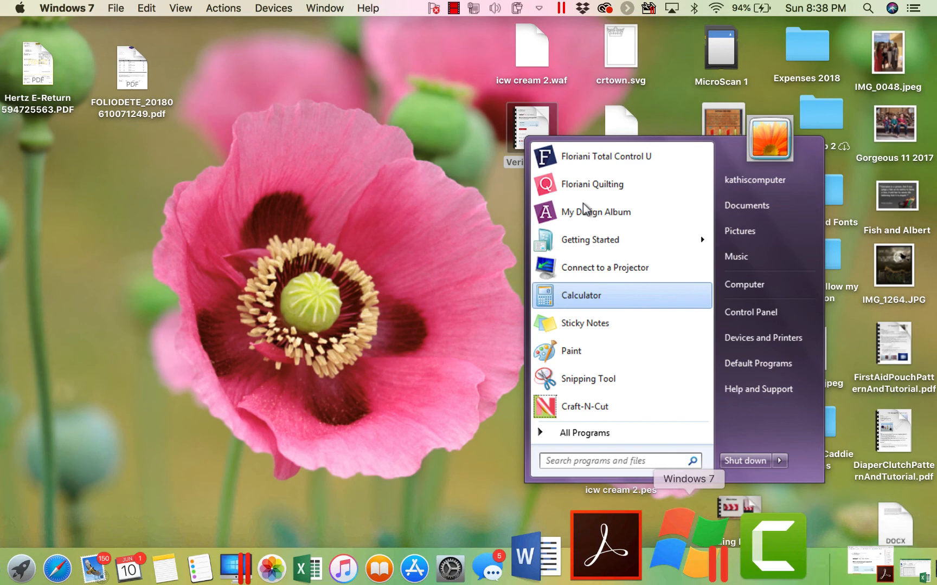
Relaunch Floriani Quilting from the Start menu and dismiss the My Floriani Today window
left_click(594, 183)
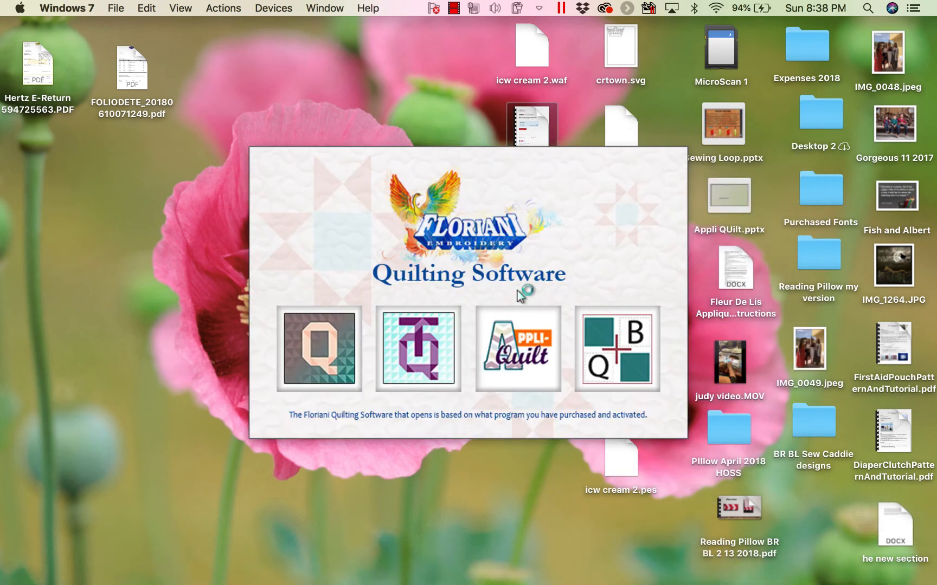
mouse_move(520, 296)
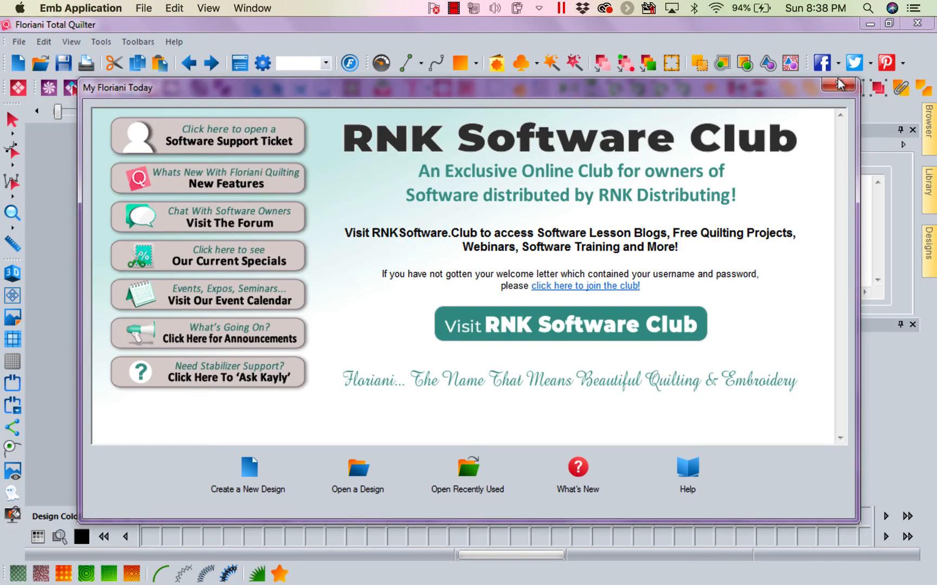
left_click(839, 83)
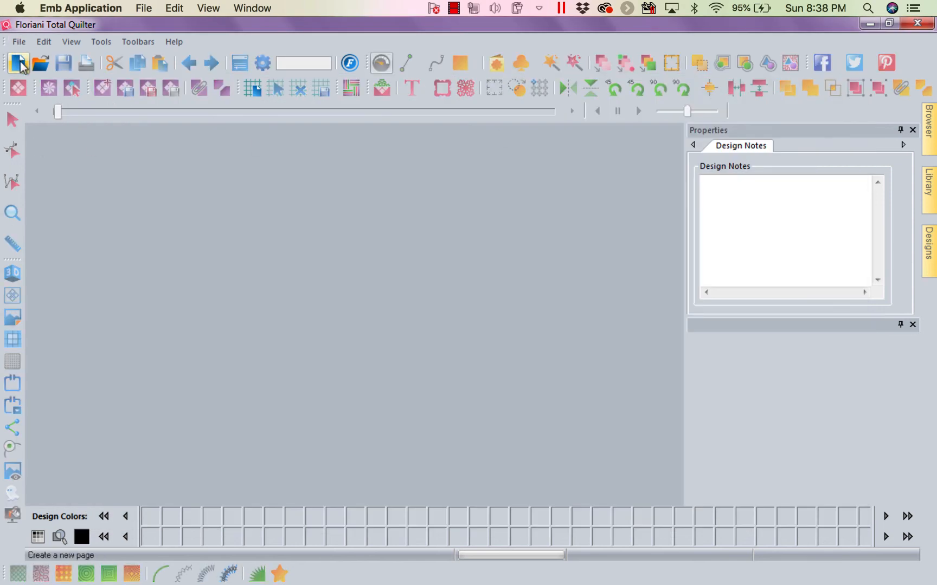
Start a new design and load POW JuneD4_Stitches.pes from the POW June library folder
left_click(17, 63)
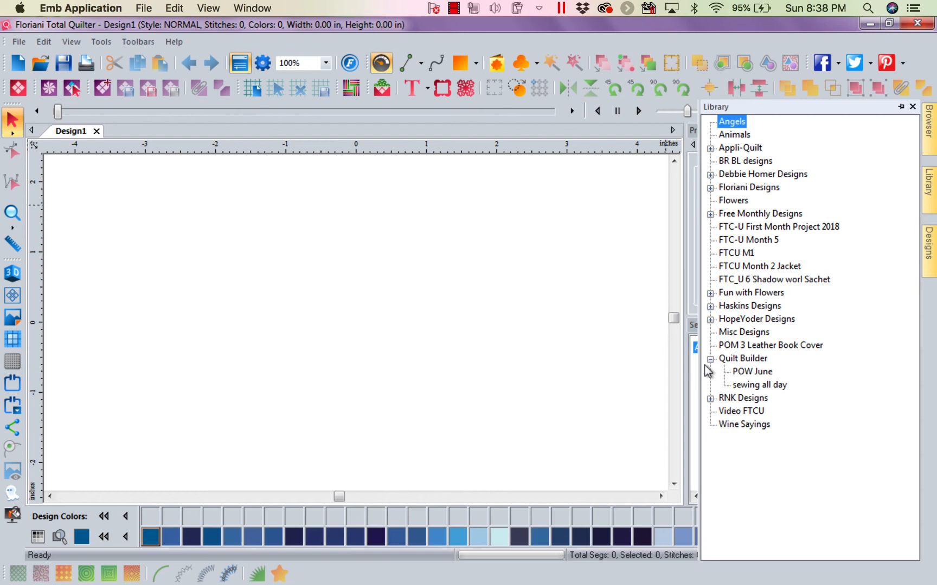
mouse_move(742, 379)
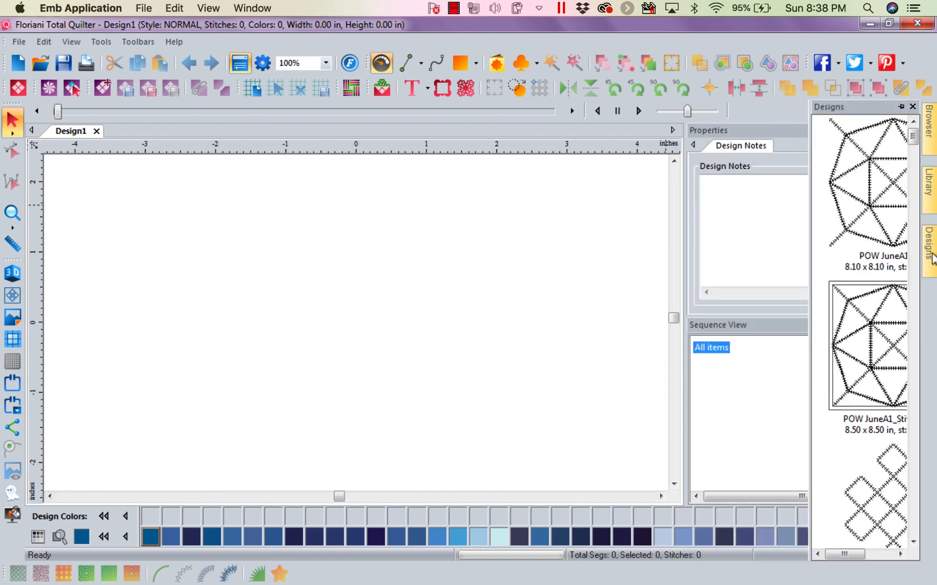
scroll("down", 3)
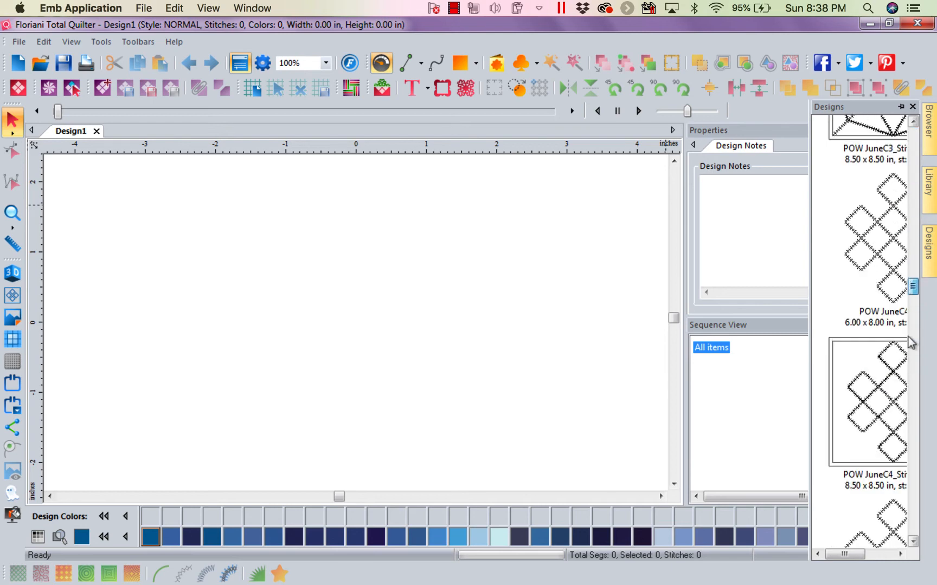
scroll("down", 3)
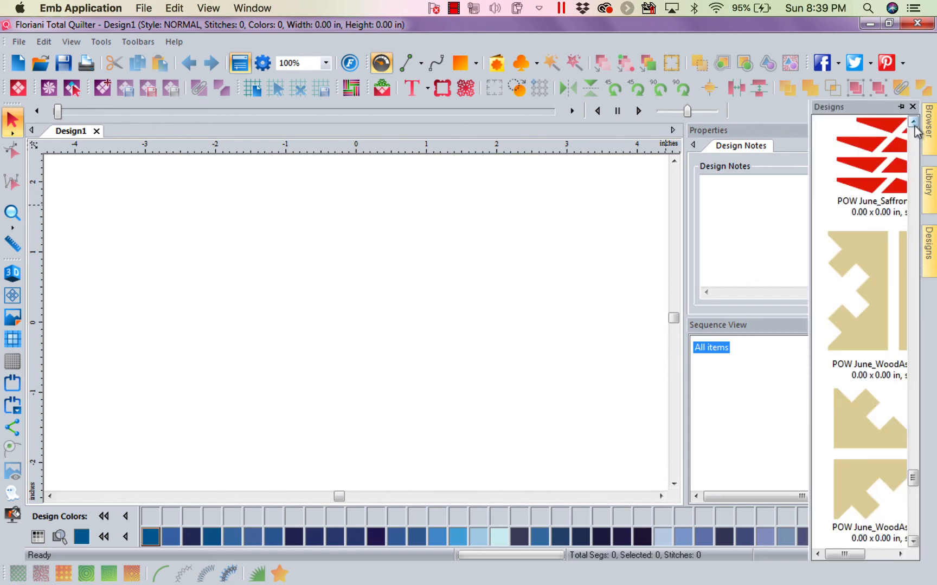
scroll("down", 3)
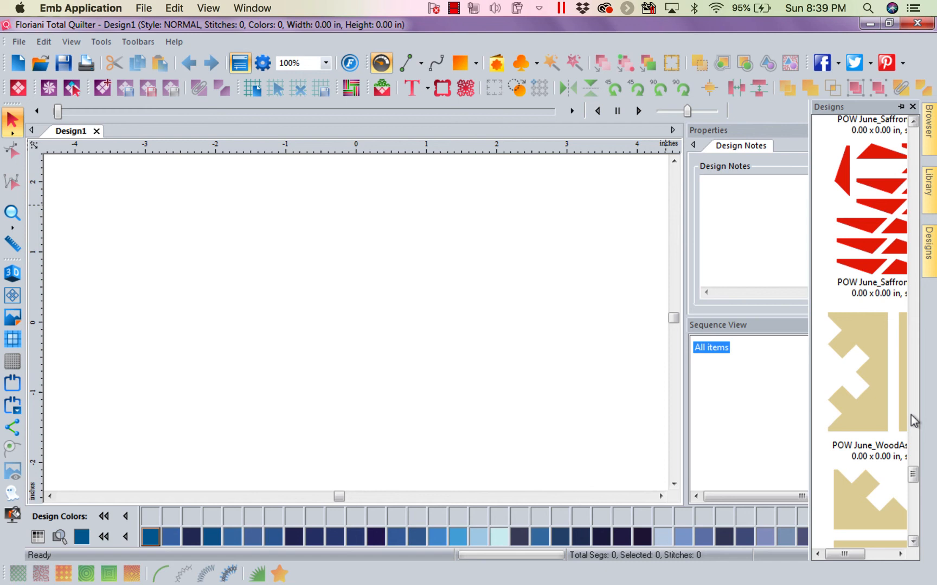
scroll("down", 3)
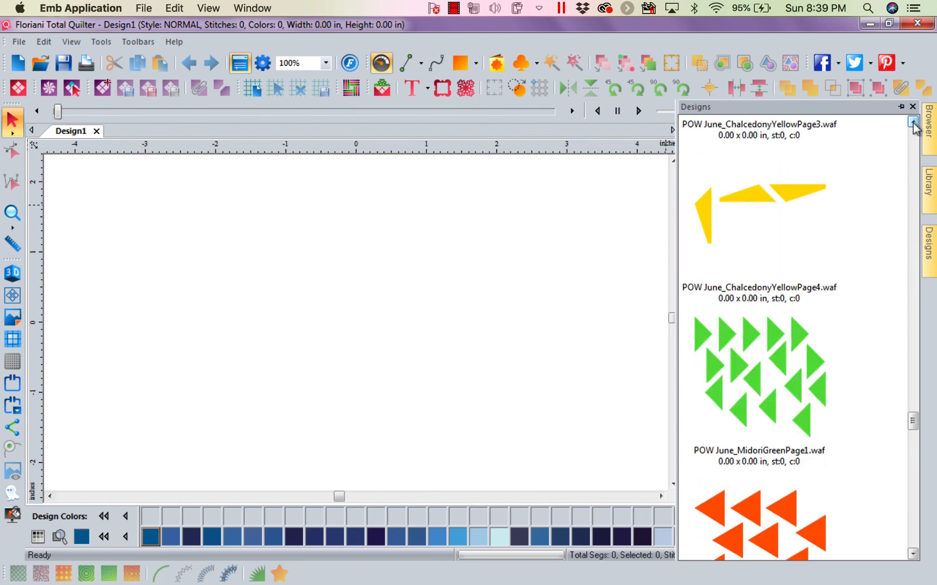
scroll("down", 3)
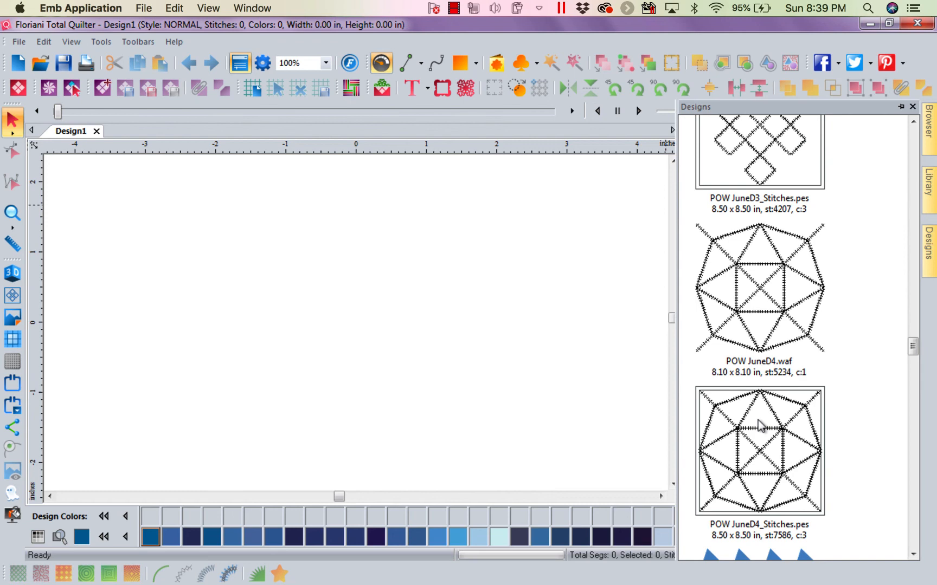
double_click(758, 451)
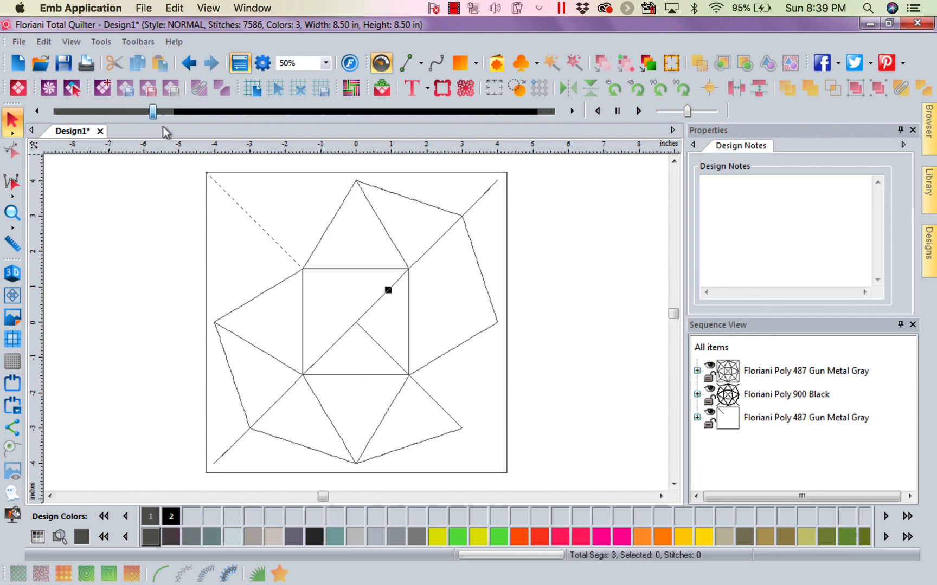
Run the stitch simulator through the D4 stitches, then start a second blank design
left_click_drag(153, 110, 276, 110)
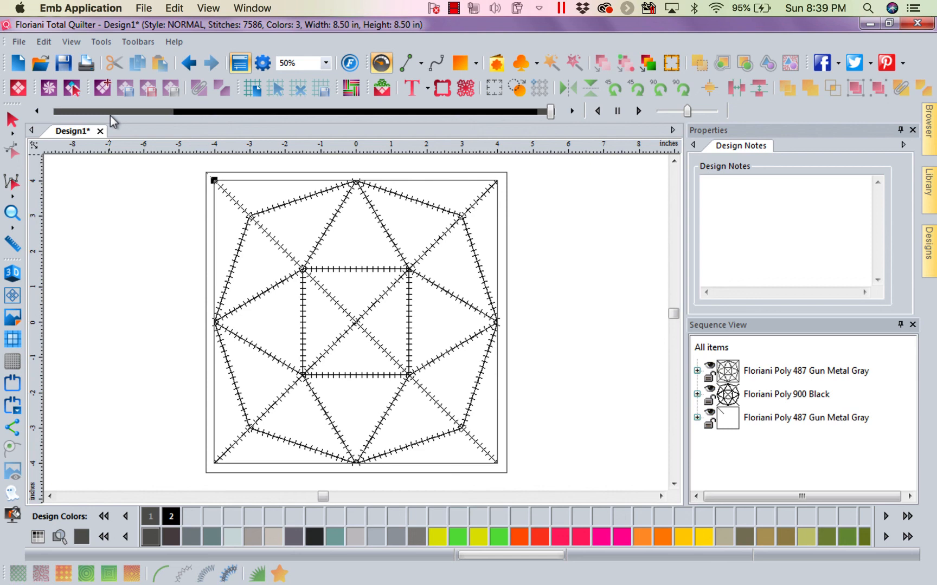
left_click(18, 63)
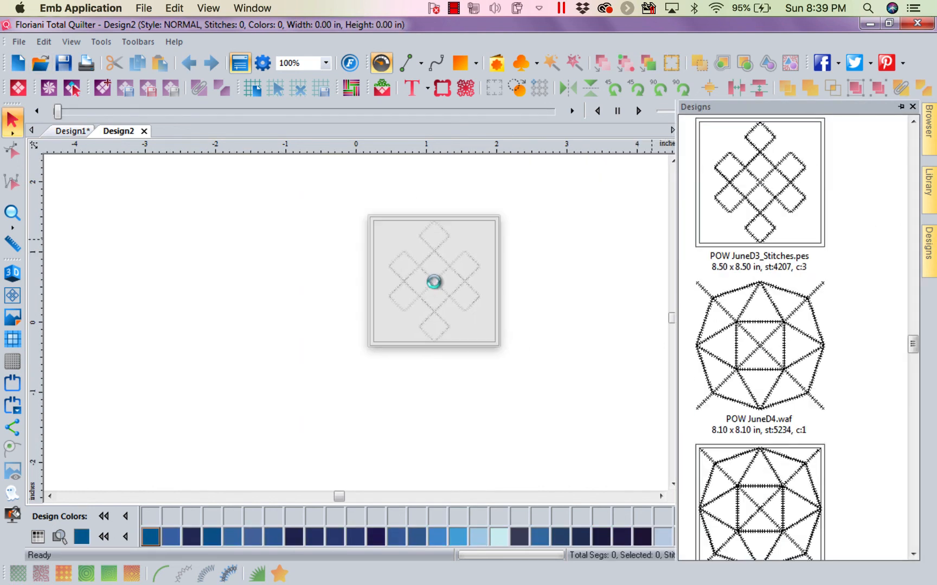
Load POW JuneD3_Stitches.pes into Design2 to view its 4,207-stitch interlocking-squares pattern
double_click(758, 181)
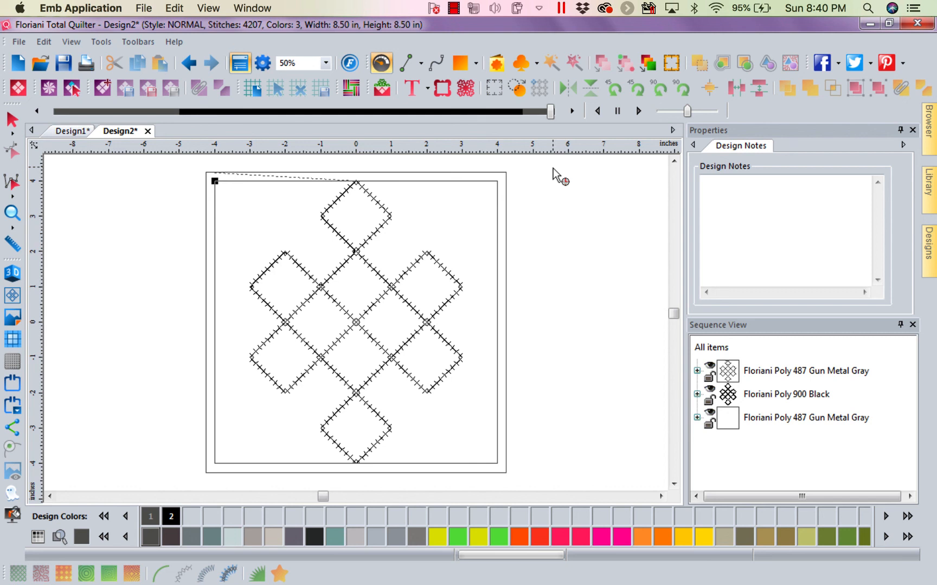
mouse_move(351, 89)
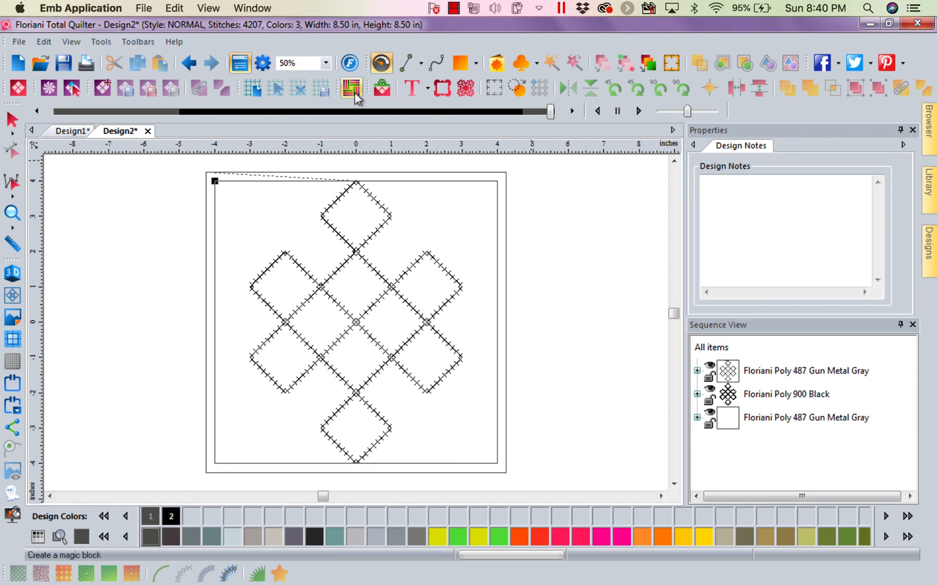
left_click(299, 89)
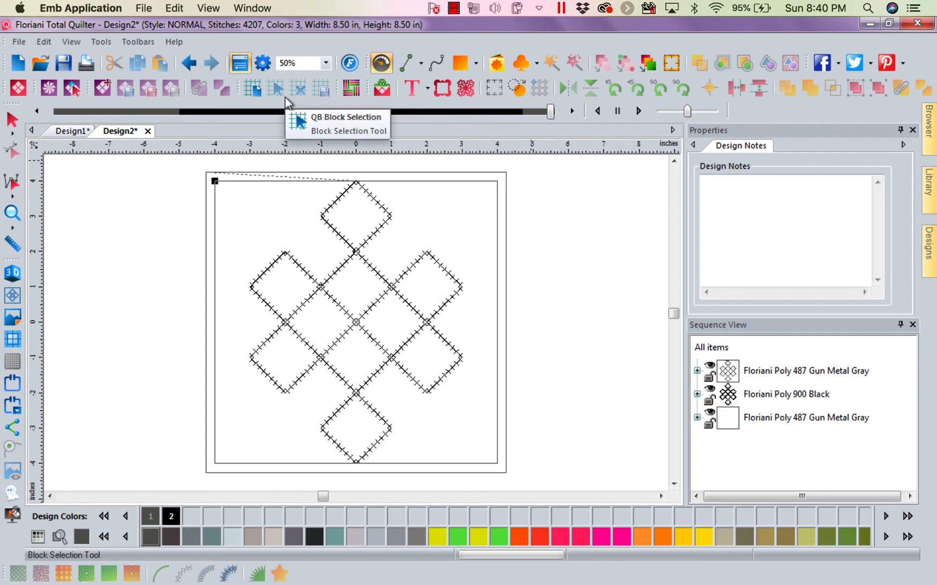
mouse_move(286, 102)
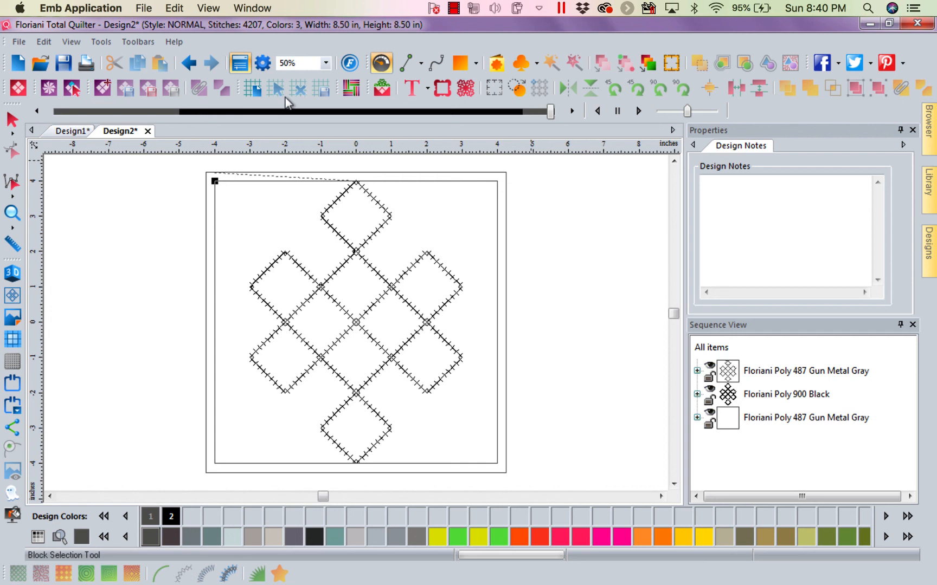